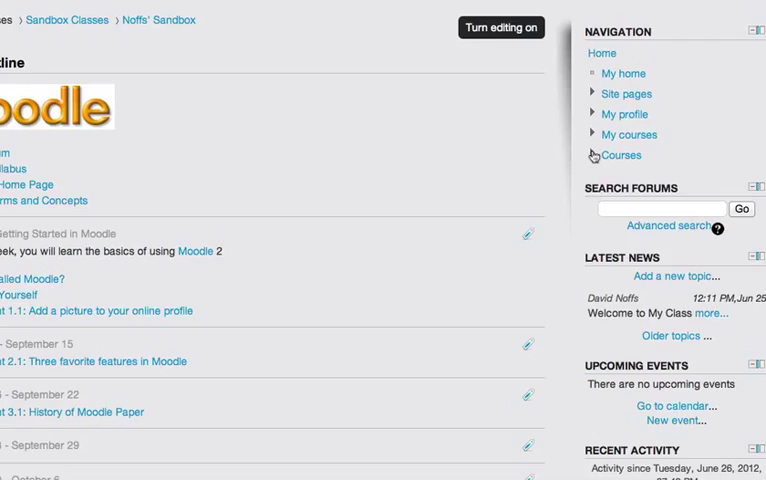
# Go to the sandbox course's question bank and start creating a new question
pyautogui.scroll(-3)
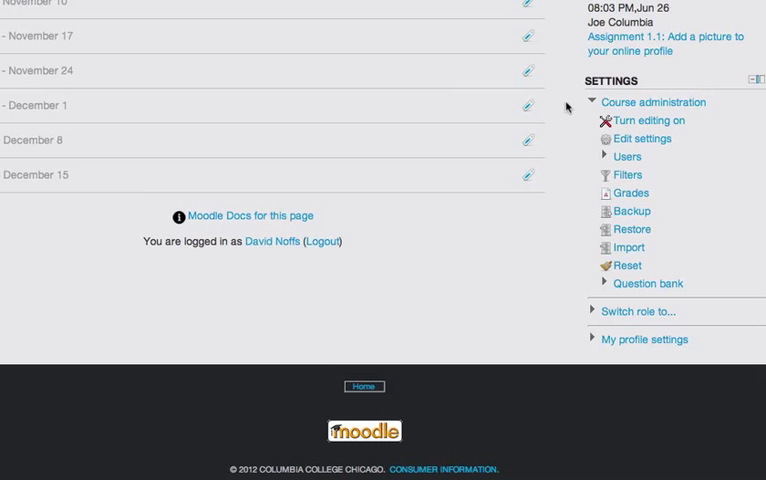
pyautogui.moveTo(644, 80)
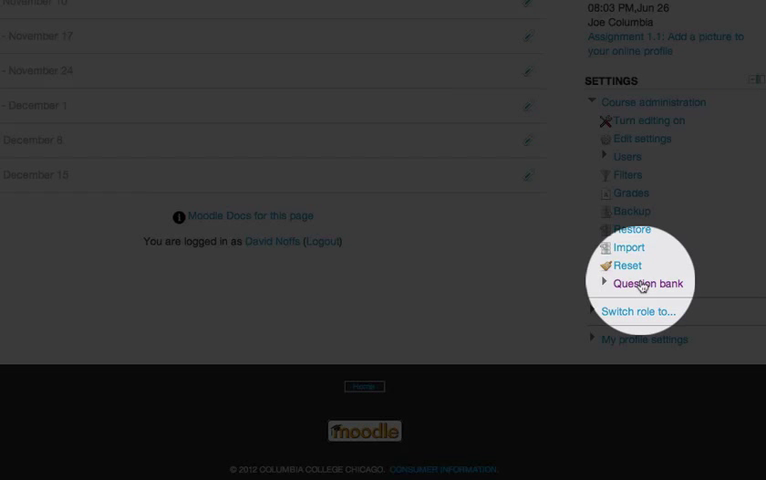
pyautogui.click(632, 282)
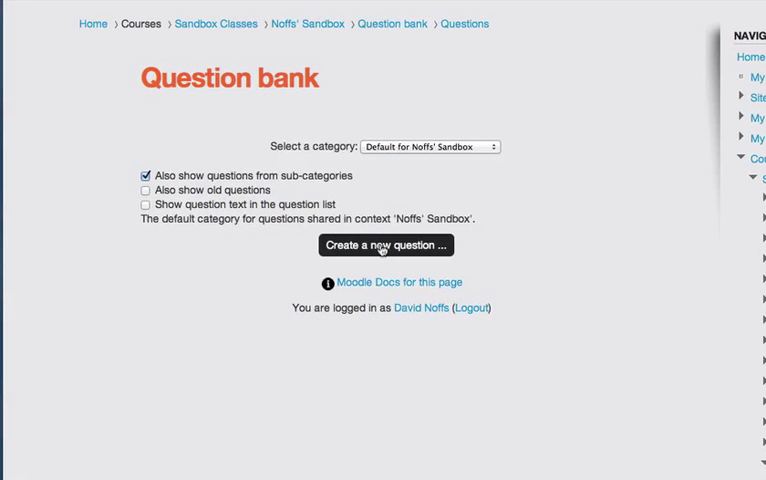
pyautogui.click(386, 244)
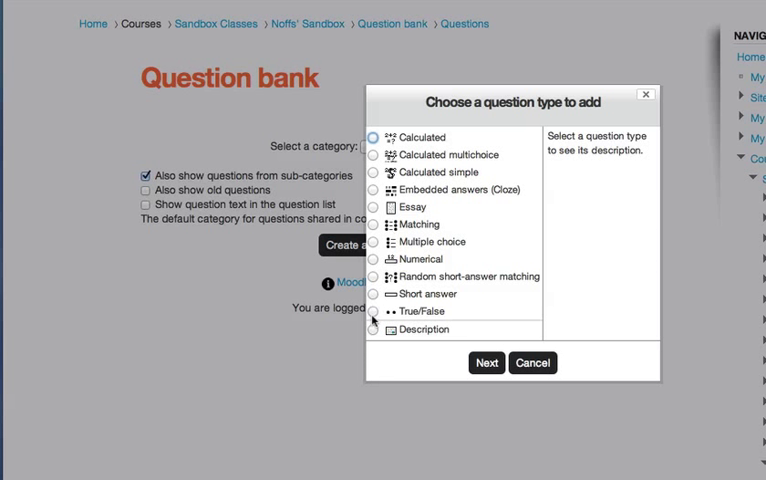
# Choose True/False as the question type and continue to its form
pyautogui.click(372, 312)
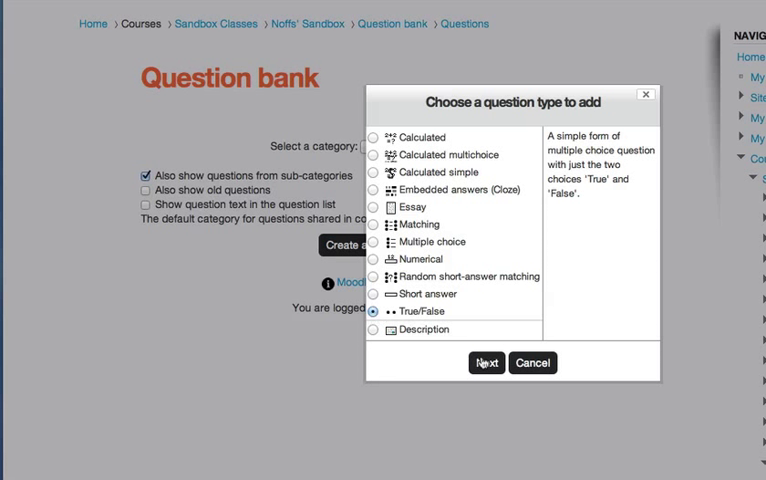
pyautogui.click(532, 364)
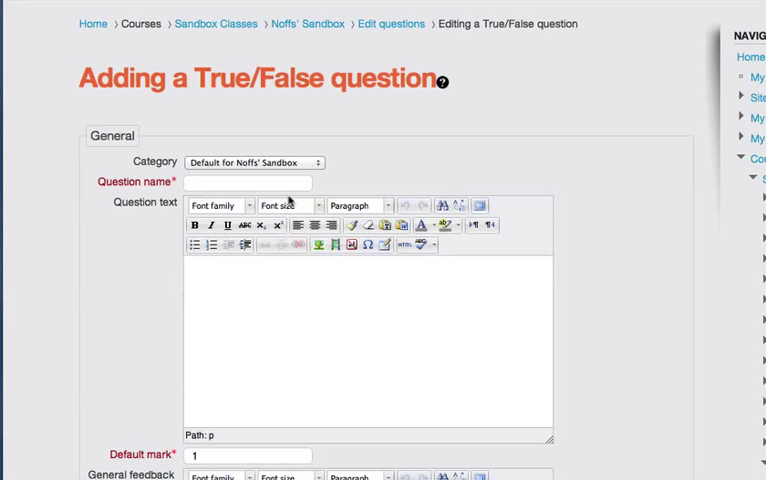
# Name the question 'Today is my birthday'
pyautogui.click(270, 182)
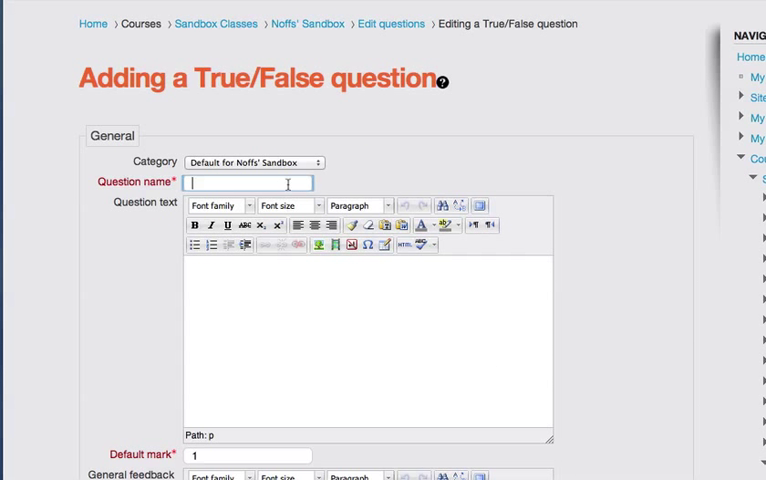
pyautogui.write('Today i')
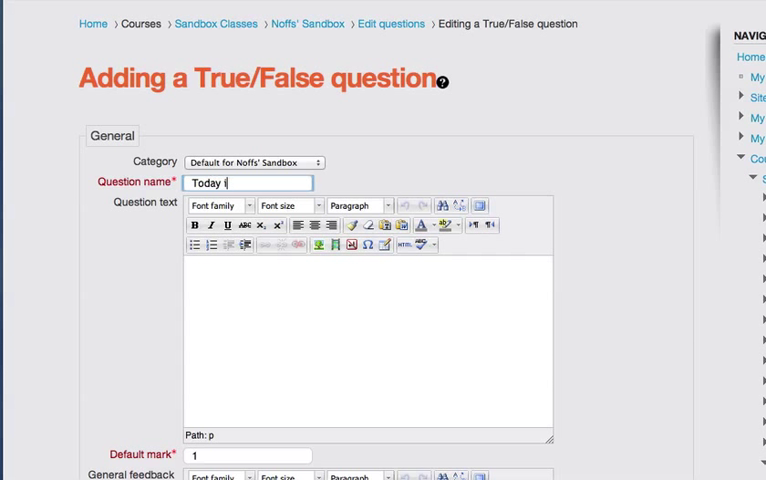
pyautogui.write('s')
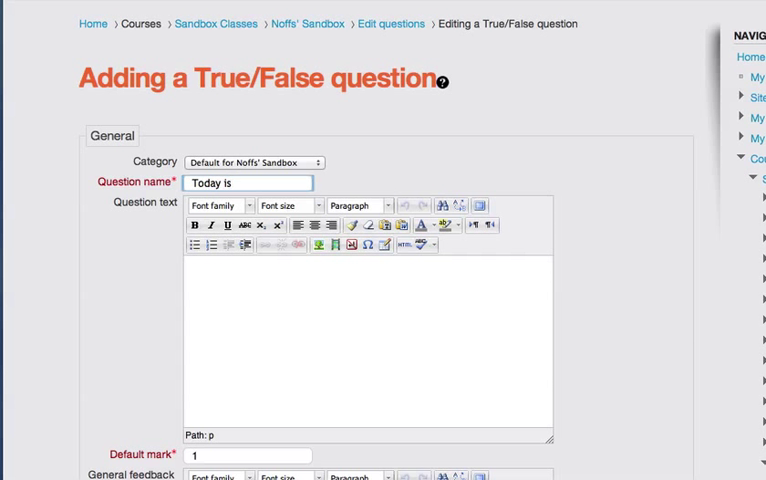
pyautogui.write('my b')
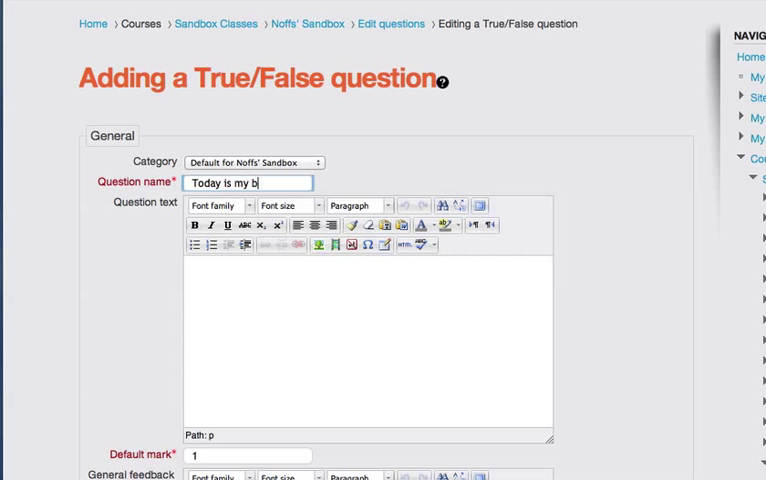
pyautogui.write('irthday')
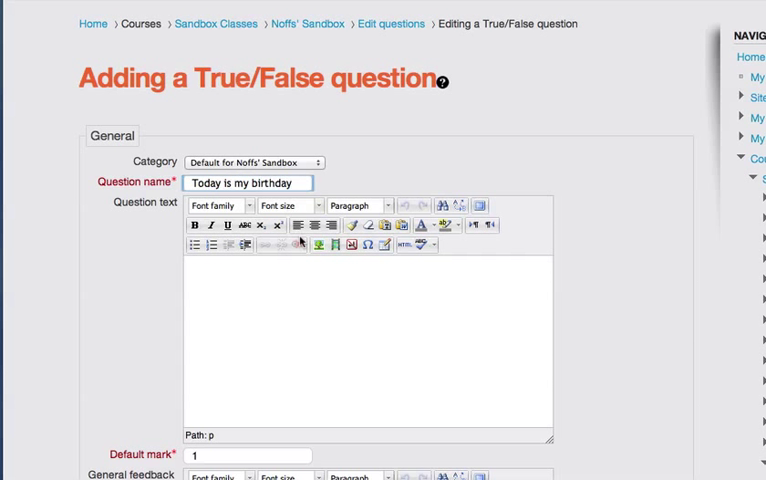
# Enter 'Today is my birthday' as the question text, correcting a typo
pyautogui.click(296, 304)
pyautogui.write('Today ')
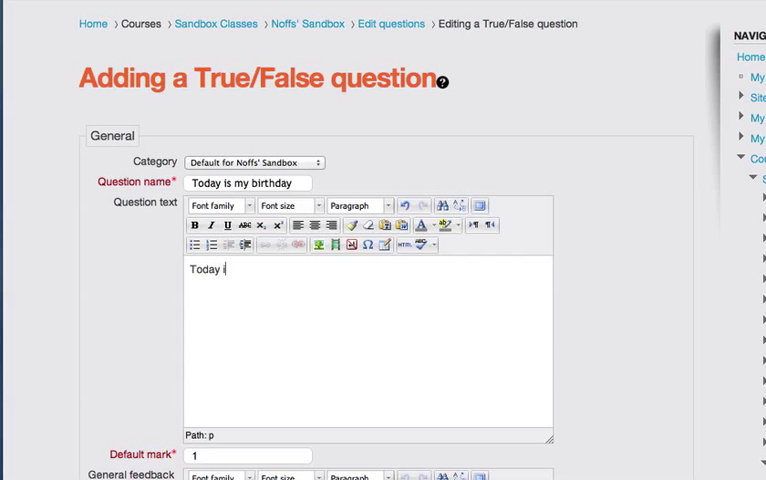
pyautogui.write('is my bort')
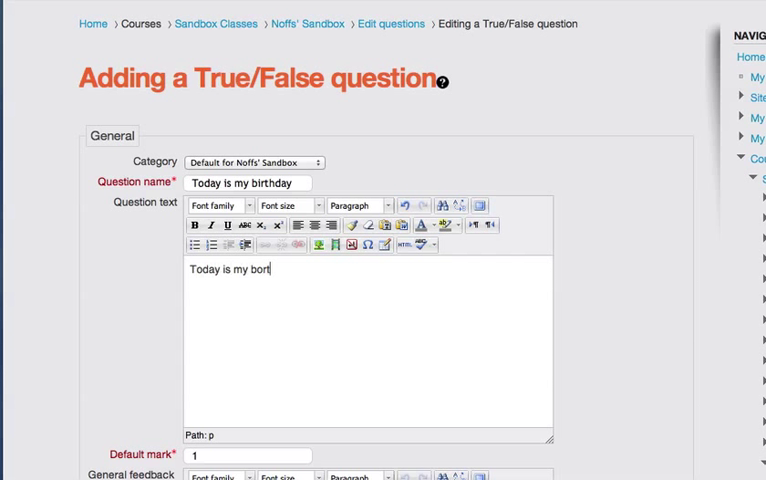
pyautogui.press('Backspace')
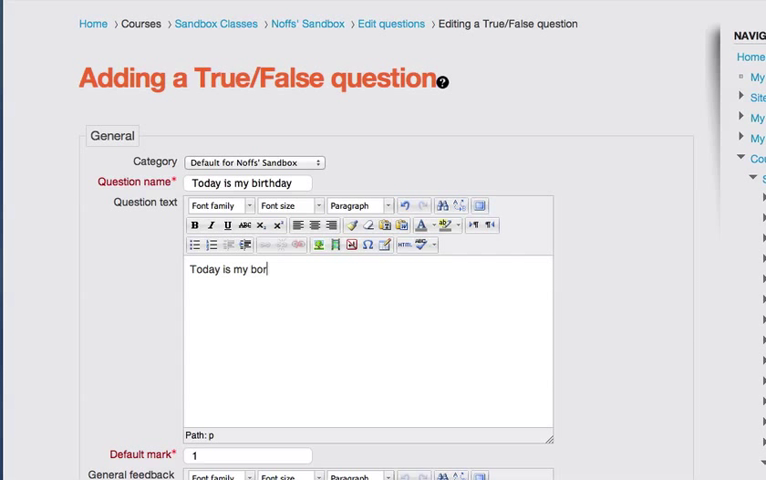
pyautogui.write('thday')
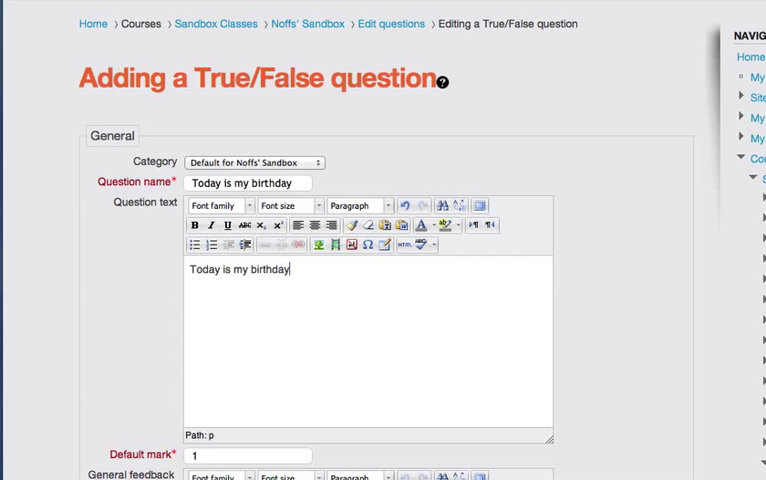
pyautogui.scroll(-3)
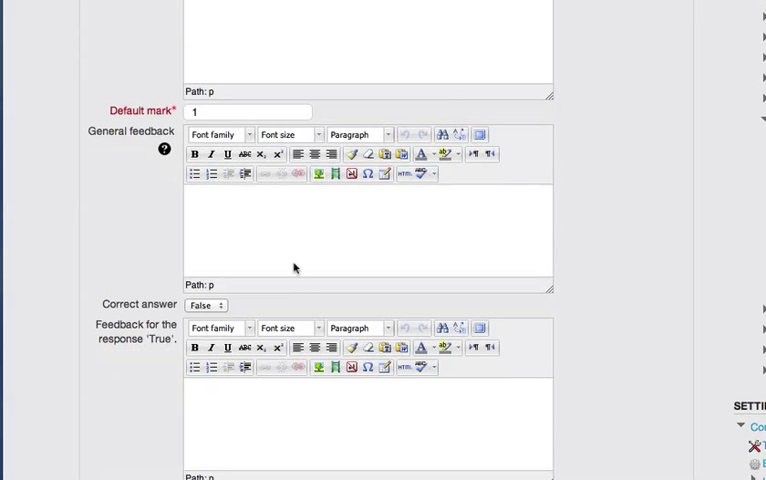
pyautogui.scroll(3)
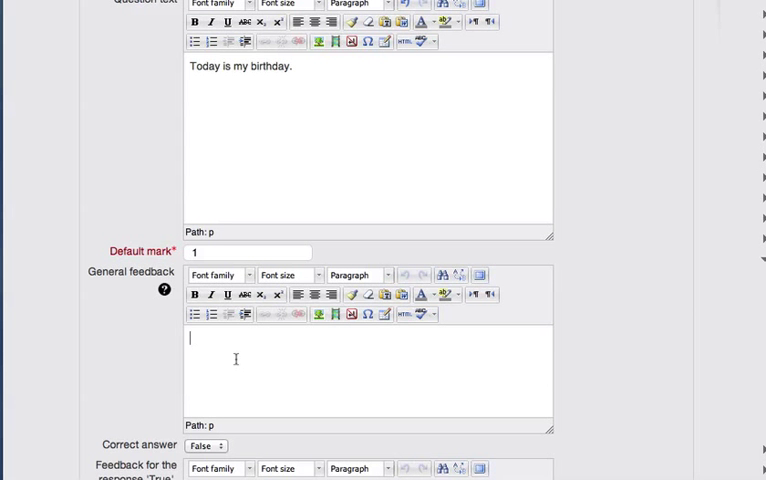
pyautogui.scroll(-3)
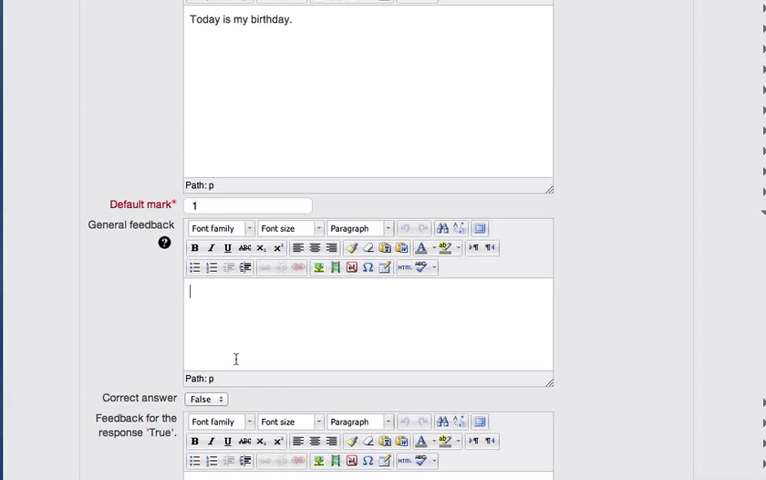
pyautogui.scroll(-3)
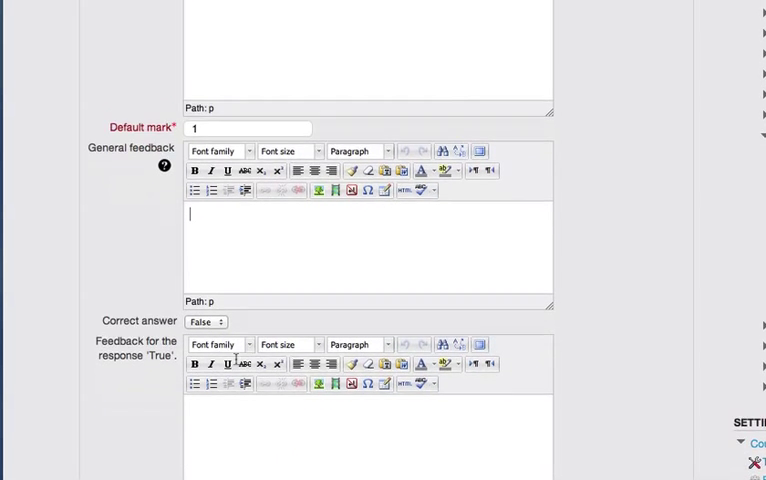
pyautogui.scroll(-3)
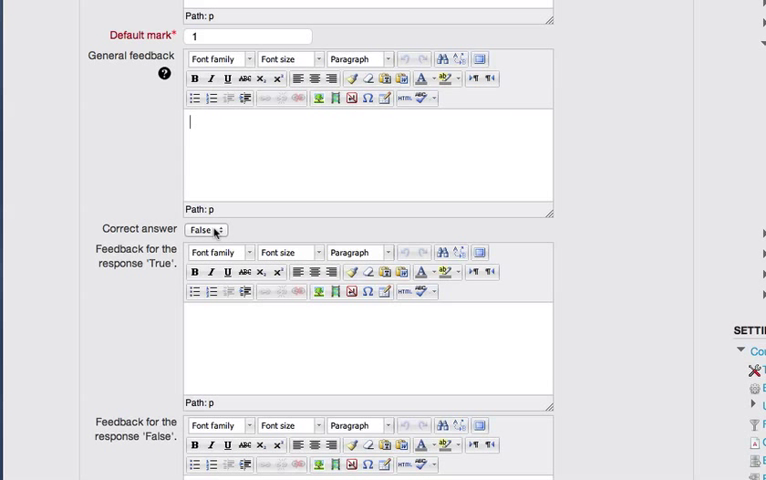
pyautogui.moveTo(210, 230)
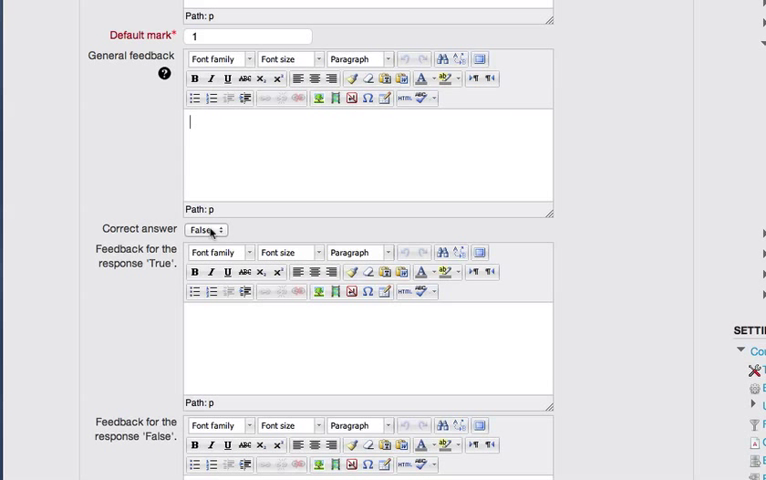
pyautogui.moveTo(208, 230)
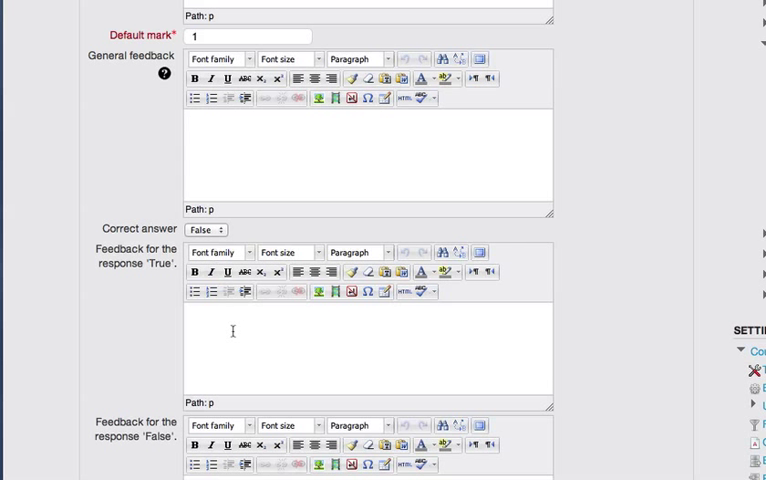
pyautogui.scroll(-3)
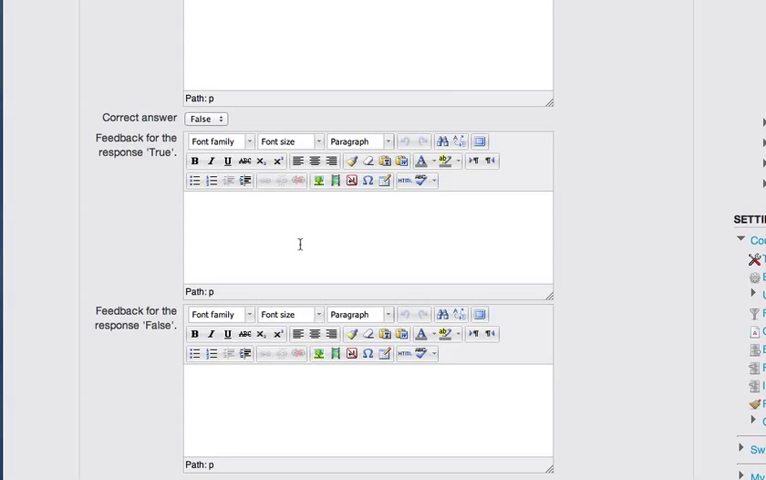
# Write 'Incorrect' as feedback for True and 'That is right. Today is not my birthday.' for False
pyautogui.write('Incorrect')
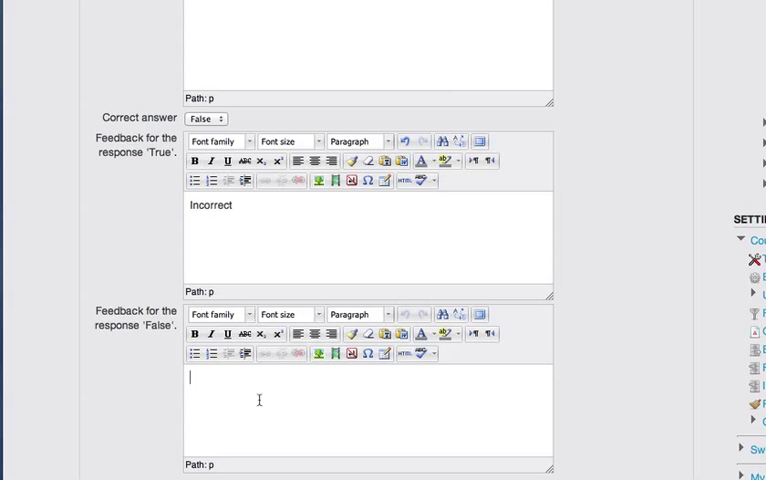
pyautogui.write('That')
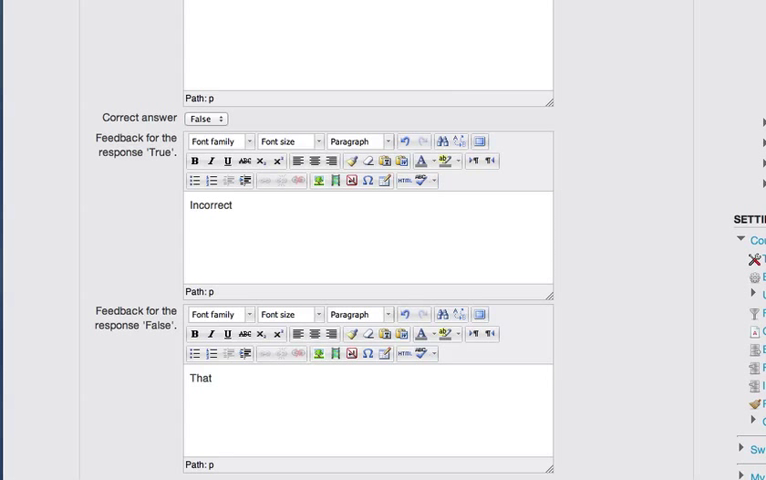
pyautogui.write('is')
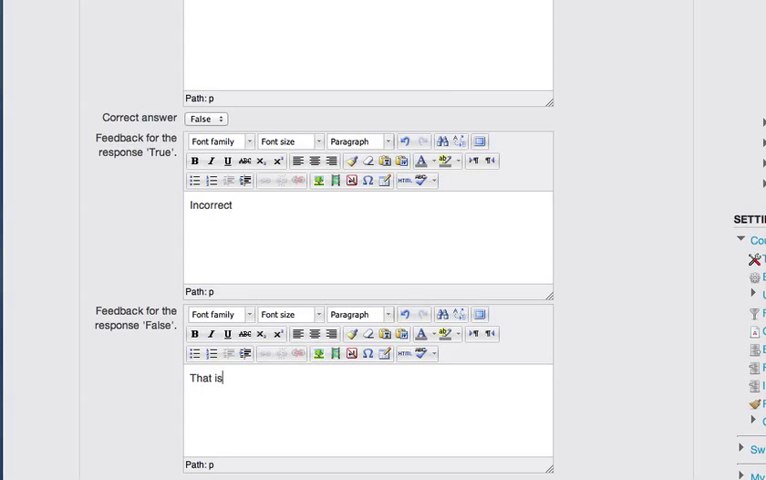
pyautogui.write('right.')
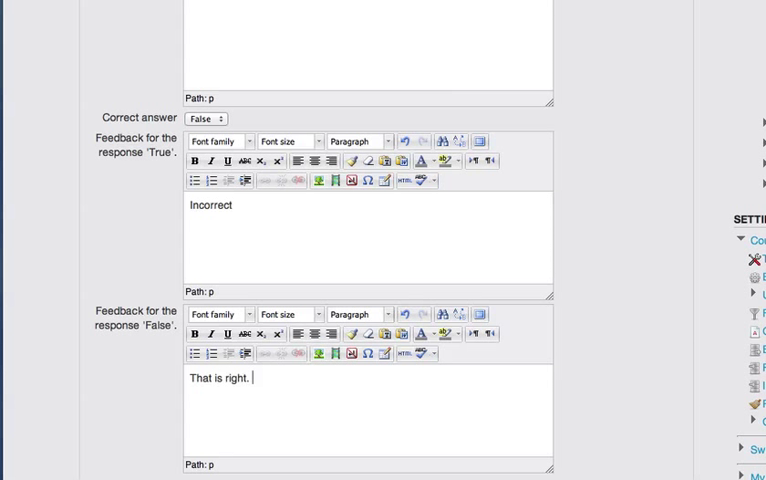
pyautogui.write('Tday')
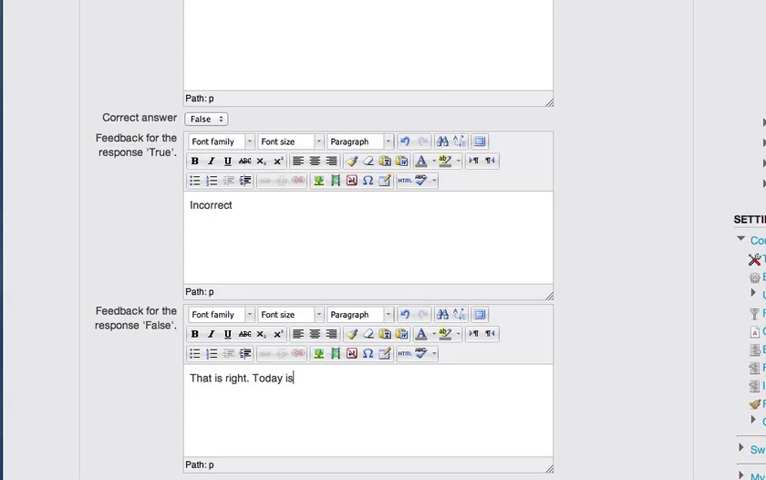
pyautogui.write('not my bir')
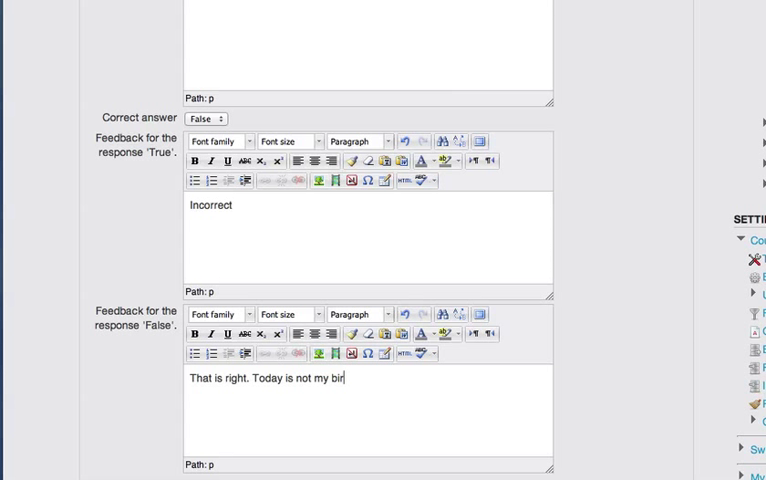
pyautogui.write('hday')
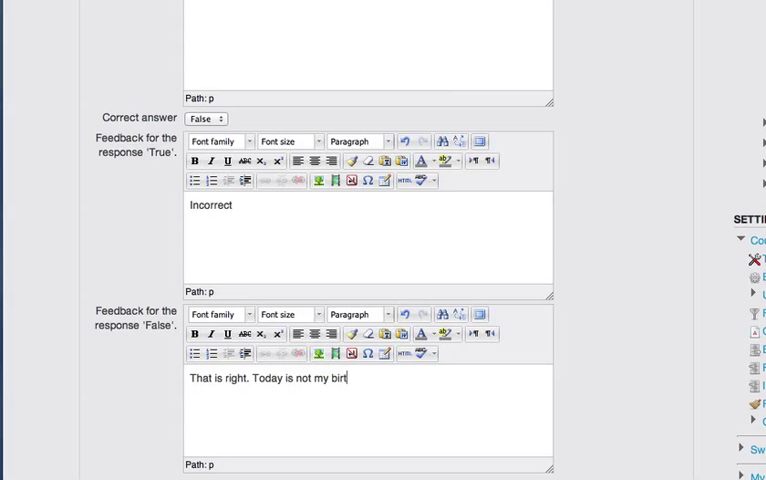
pyautogui.write('hday.')
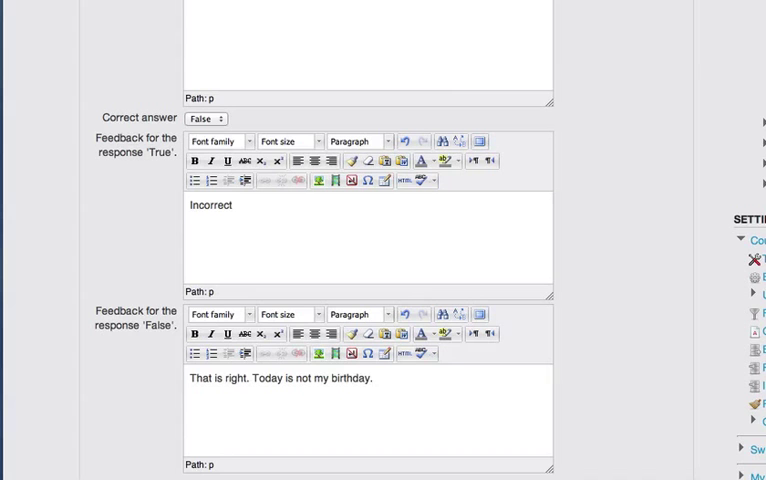
# Scroll past the multiple-tries and tags settings toward Save changes
pyautogui.scroll(-3)
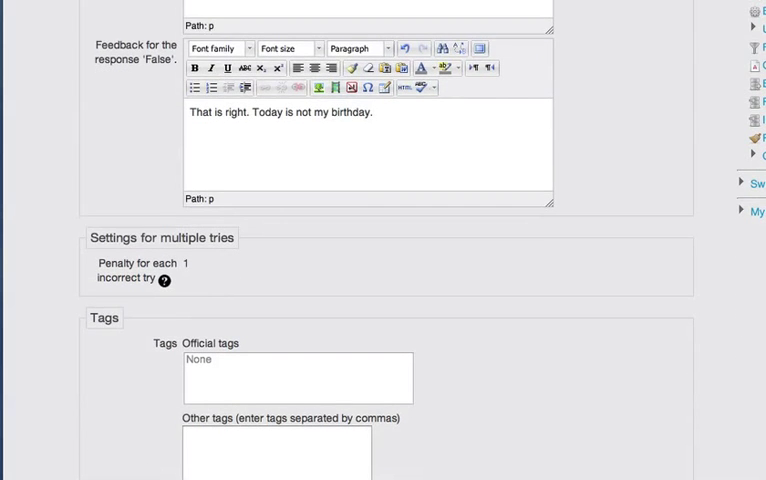
pyautogui.scroll(-3)
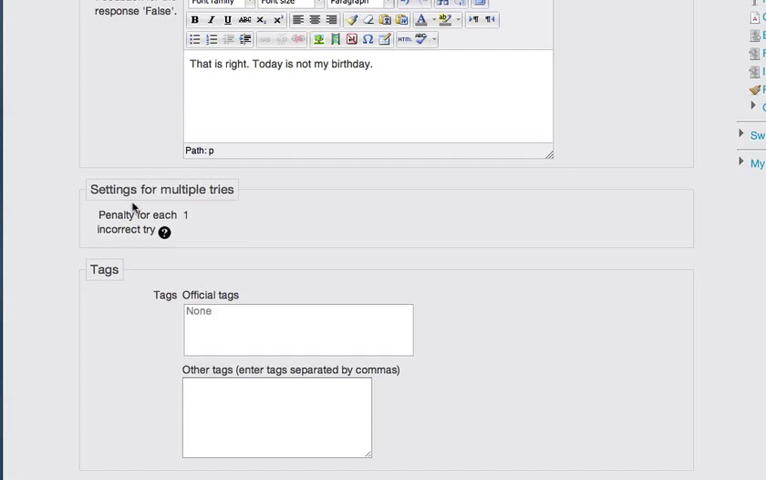
pyautogui.moveTo(234, 252)
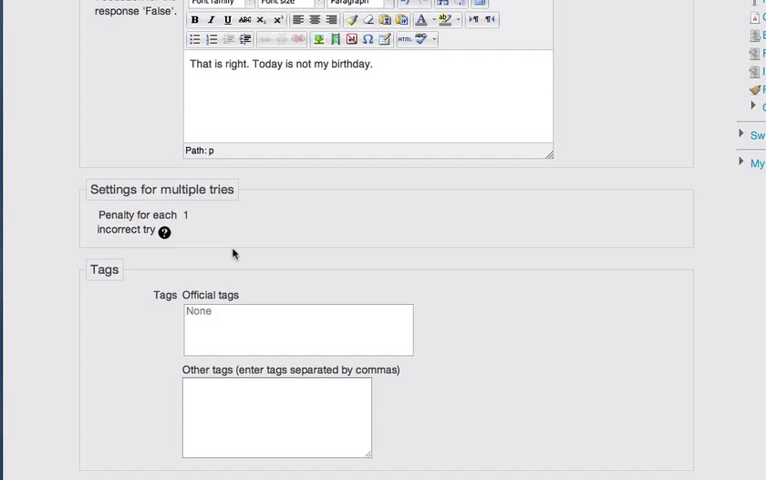
pyautogui.moveTo(168, 328)
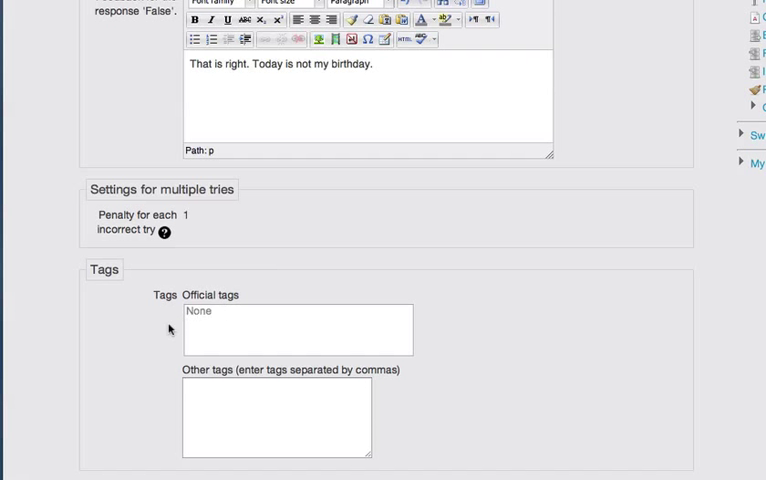
pyautogui.moveTo(376, 246)
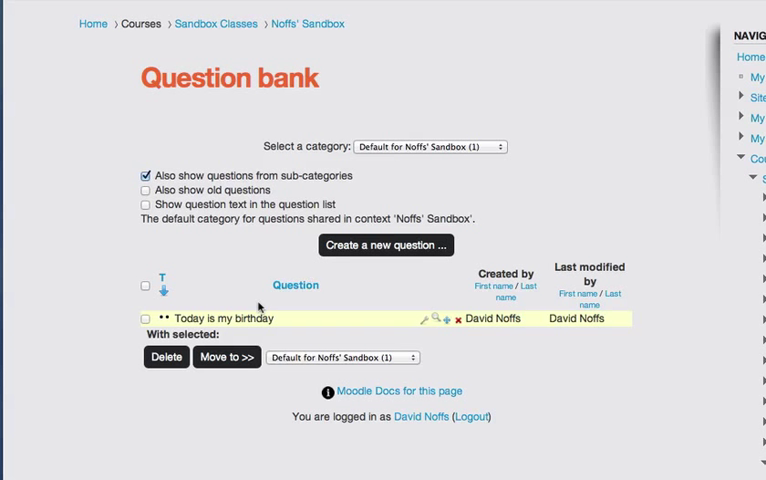
pyautogui.moveTo(242, 304)
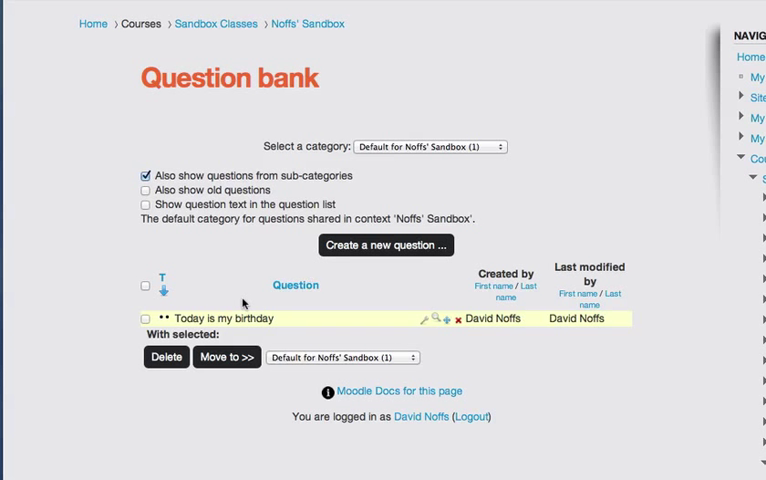
pyautogui.moveTo(360, 306)
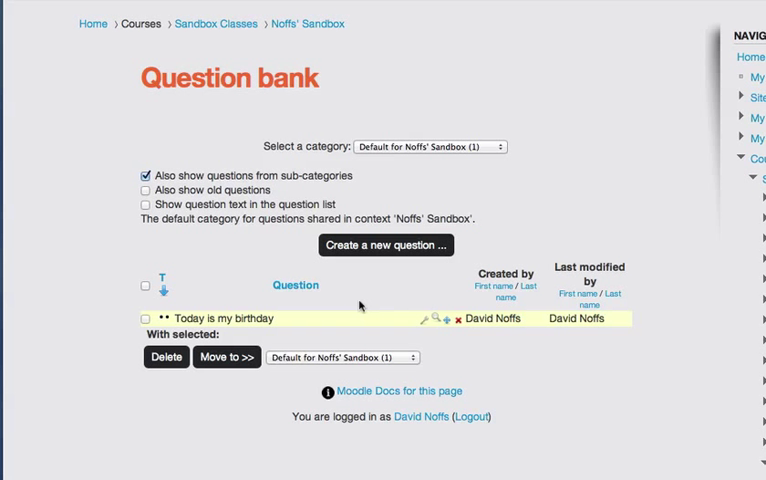
pyautogui.moveTo(384, 246)
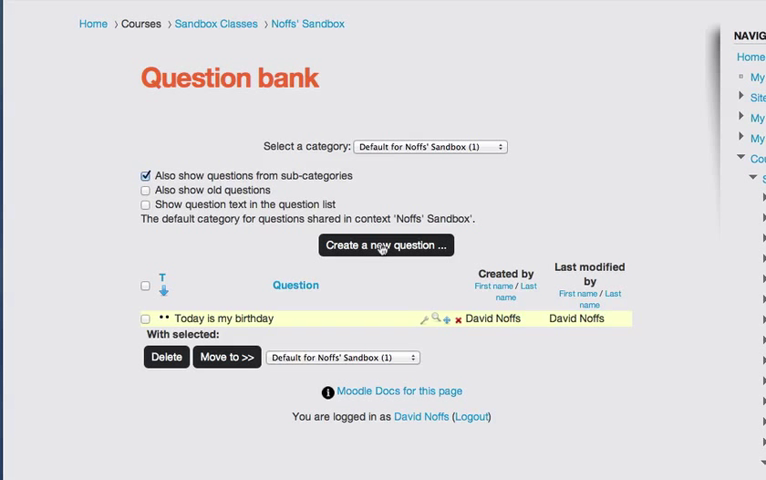
# Start creating another question from the question bank
pyautogui.click(386, 244)
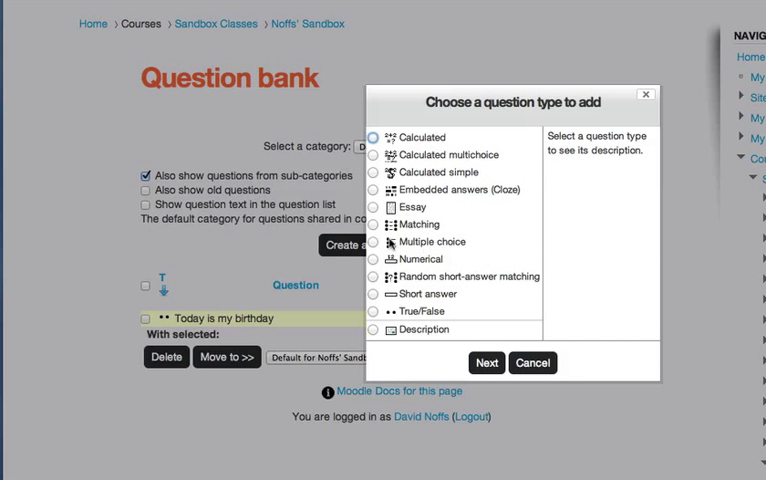
# Choose Multiple choice as the question type and continue to its form
pyautogui.click(372, 240)
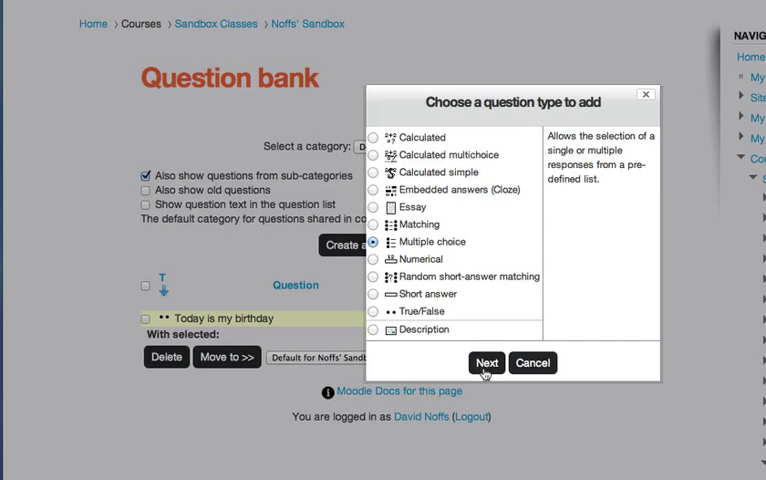
pyautogui.click(532, 362)
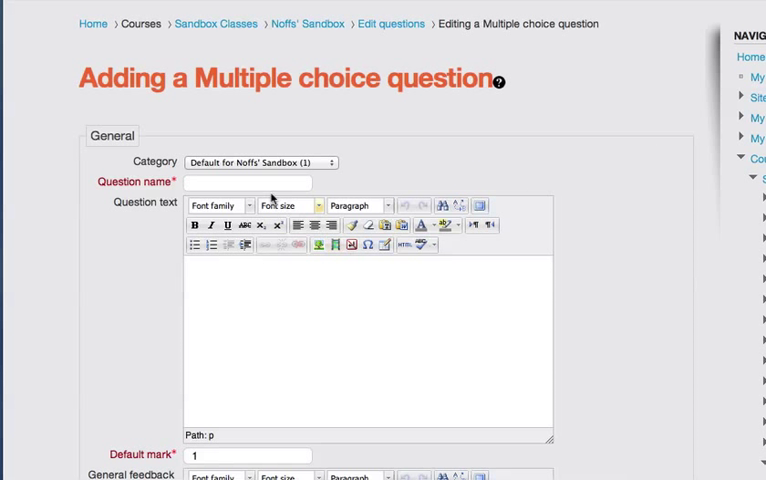
# Name the question 'What is today?' and enter the same words as question text
pyautogui.click(250, 182)
pyautogui.write('What is')
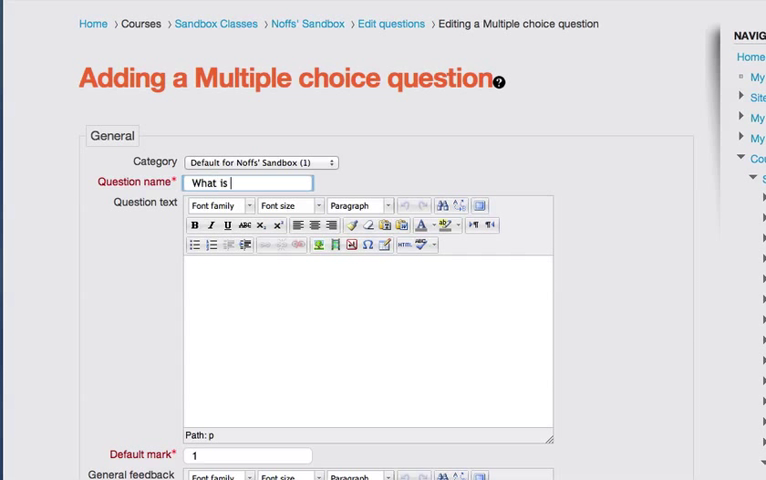
pyautogui.write('today')
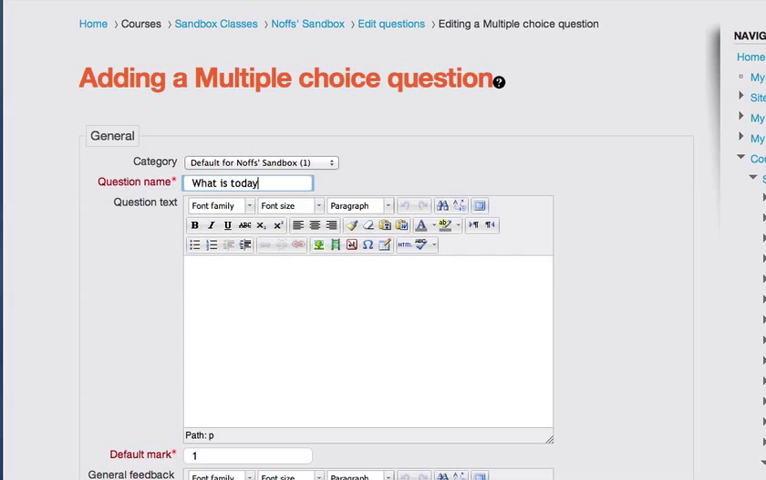
pyautogui.write('?')
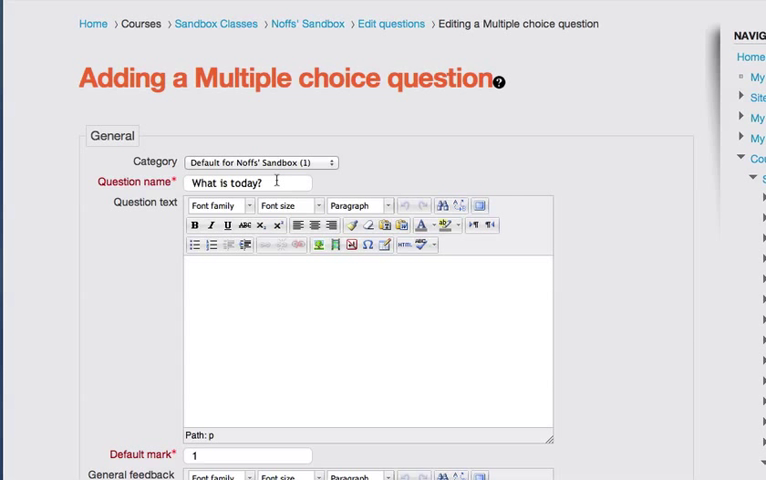
pyautogui.moveTo(226, 284)
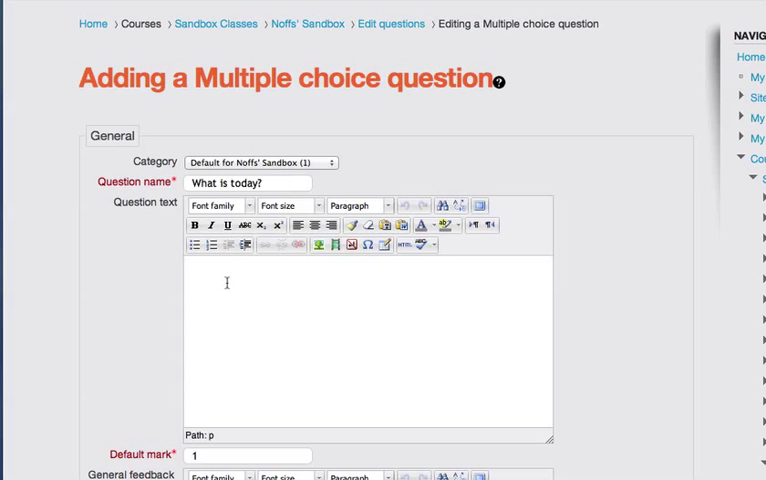
pyautogui.moveTo(256, 280)
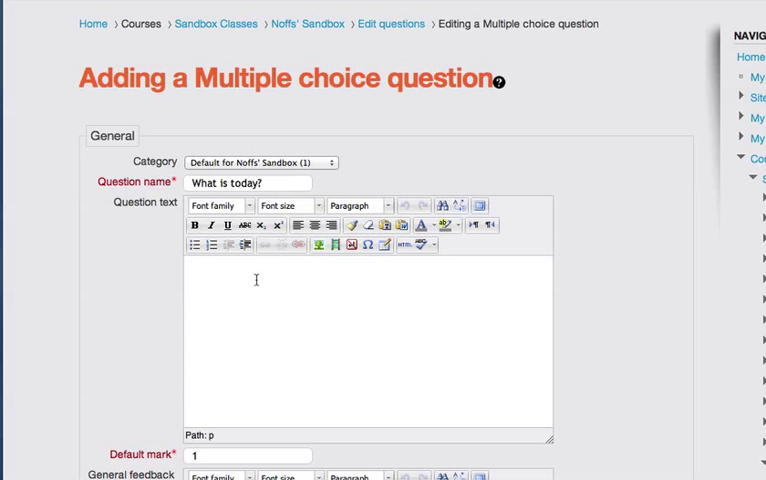
pyautogui.moveTo(252, 284)
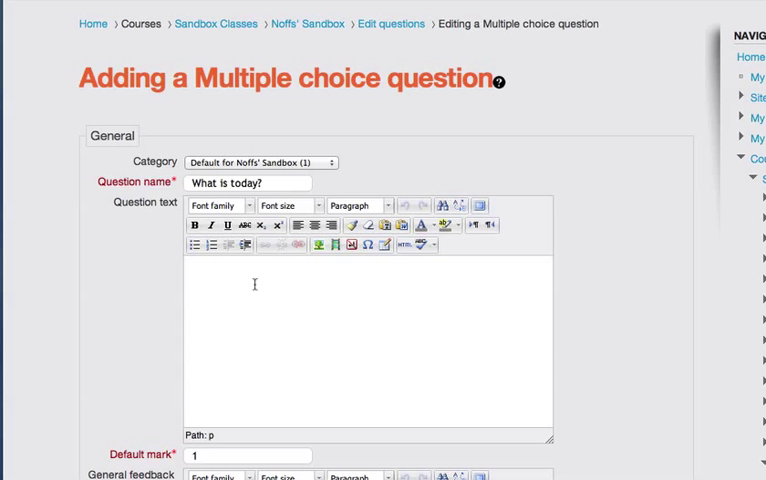
pyautogui.write('Whats')
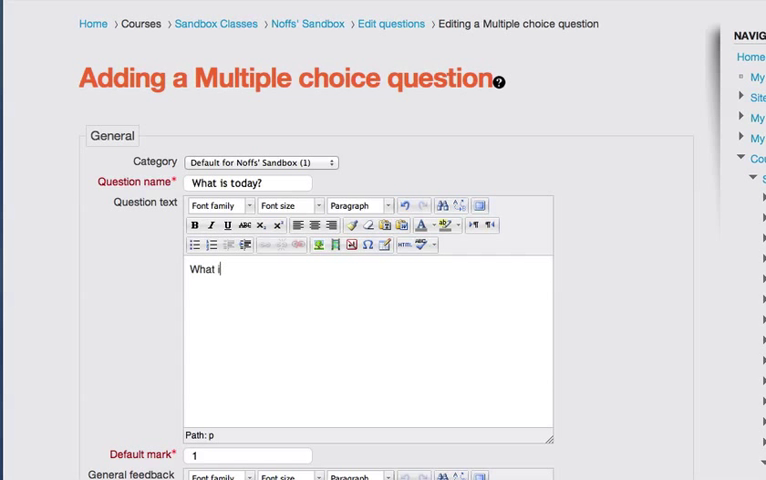
pyautogui.write('is today')
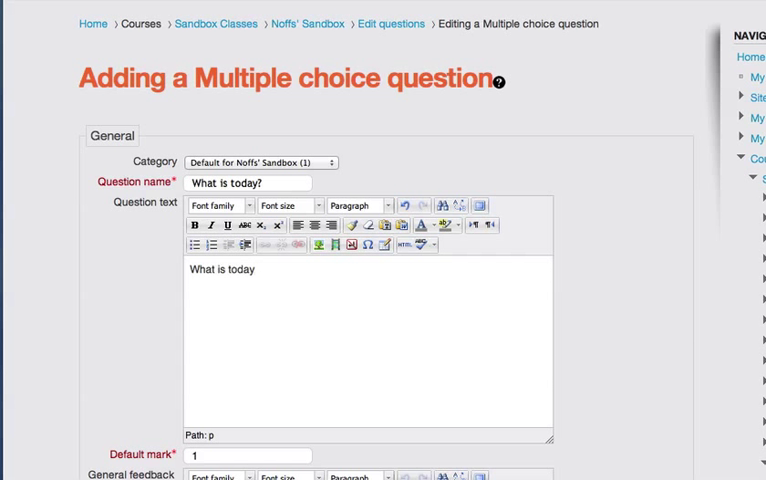
pyautogui.scroll(-3)
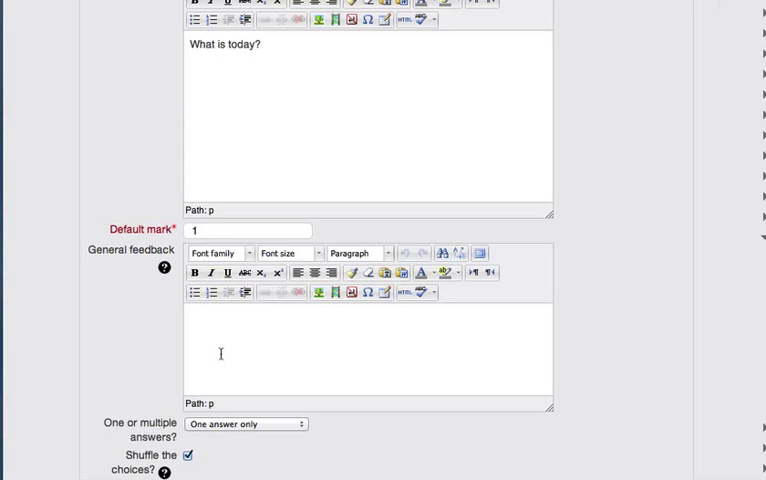
pyautogui.scroll(-3)
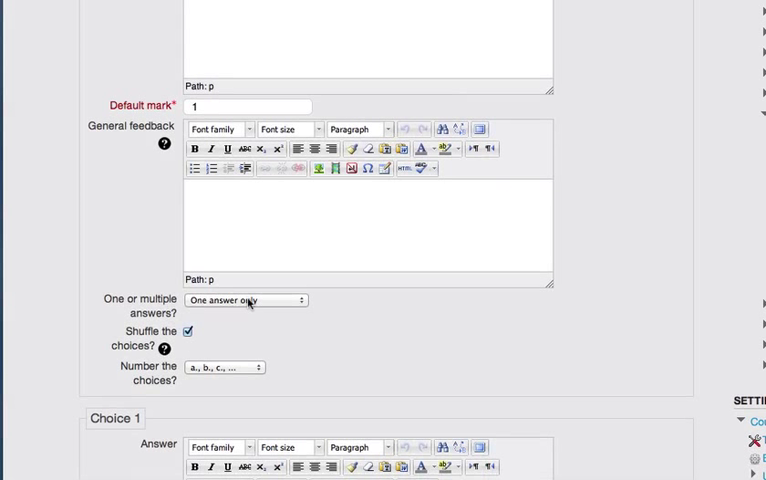
pyautogui.click(244, 300)
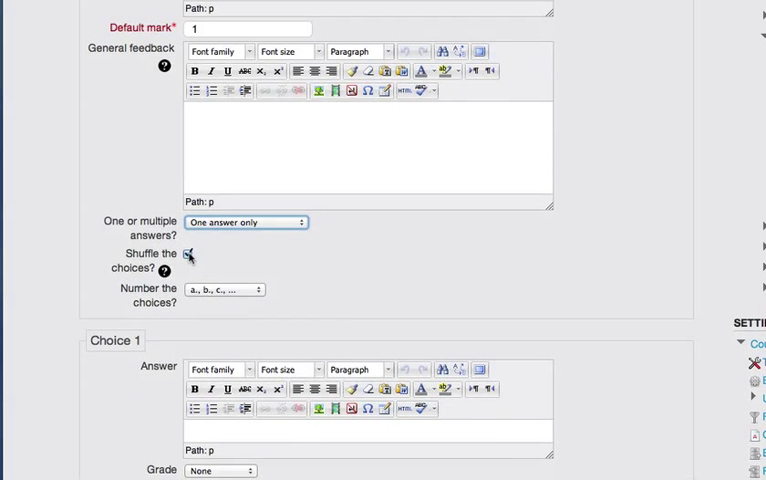
pyautogui.click(188, 252)
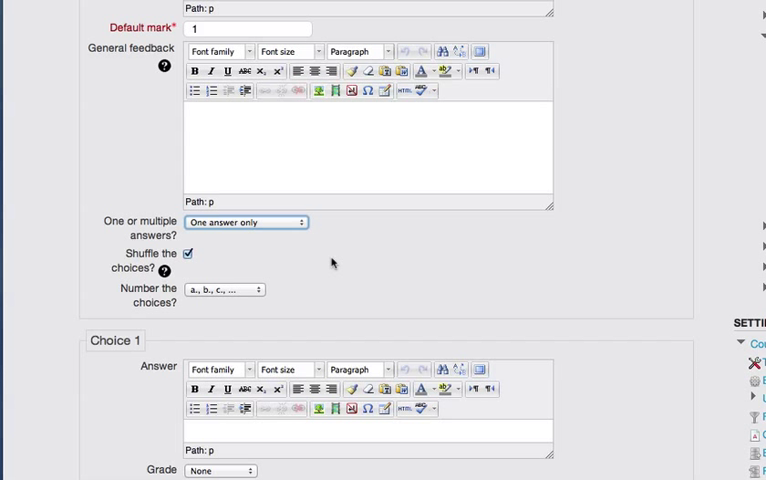
pyautogui.moveTo(318, 268)
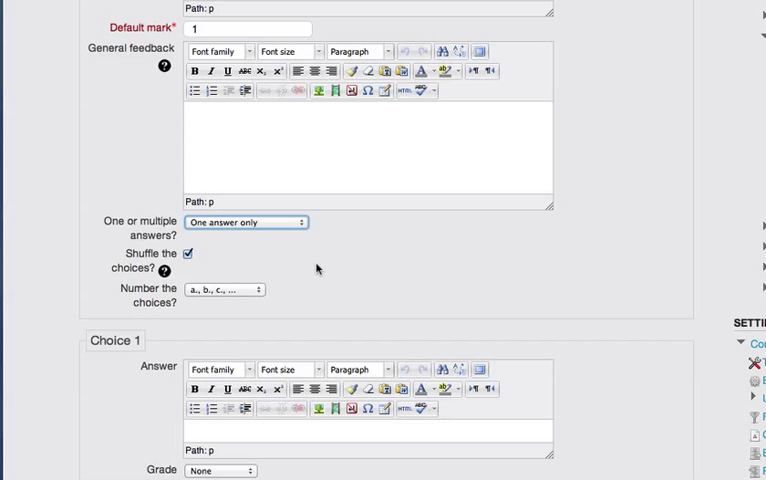
pyautogui.moveTo(244, 296)
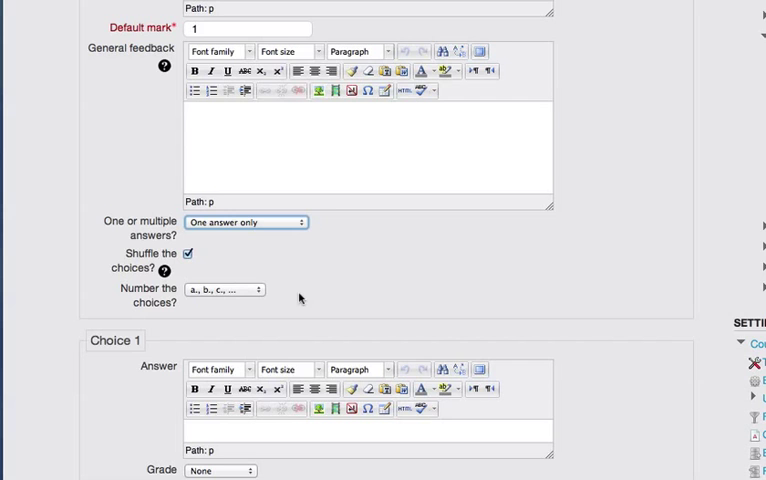
pyautogui.scroll(-3)
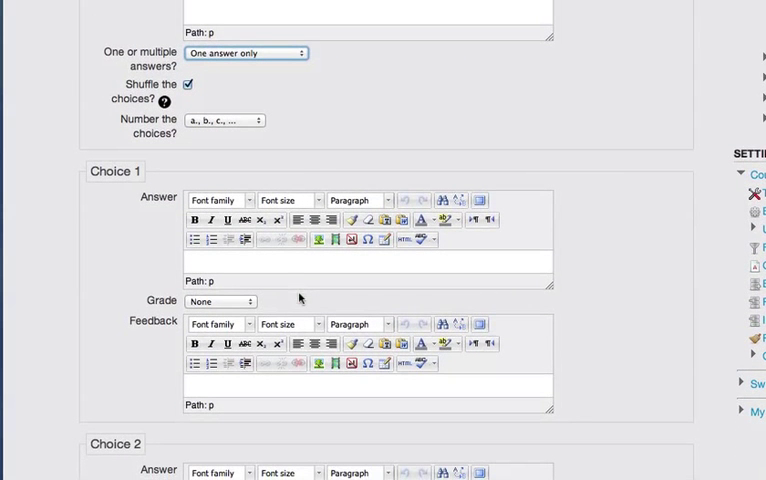
# Enter 'Monday' as Choice 1 with the feedback 'Incorrect!' and no grade
pyautogui.click(300, 262)
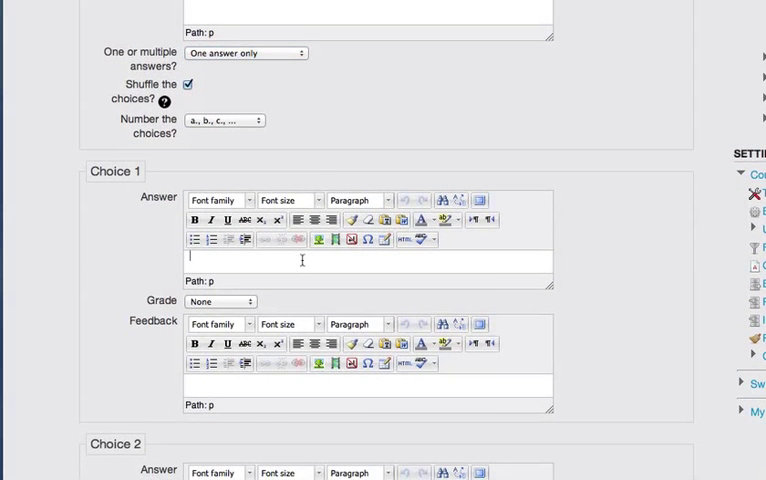
pyautogui.write('M')
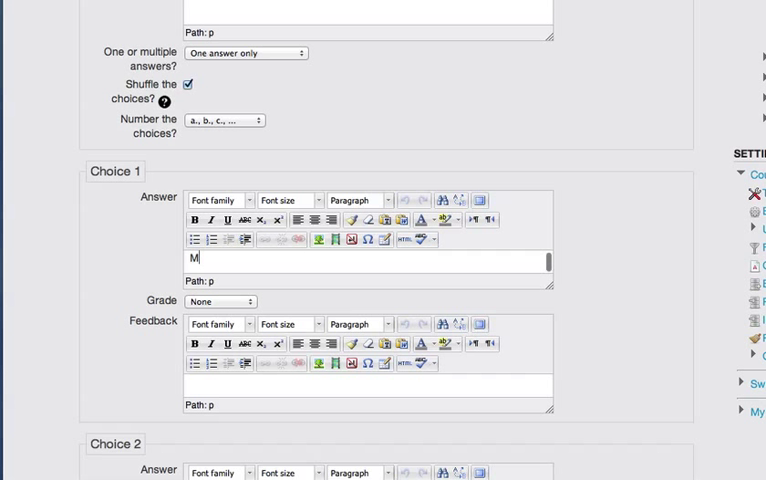
pyautogui.write('onday')
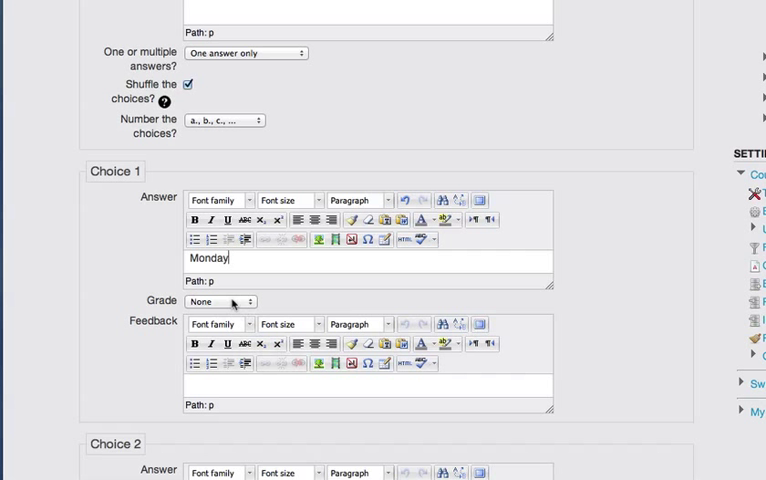
pyautogui.moveTo(236, 306)
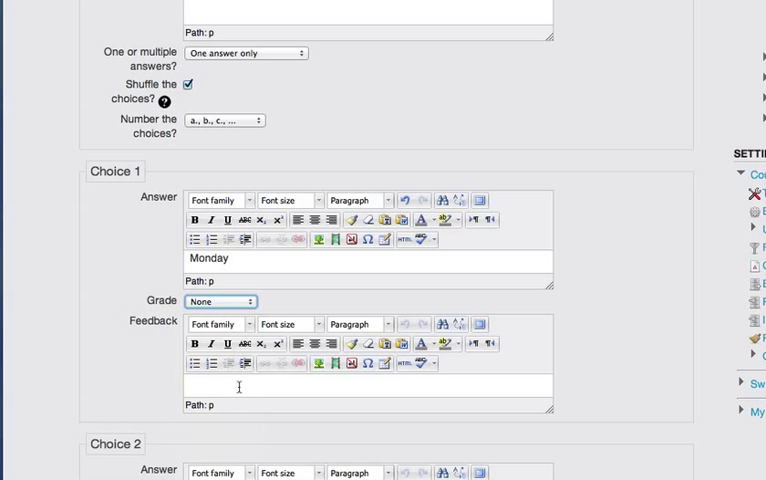
pyautogui.write('In')
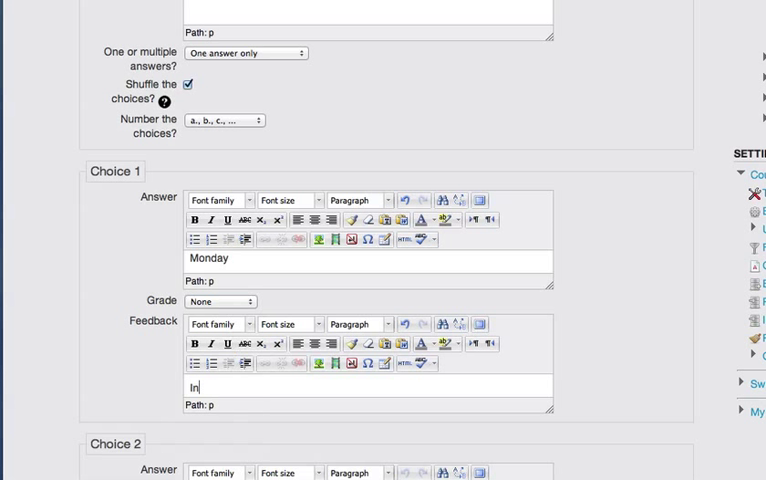
pyautogui.write('correct')
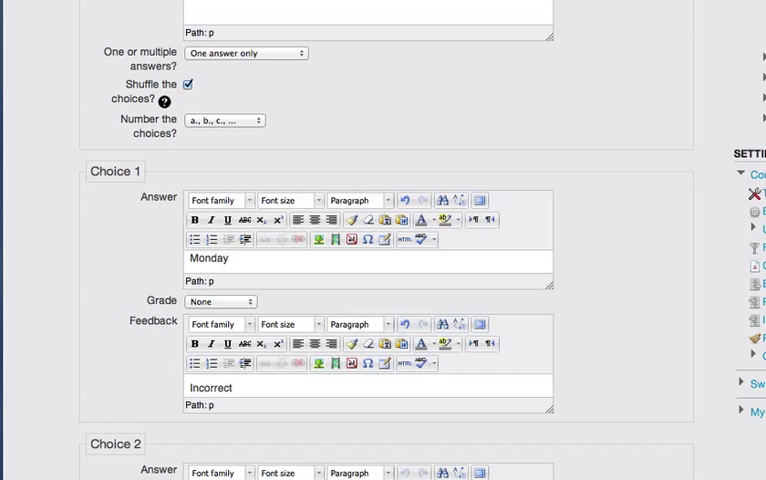
pyautogui.click(240, 388)
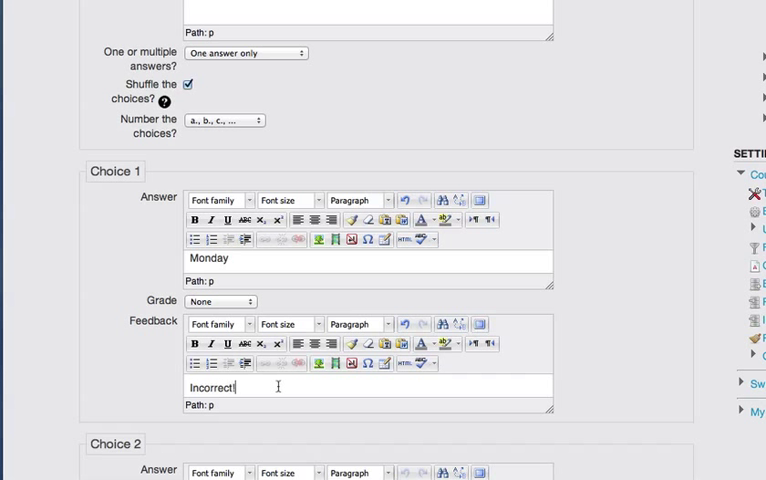
pyautogui.scroll(-3)
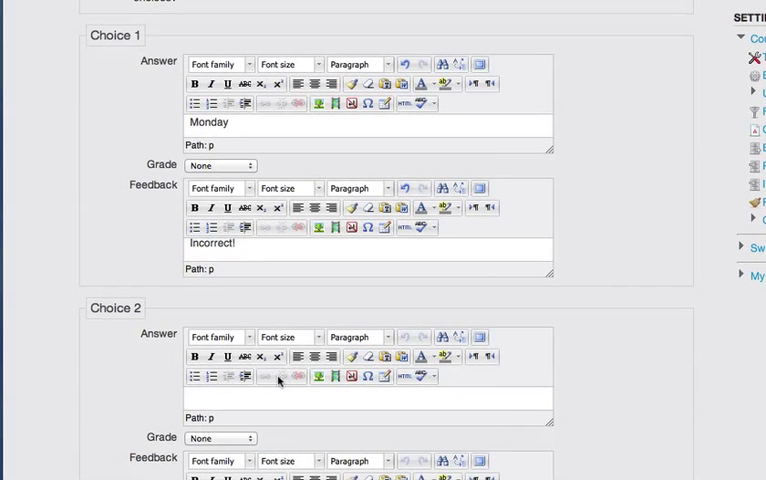
# Enter 'Tuesday' as Choice 2, graded 100%, with the feedback 'That's right!'
pyautogui.click(236, 398)
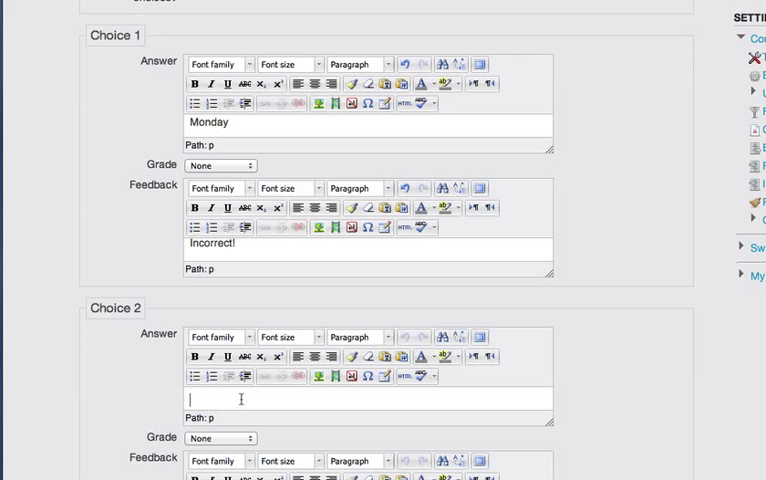
pyautogui.write('Tuesday')
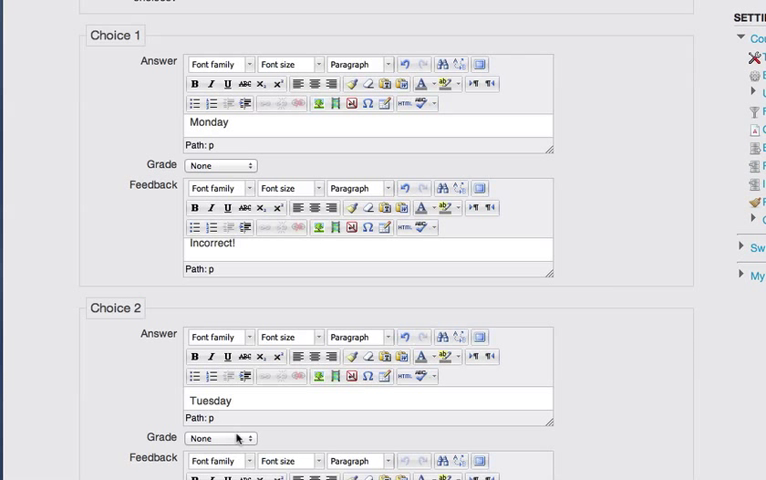
pyautogui.scroll(-3)
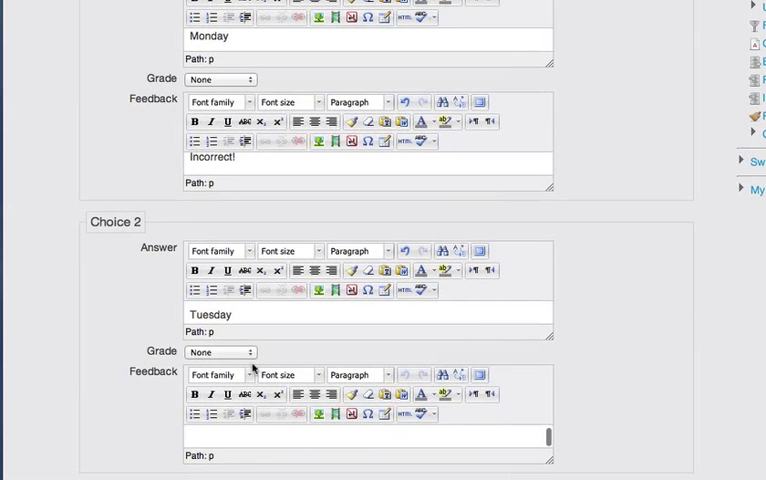
pyautogui.click(220, 352)
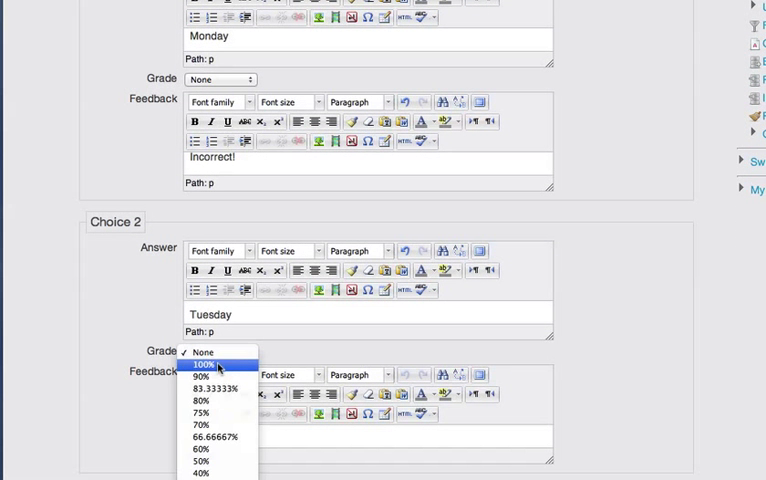
pyautogui.click(204, 364)
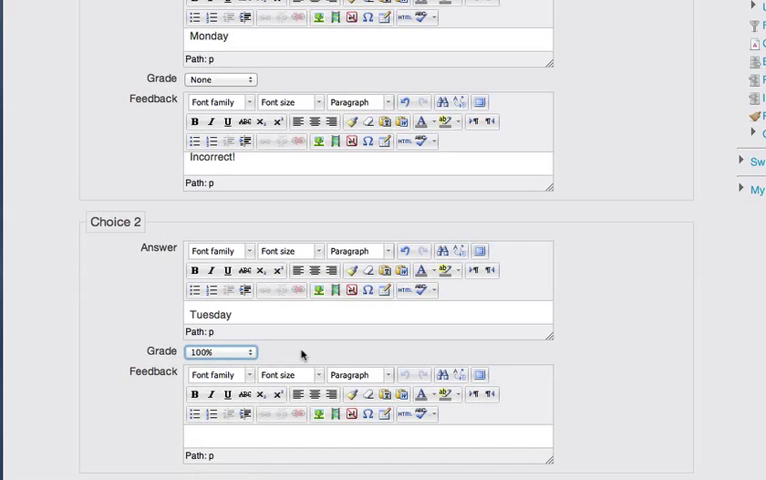
pyautogui.scroll(-3)
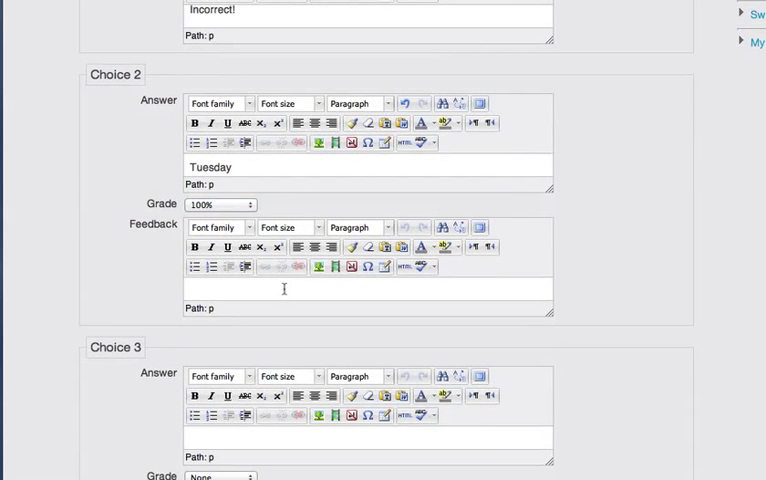
pyautogui.write("That's right")
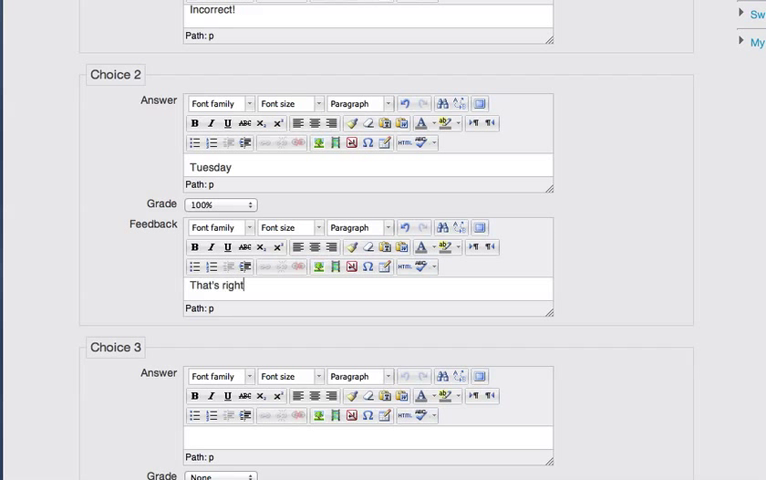
pyautogui.scroll(-3)
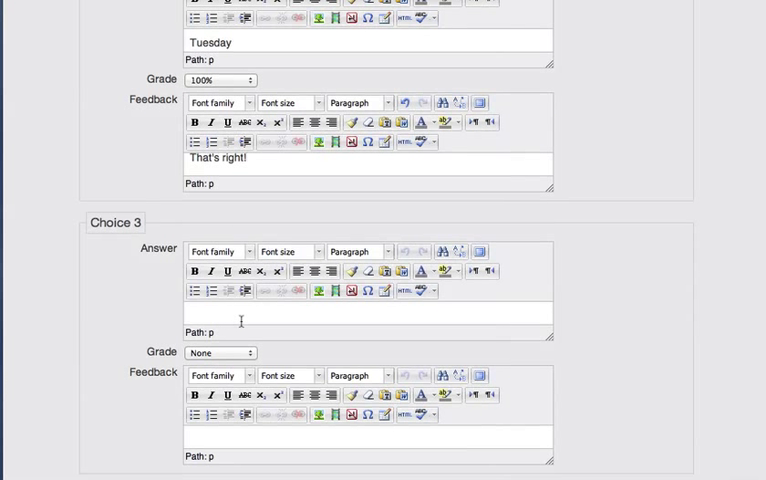
# Enter 'My birthday.' as the third choice and keep its grade at None
pyautogui.write('My bir')
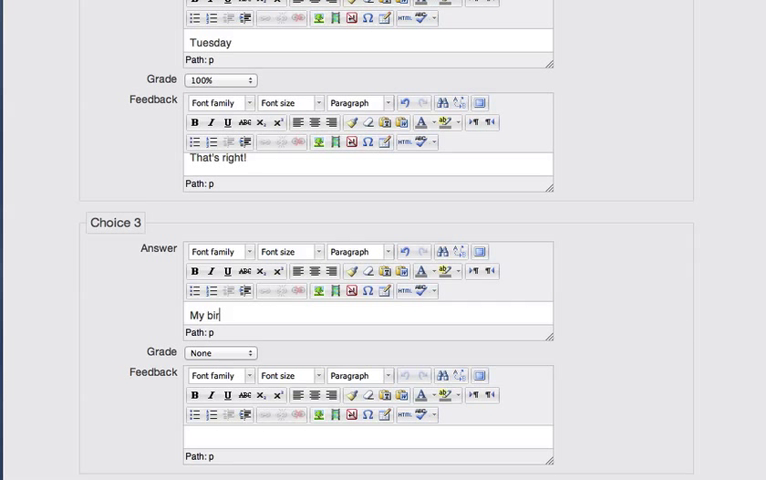
pyautogui.write('th')
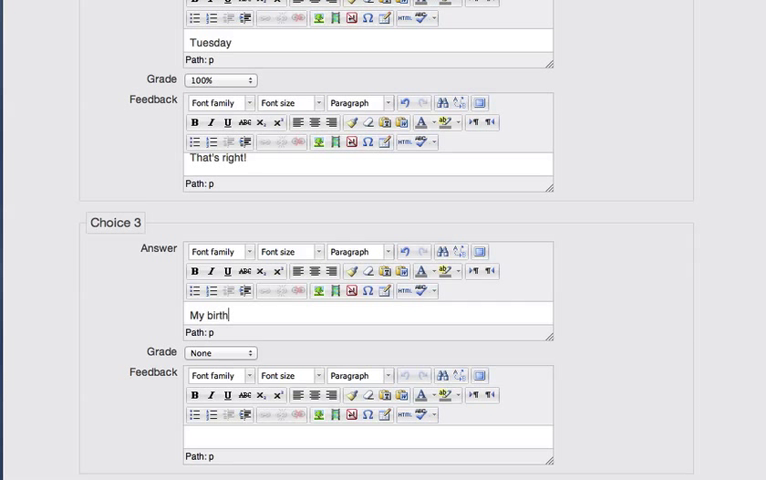
pyautogui.write('day')
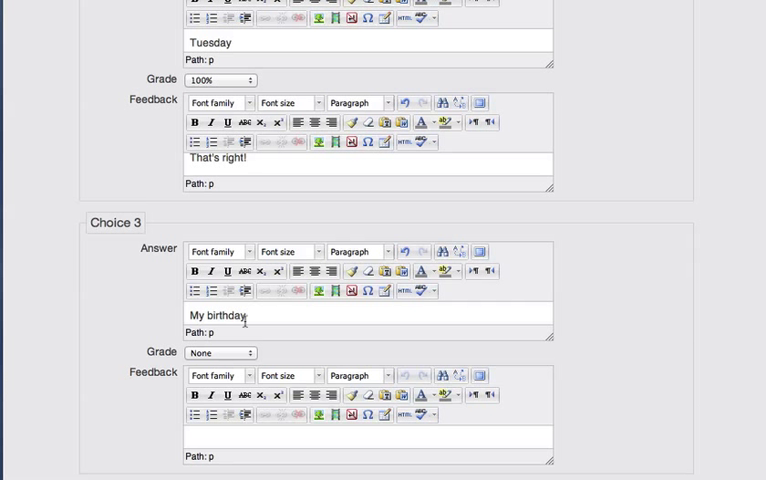
pyautogui.click(220, 352)
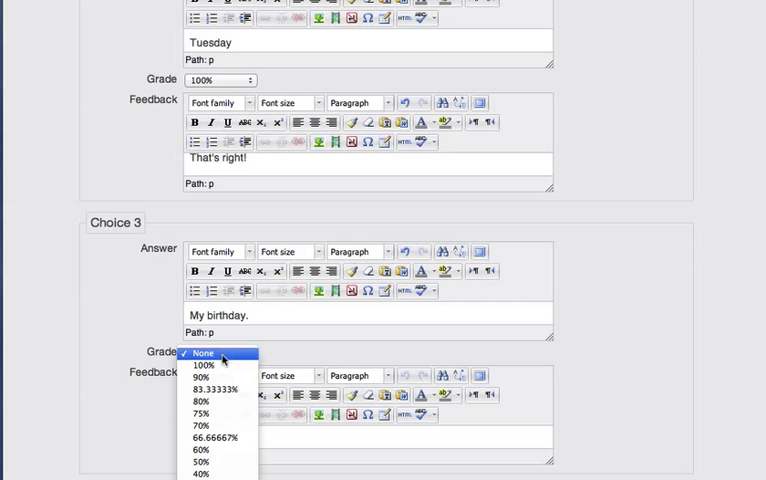
pyautogui.click(204, 352)
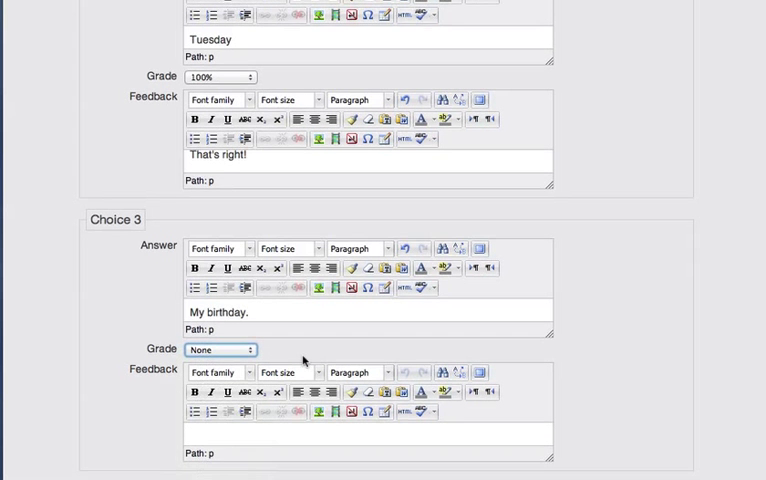
# Give the third choice the feedback 'Wrongo!'
pyautogui.scroll(-3)
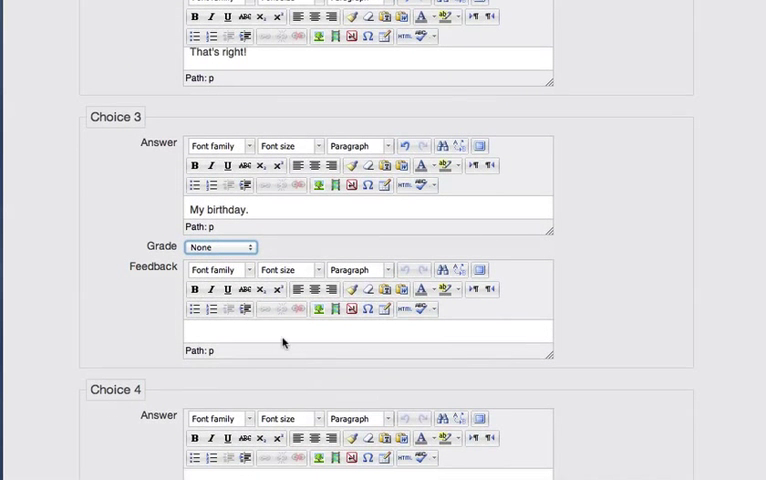
pyautogui.write('Wrongo!')
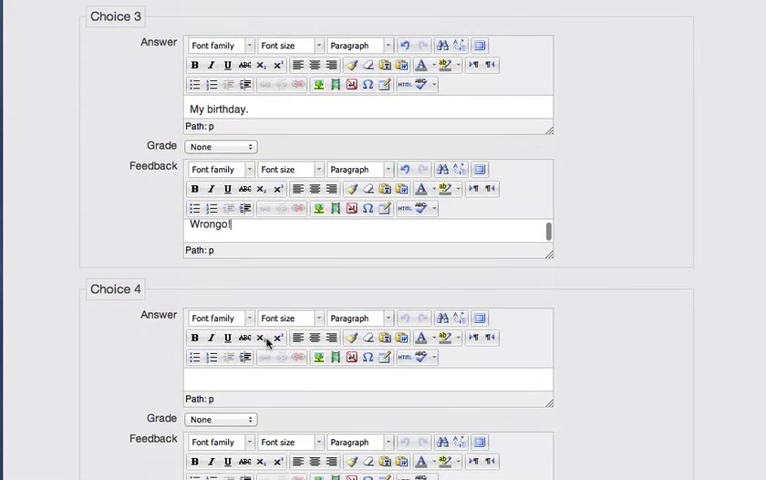
pyautogui.scroll(-3)
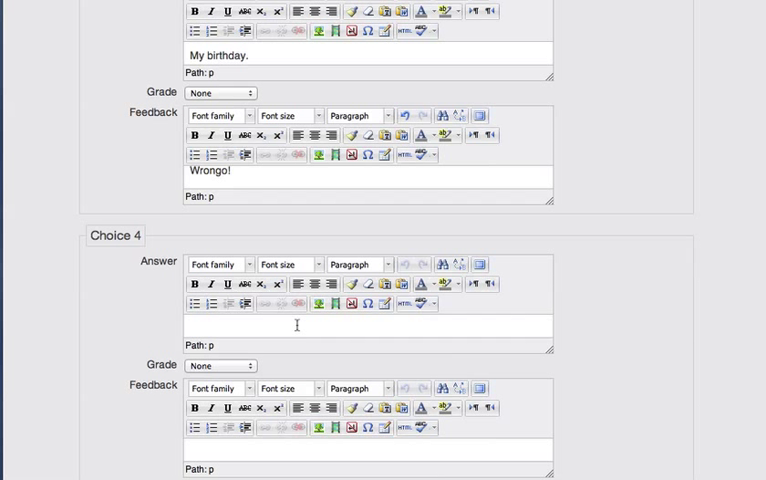
# Enter 'Friday' as the ungraded fourth choice with the feedback 'You wish.'
pyautogui.write('Friday')
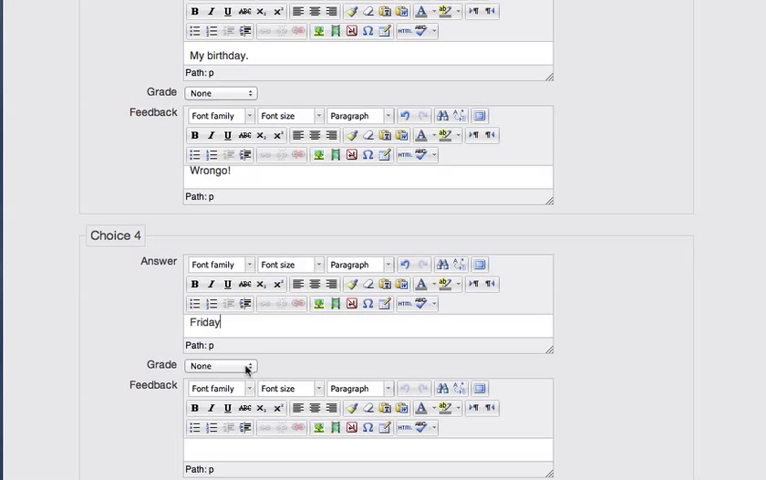
pyautogui.click(256, 448)
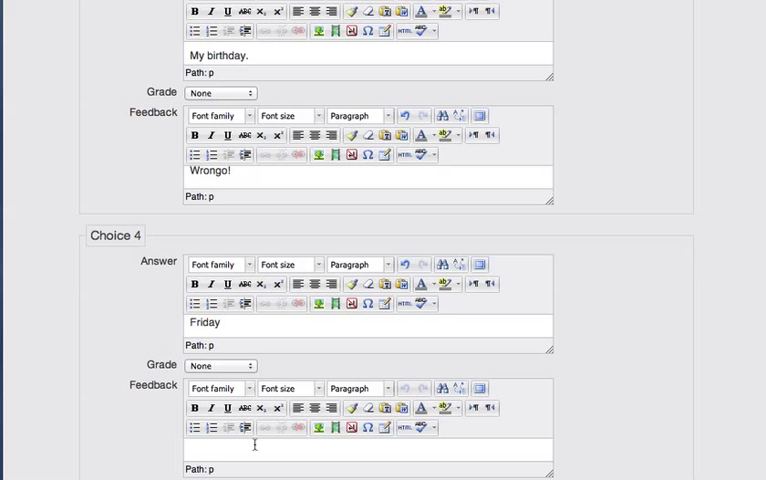
pyautogui.write('You wish')
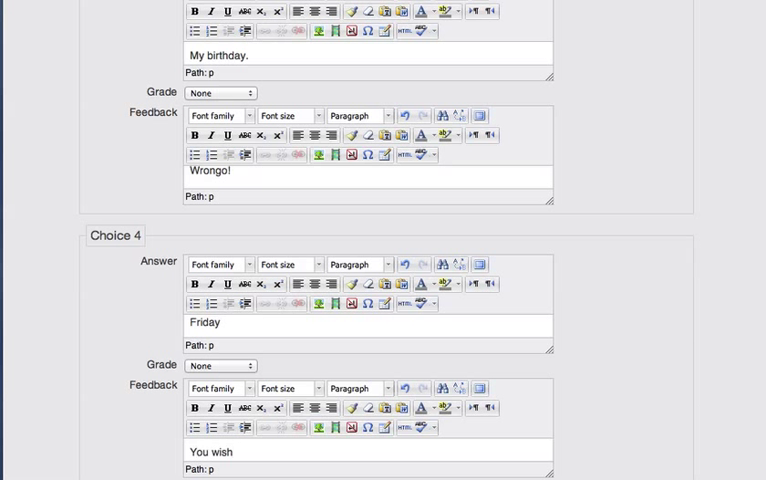
pyautogui.scroll(-3)
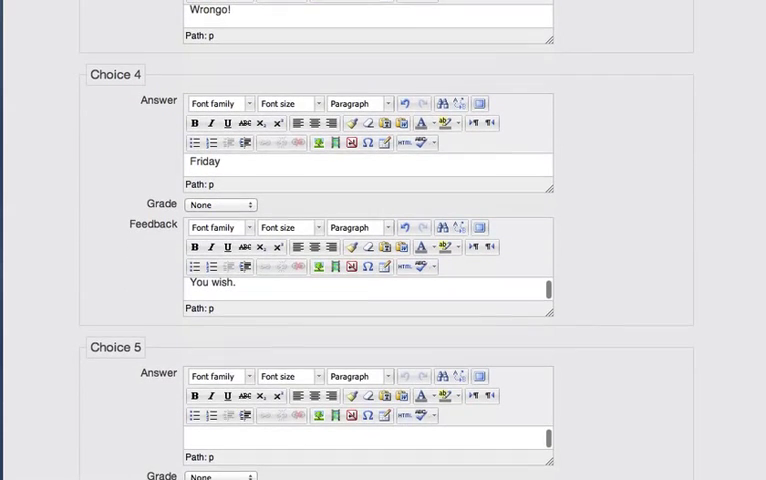
pyautogui.scroll(-3)
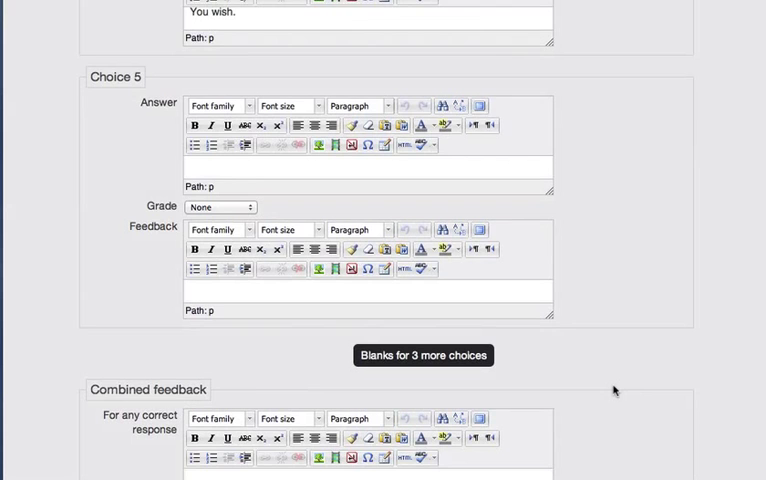
# Set the penalty for each incorrect try to 25%
pyautogui.scroll(-3)
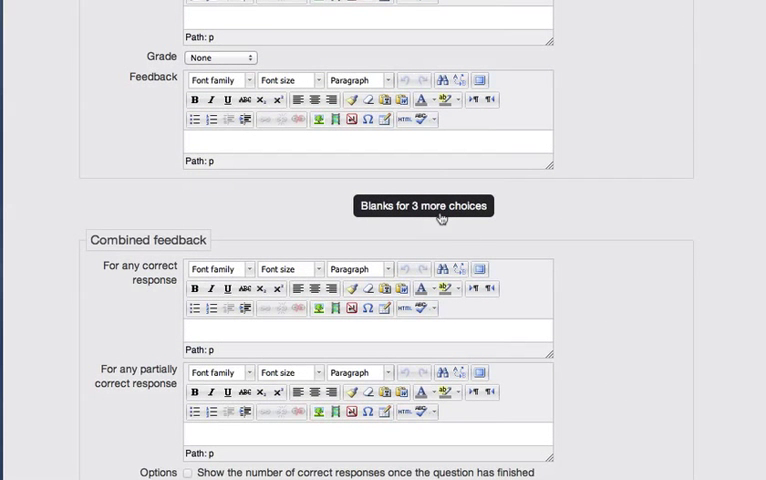
pyautogui.moveTo(312, 218)
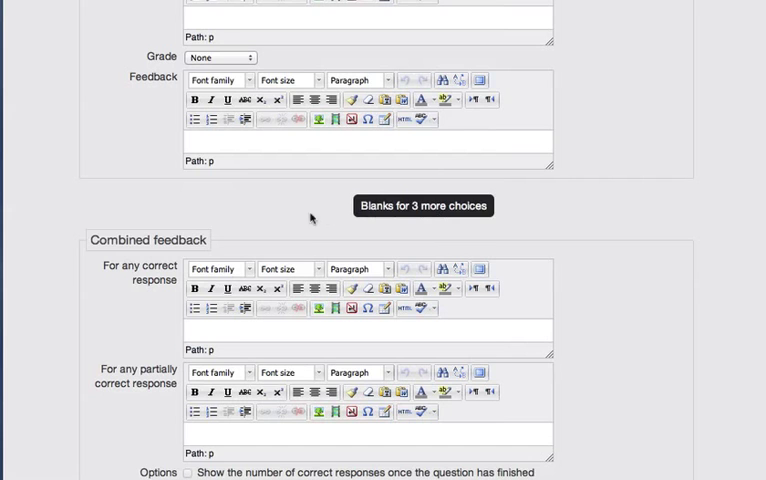
pyautogui.scroll(-3)
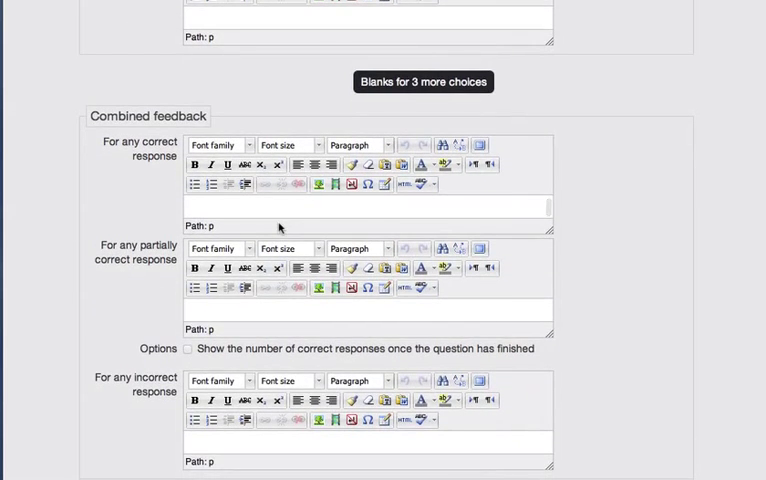
pyautogui.scroll(-3)
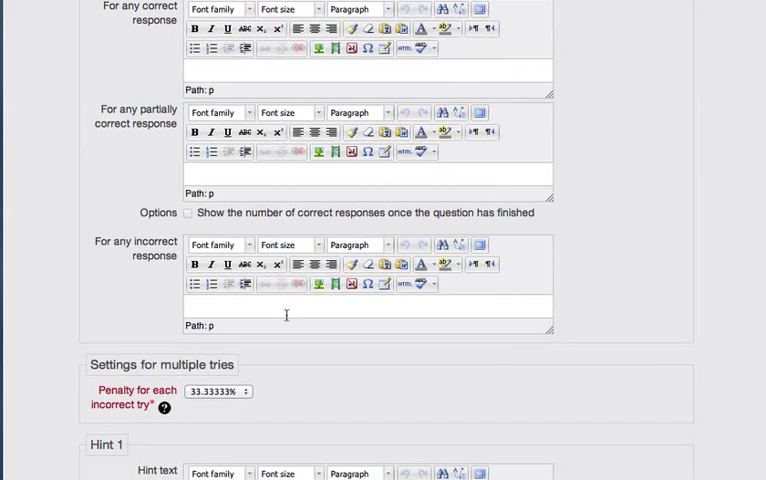
pyautogui.scroll(-3)
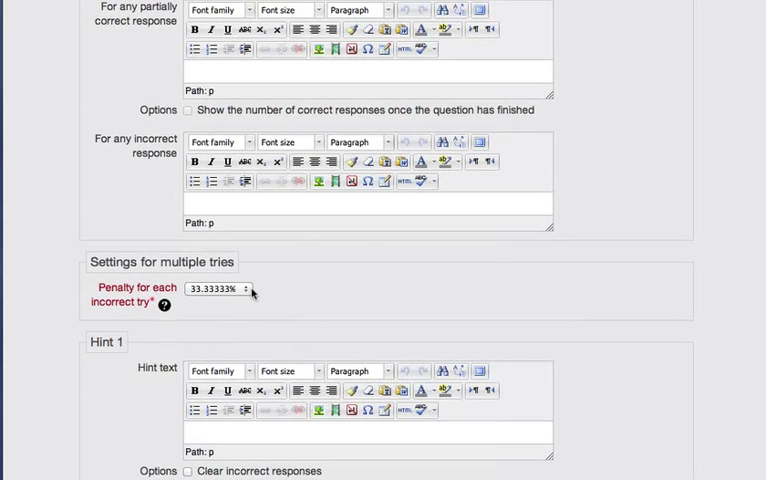
pyautogui.moveTo(240, 292)
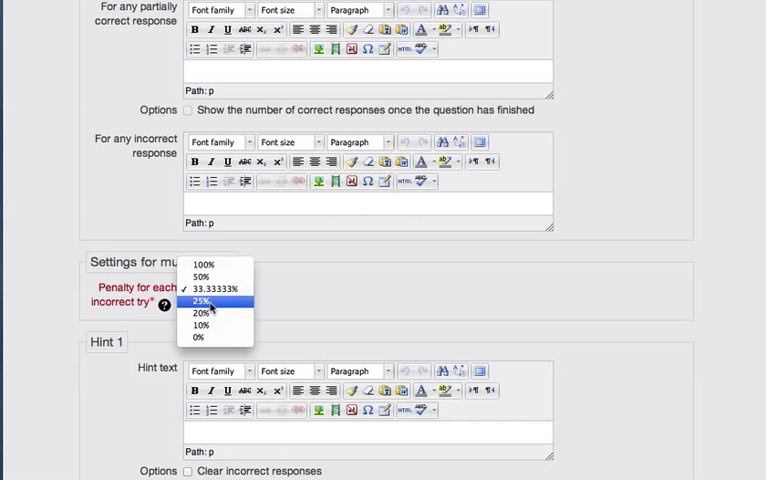
pyautogui.click(200, 302)
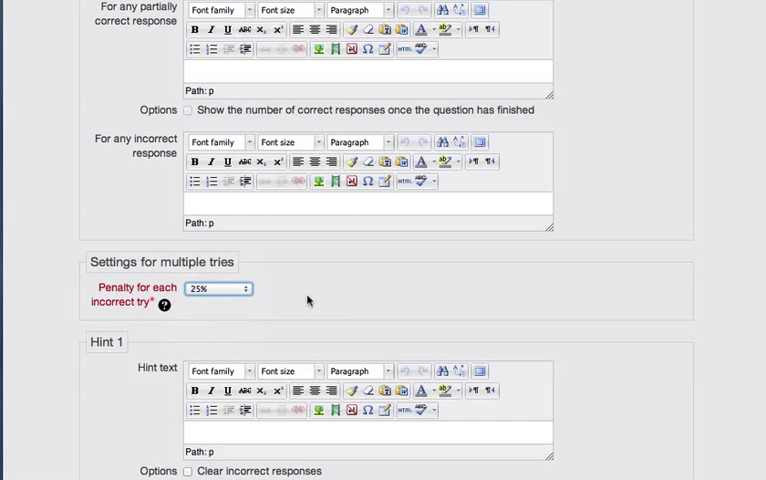
# Save the 'What is today?' multiple-choice question to the question bank
pyautogui.scroll(-3)
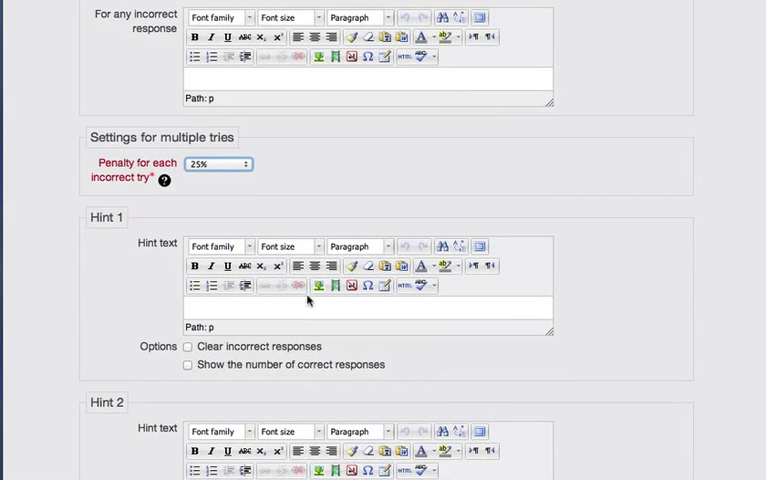
pyautogui.scroll(-3)
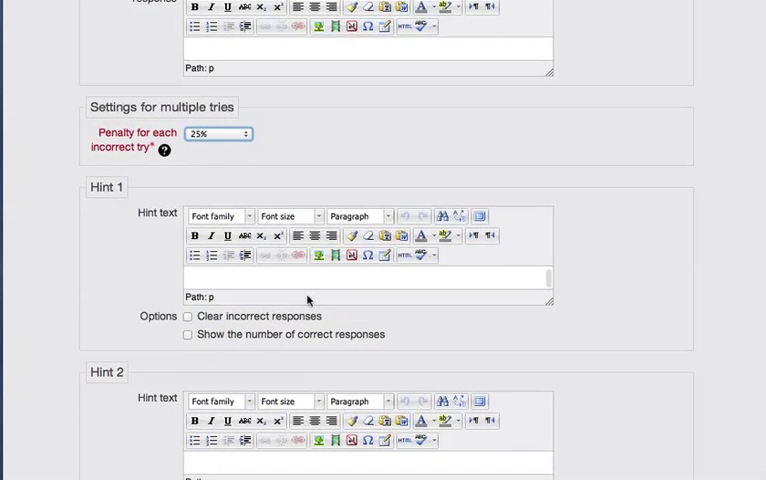
pyautogui.scroll(-3)
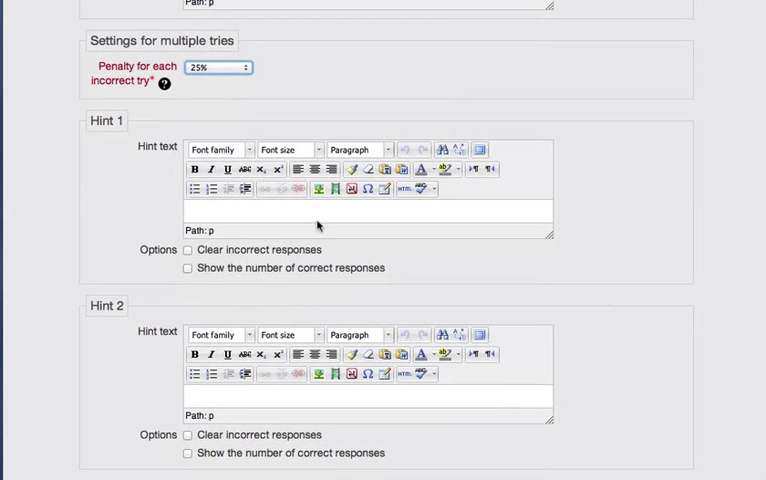
pyautogui.scroll(-3)
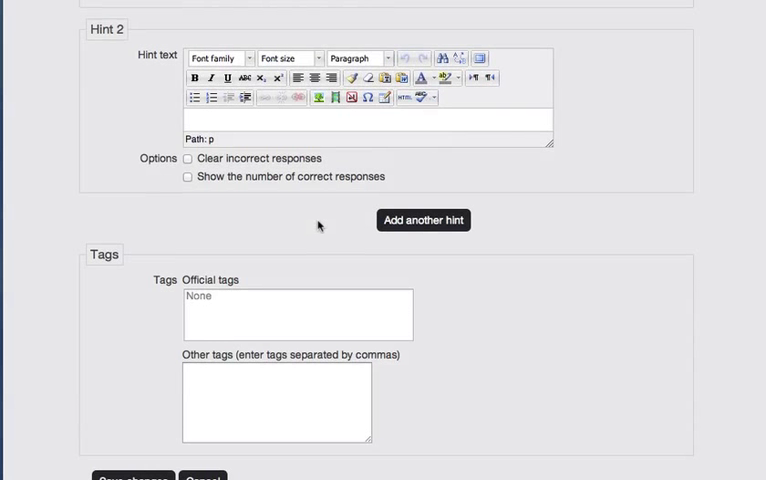
pyautogui.scroll(-3)
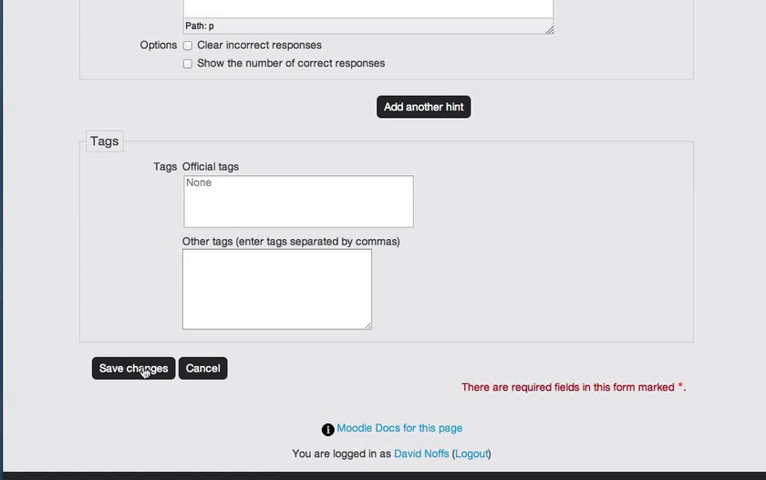
pyautogui.click(132, 368)
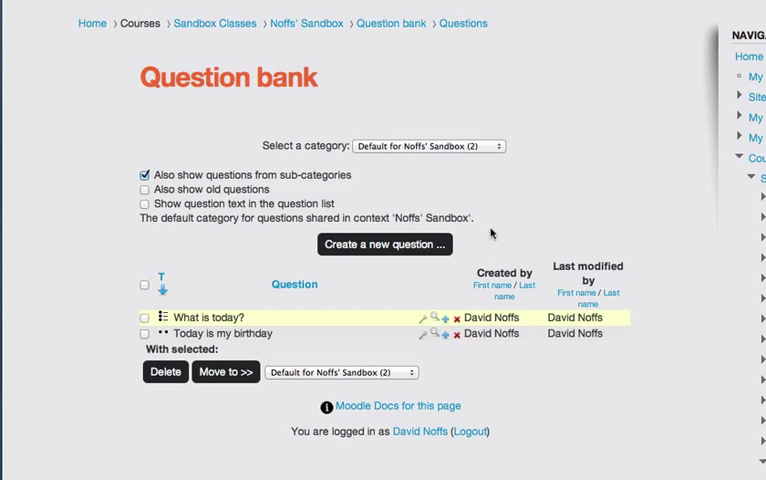
pyautogui.moveTo(390, 246)
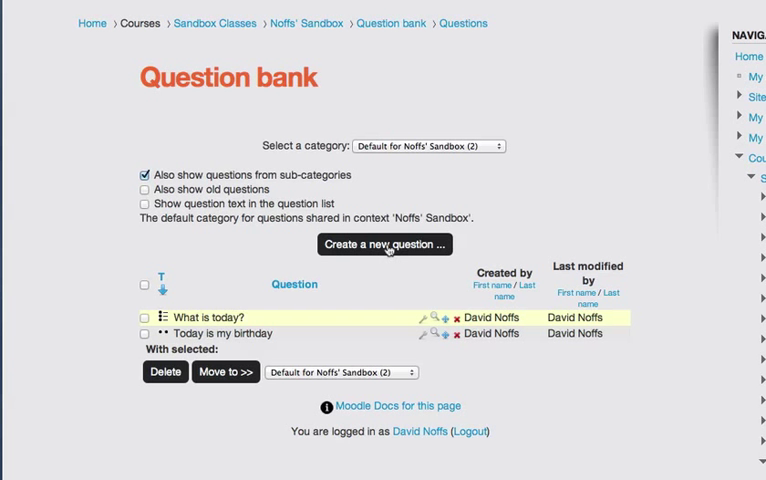
# Create a new question of type Matching and continue to its form
pyautogui.click(384, 244)
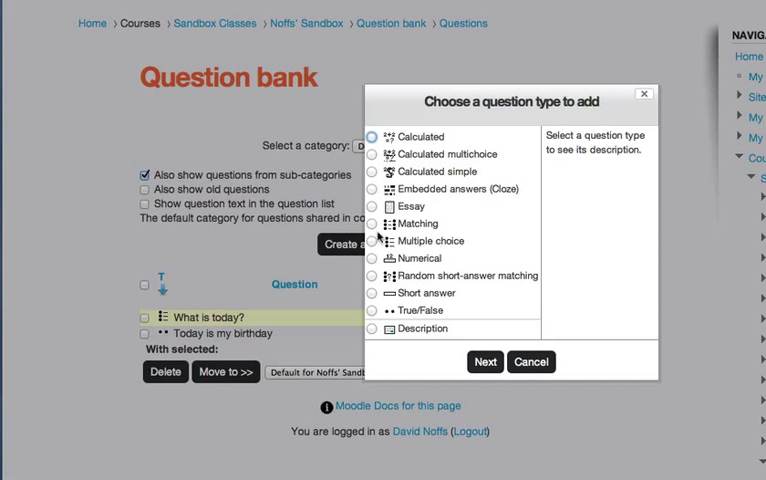
pyautogui.click(372, 224)
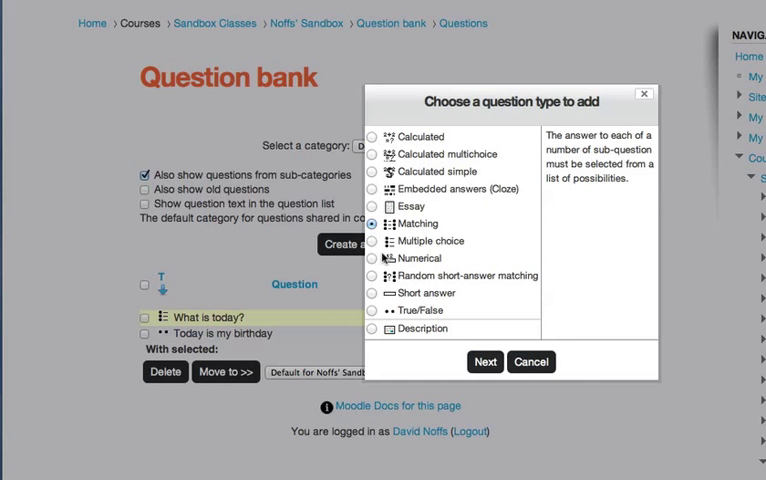
pyautogui.click(532, 362)
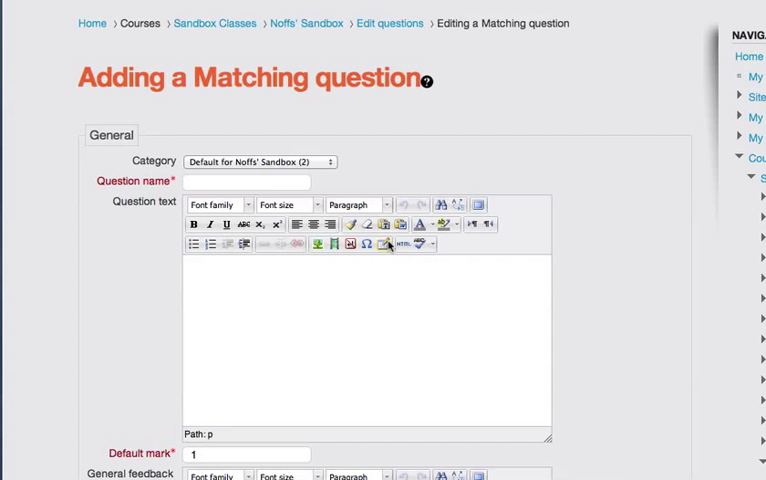
# Name the question 'Match the software'
pyautogui.click(258, 180)
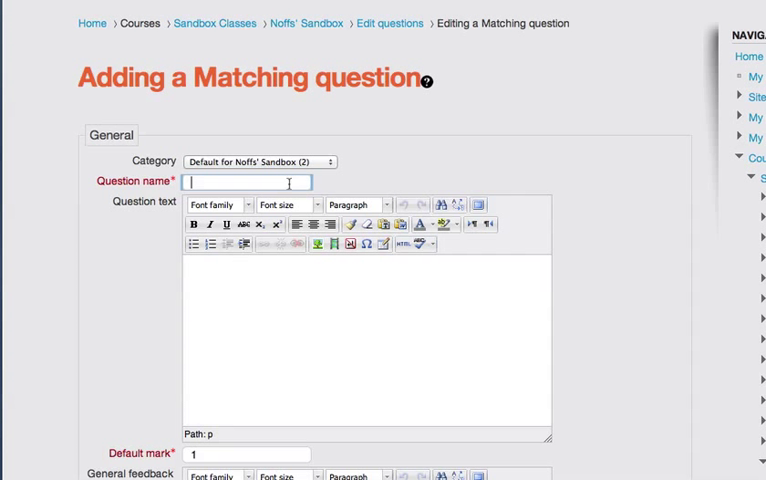
pyautogui.write('Match the')
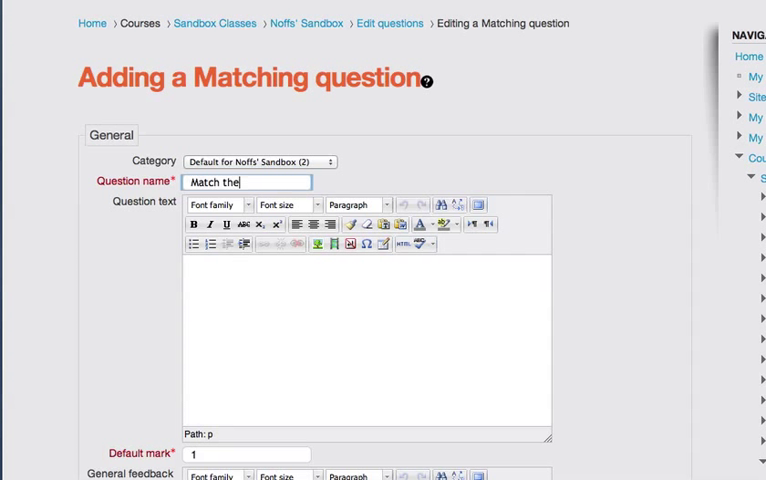
pyautogui.write('software to t')
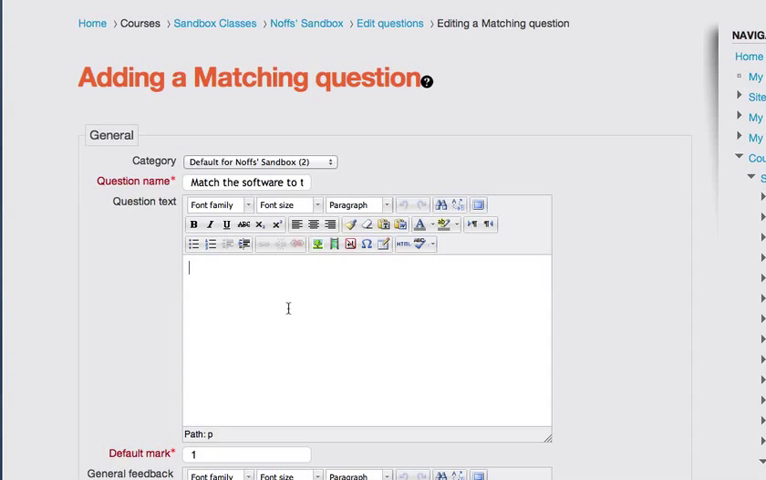
# Enter the question text 'Match the software to the task.'
pyautogui.write('Match the')
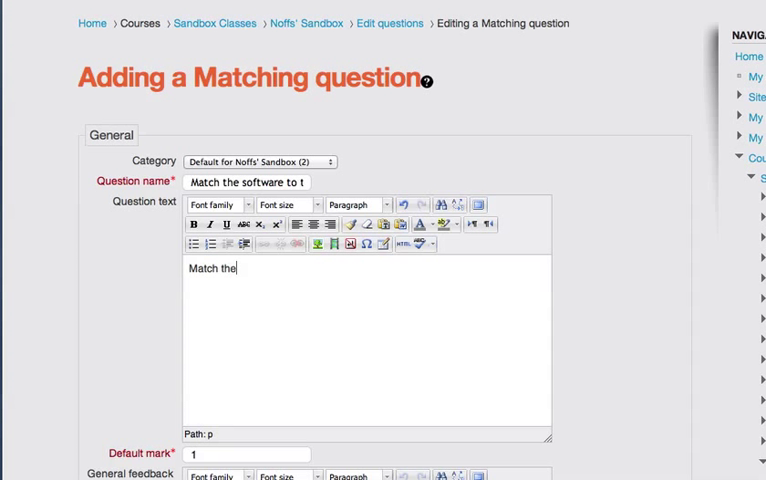
pyautogui.write('software to the')
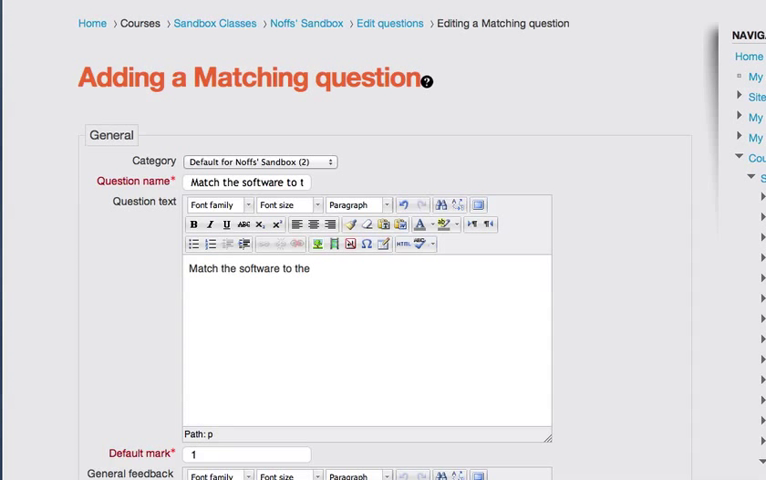
pyautogui.write('task')
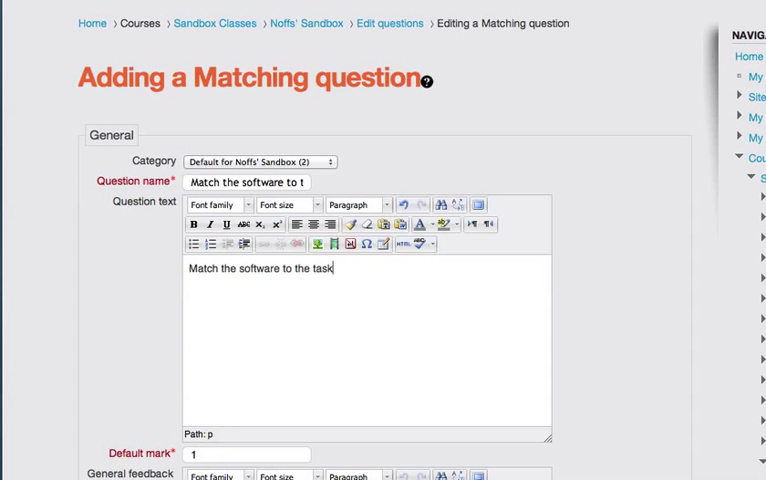
pyautogui.scroll(-3)
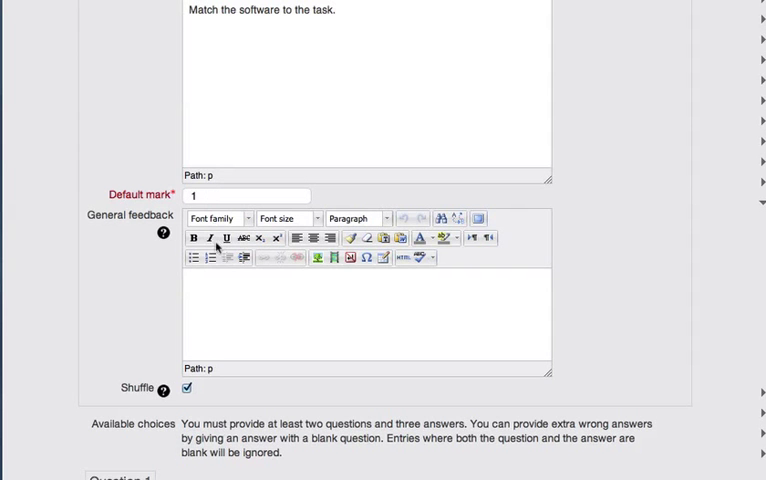
# Make the first pair Word Processing matched with Pages
pyautogui.scroll(-3)
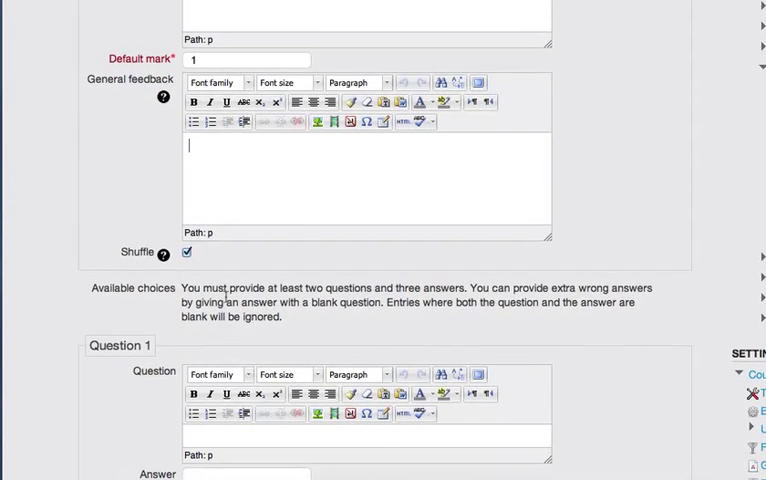
pyautogui.scroll(-3)
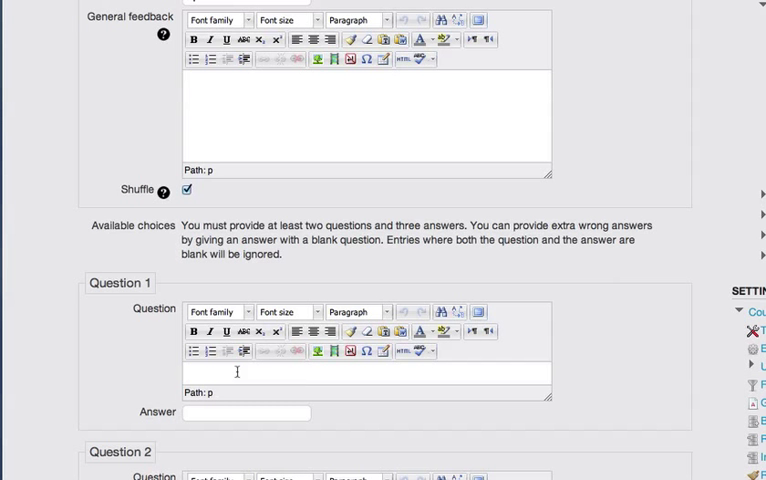
pyautogui.scroll(-3)
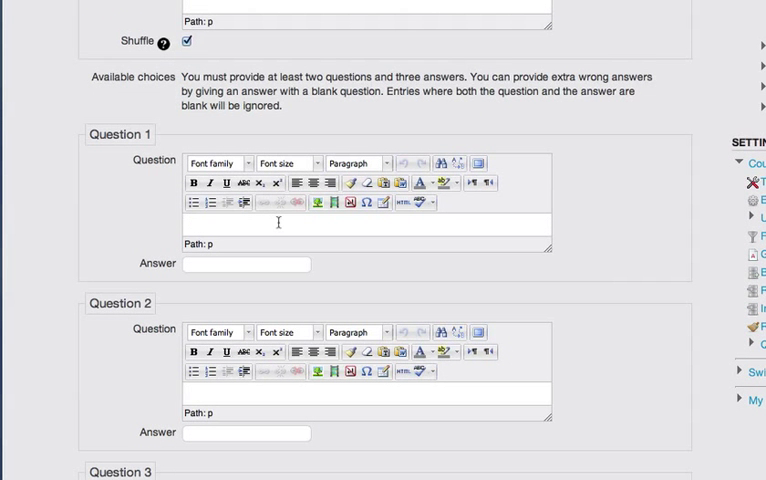
pyautogui.write('Word Pr')
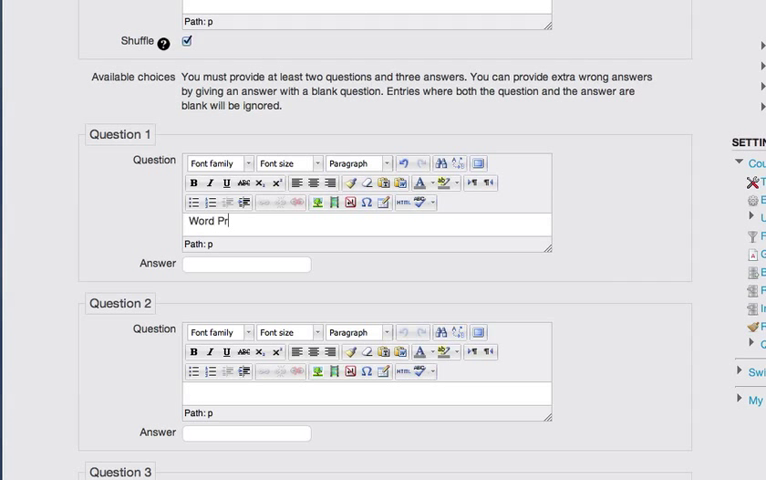
pyautogui.write('ocessing')
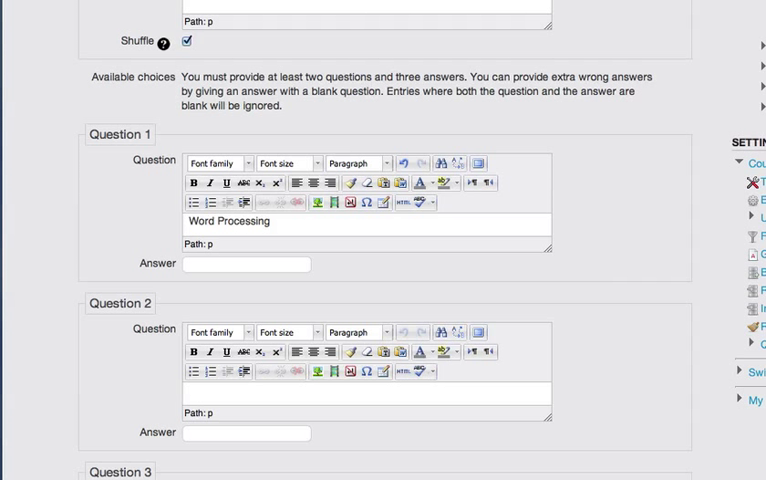
pyautogui.click(246, 264)
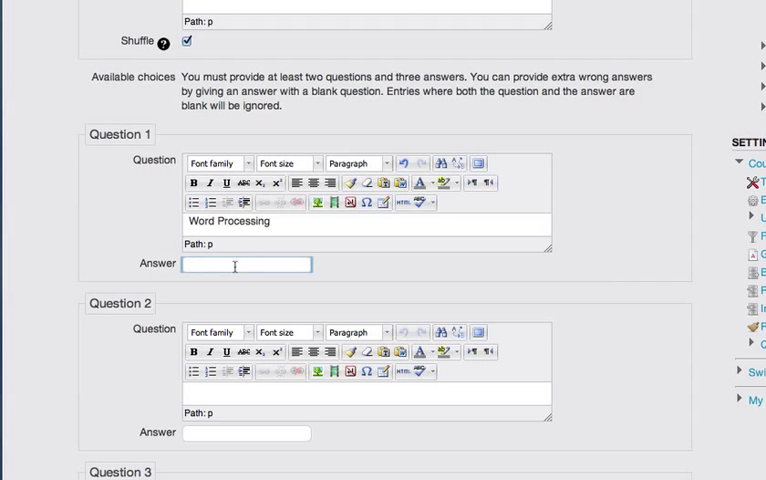
pyautogui.write('Pages')
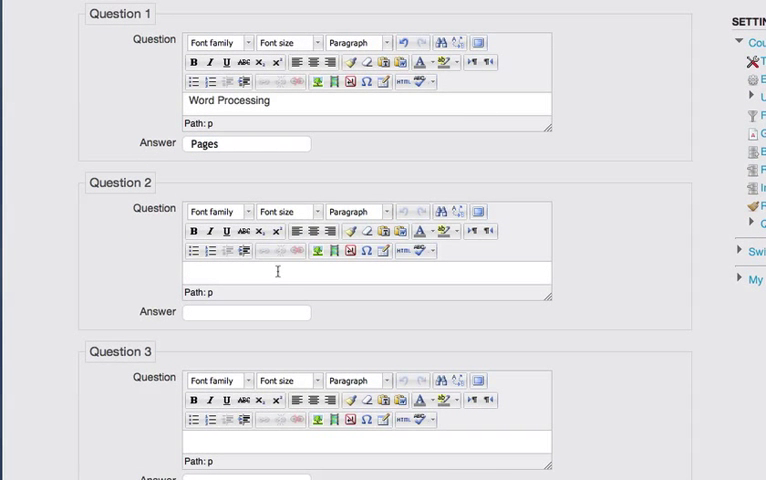
# Make the second pair Image Editing with Adobe Photoshop, and complete Apple's Pages
pyautogui.write('Image Ediitng')
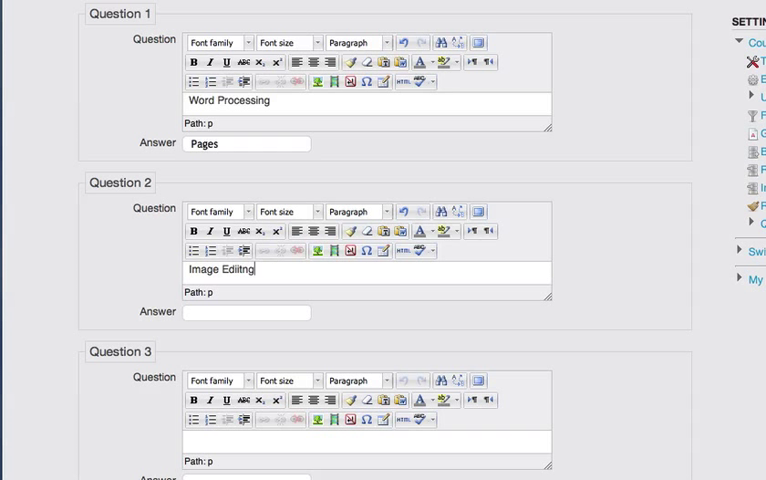
pyautogui.press('BackSpace')
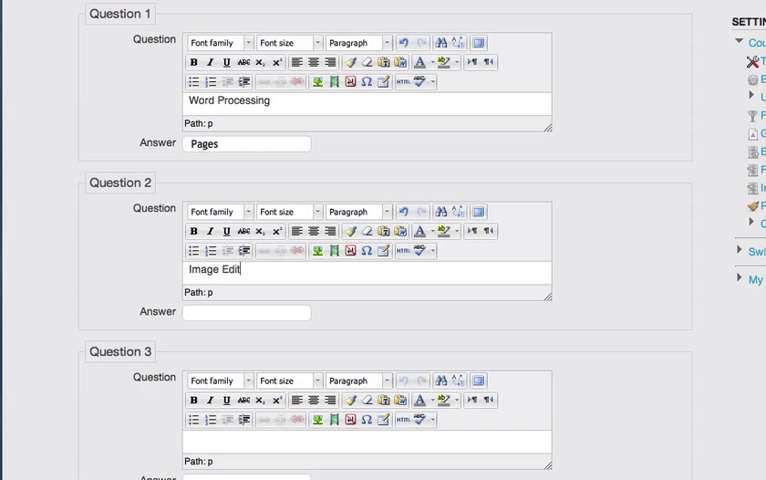
pyautogui.write('ing')
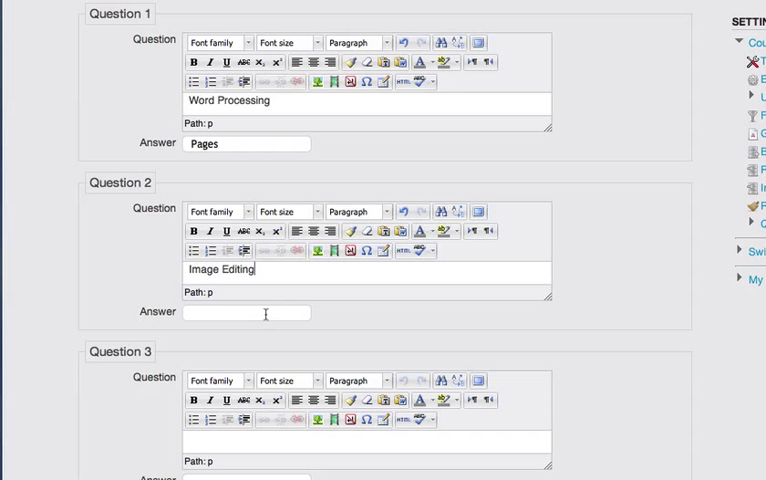
pyautogui.write('Adobe')
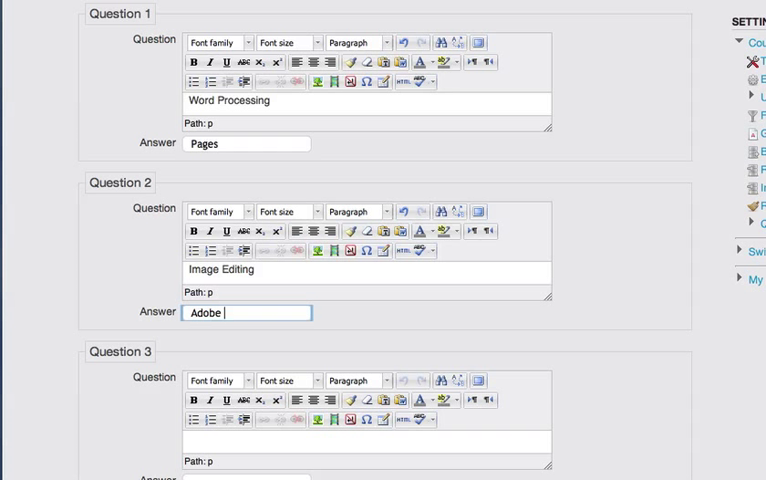
pyautogui.write('Photoshop')
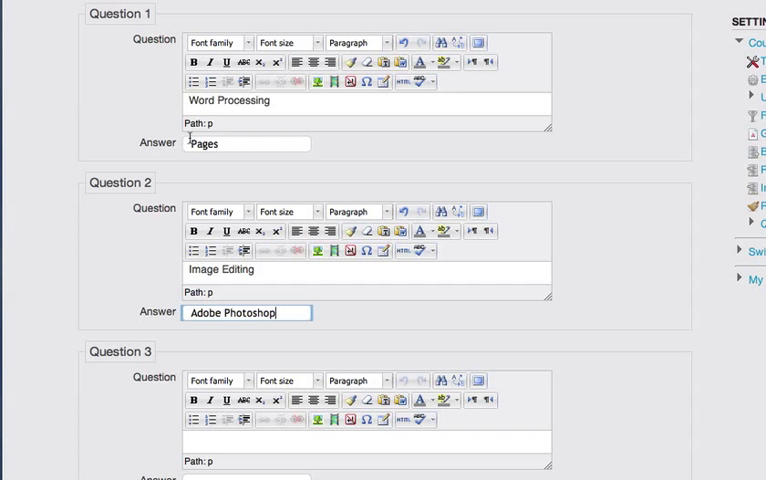
pyautogui.write("Apple's")
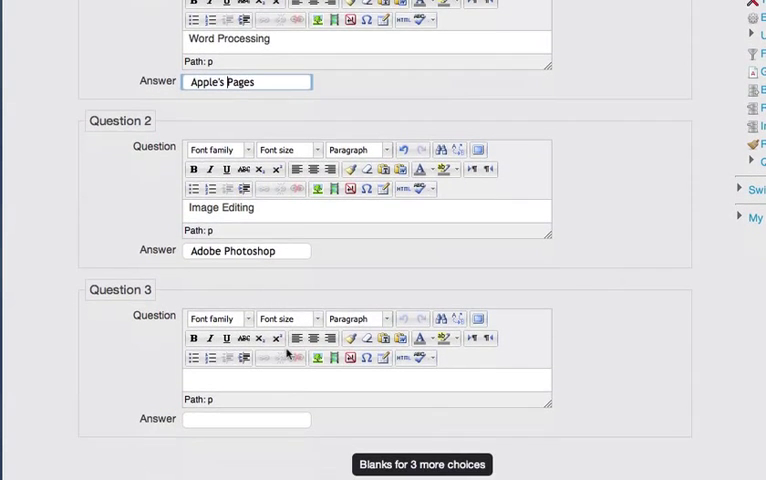
# Make the third pair Video Editing matched with Final Cut
pyautogui.scroll(-3)
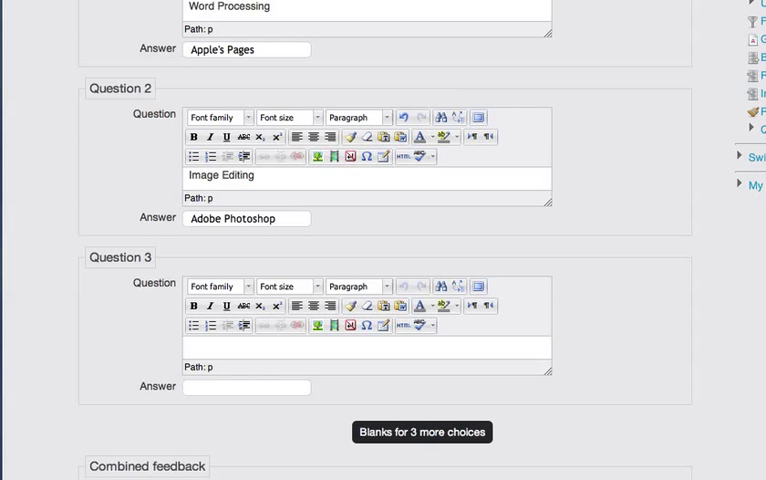
pyautogui.write('Video Ed')
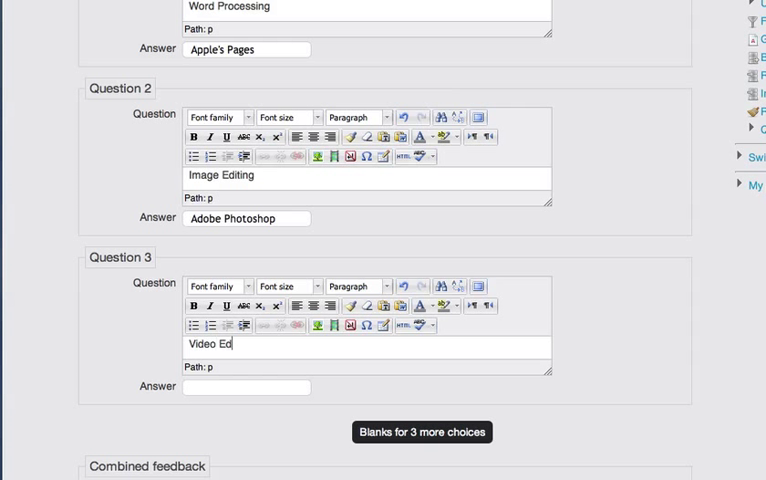
pyautogui.write('iting')
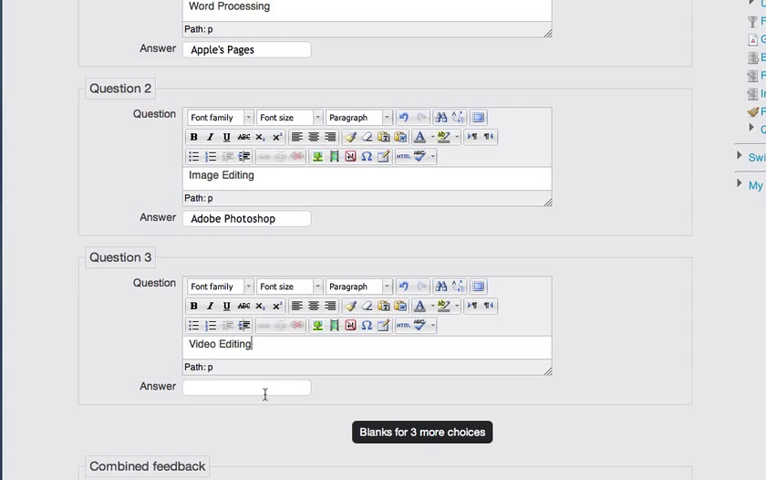
pyautogui.click(246, 388)
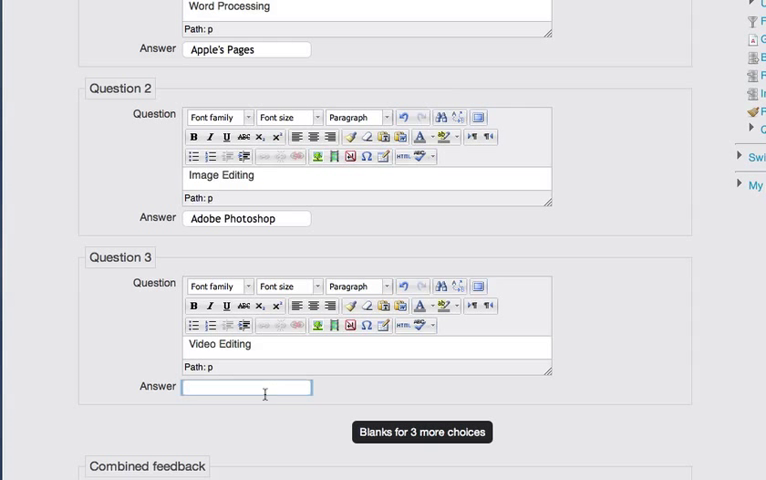
pyautogui.write('Final Cu')
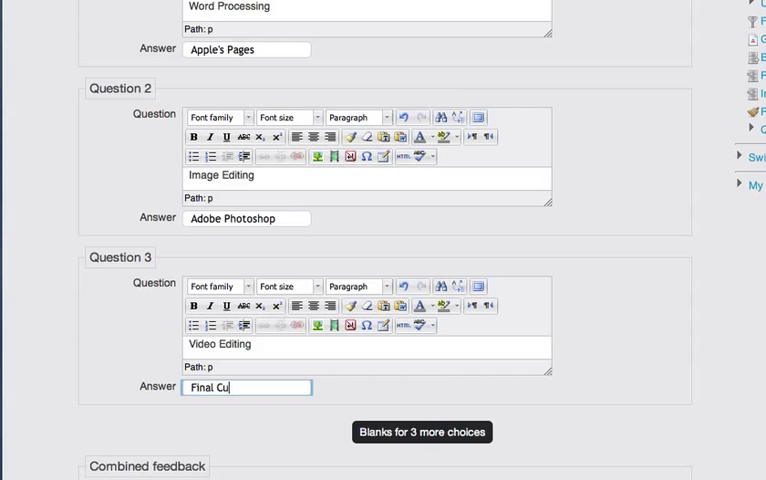
pyautogui.write('t')
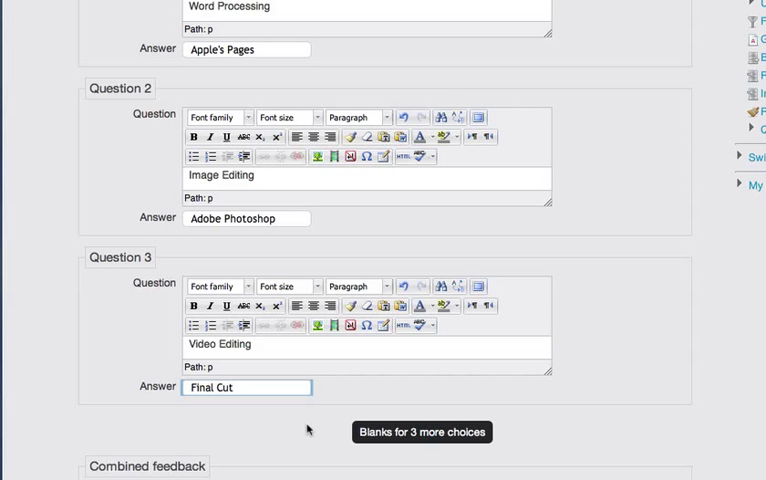
pyautogui.scroll(-3)
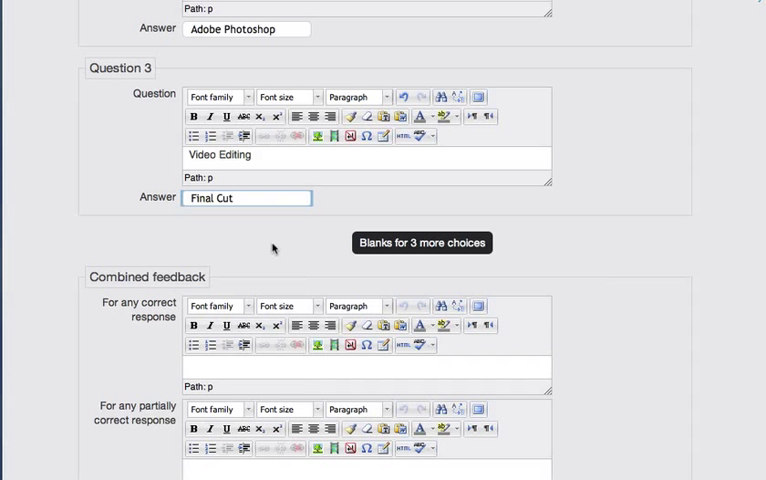
pyautogui.moveTo(398, 256)
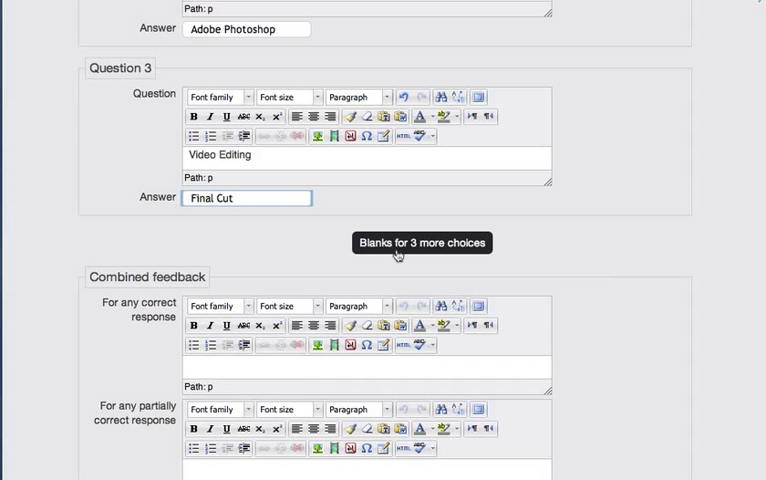
pyautogui.moveTo(420, 252)
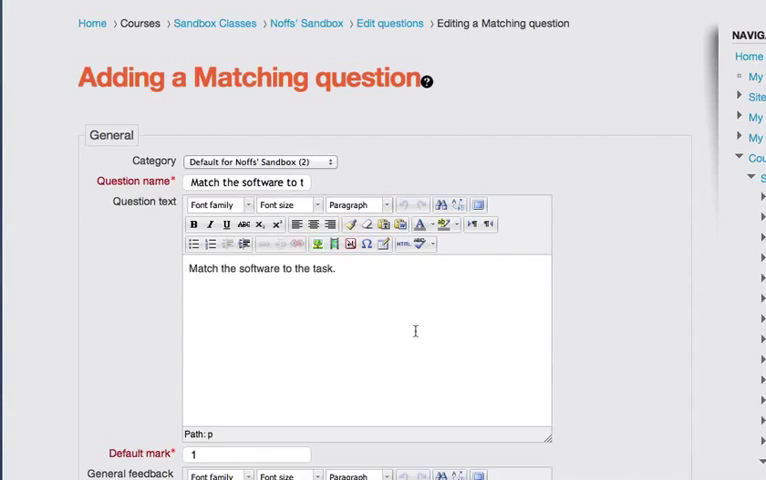
# Add 'Filemaker Pro' as the answer for item 4 with no question text
pyautogui.scroll(-3)
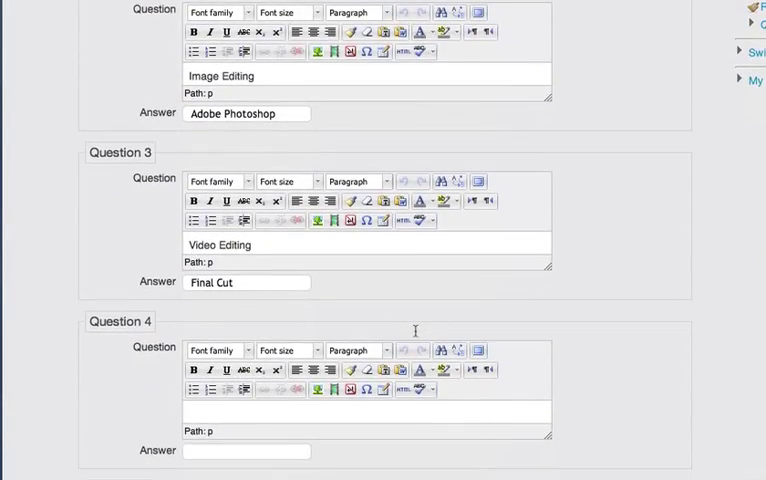
pyautogui.scroll(-3)
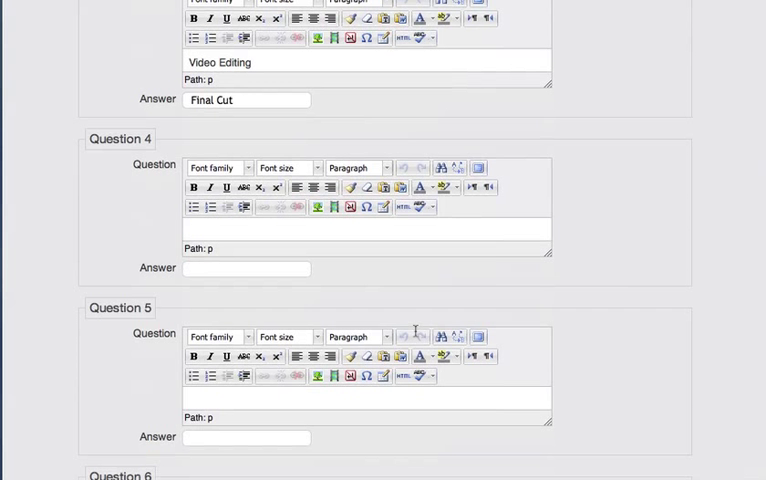
pyautogui.scroll(-3)
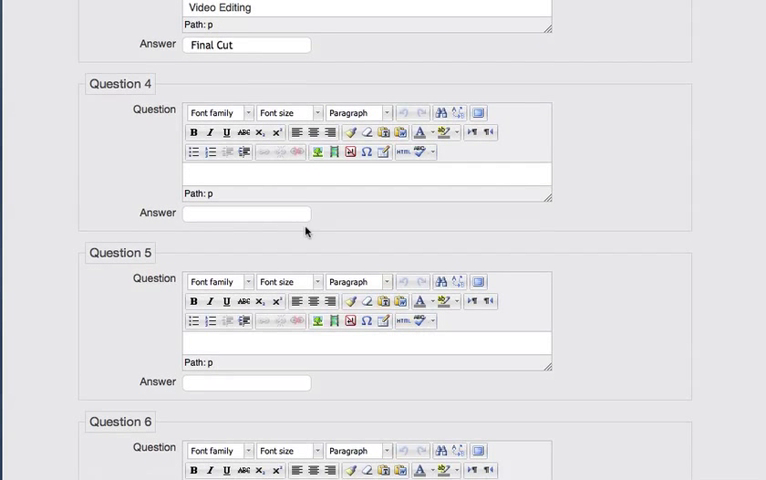
pyautogui.click(246, 212)
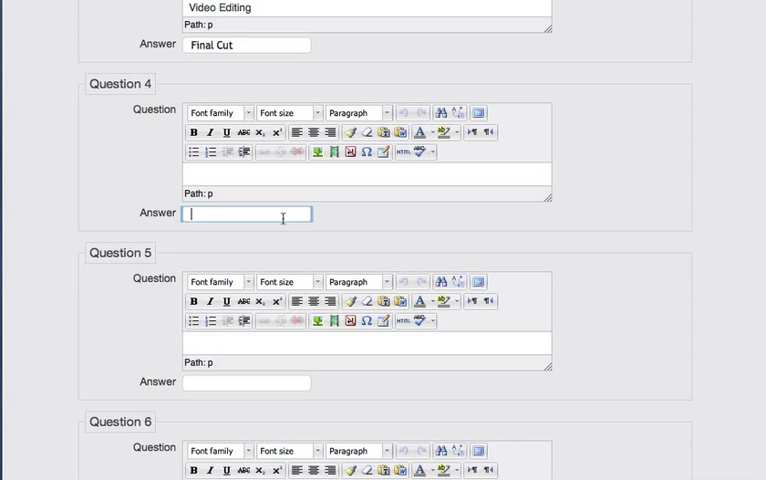
pyautogui.write('Filemaker pro')
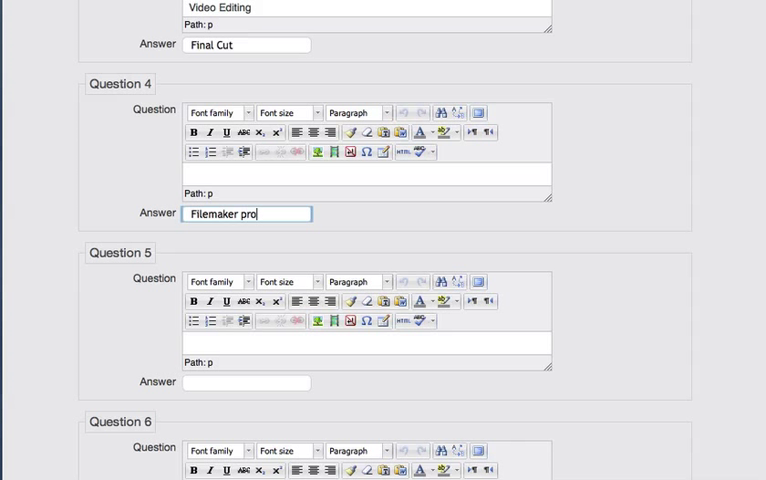
pyautogui.press('BackSpace')
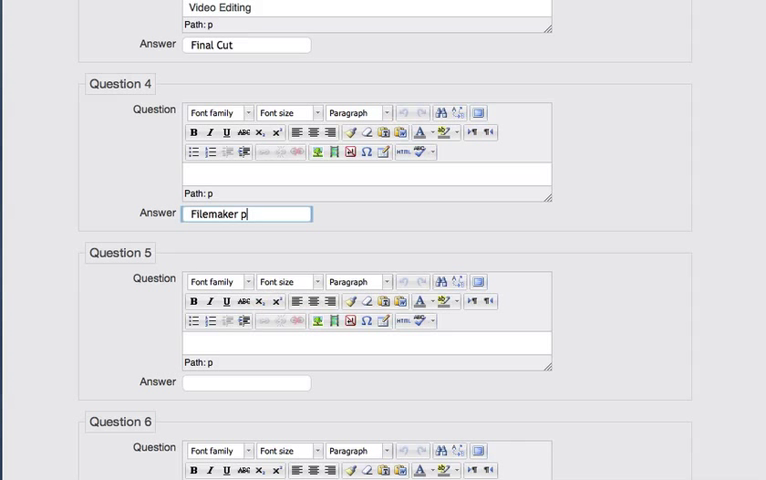
pyautogui.write('ro')
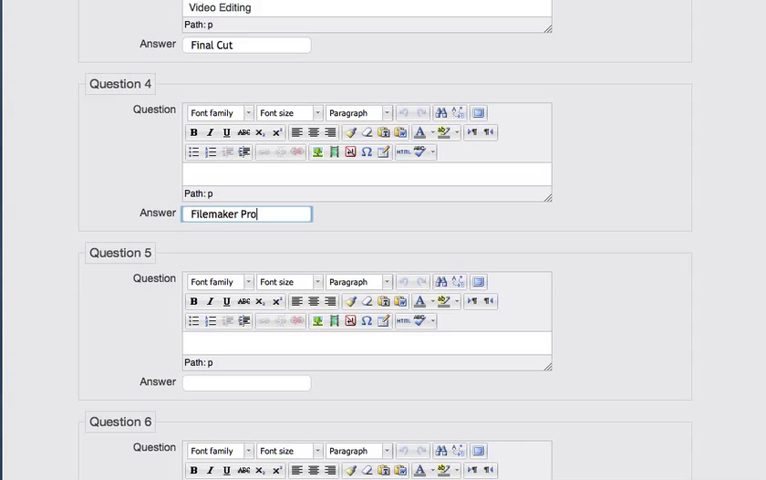
# Add 'Excel' as the answer for item 5 with no question text
pyautogui.click(246, 382)
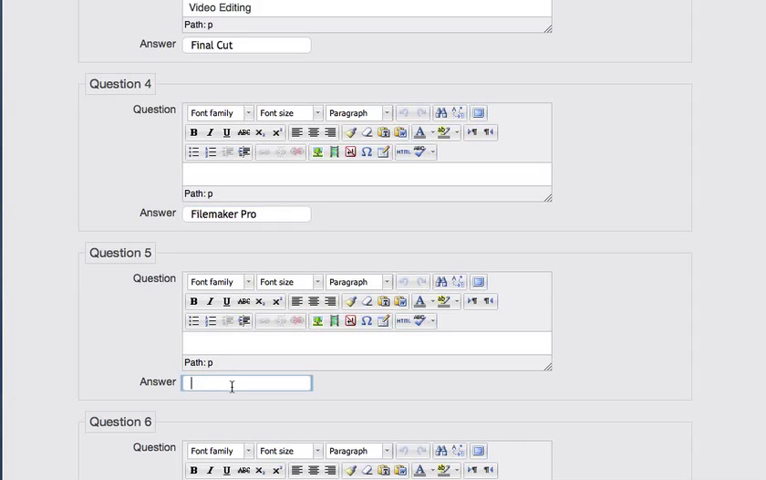
pyautogui.write('Excel')
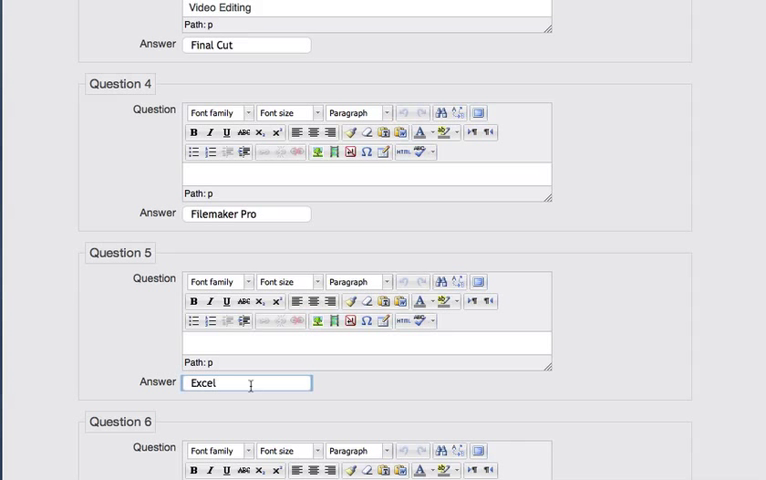
pyautogui.scroll(-3)
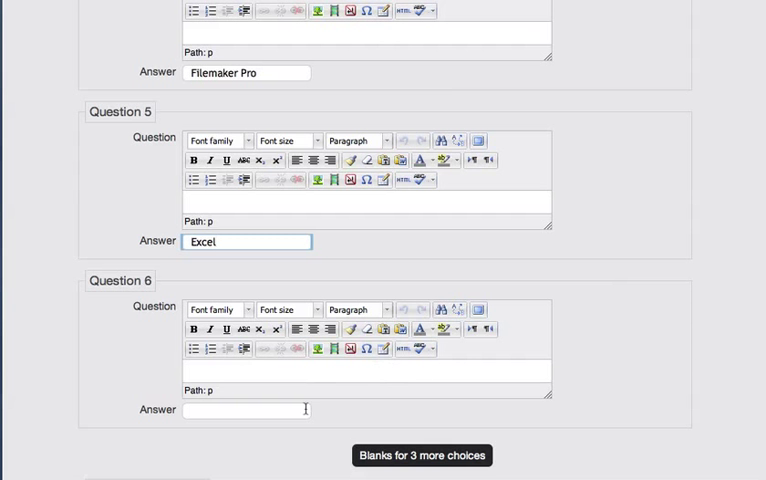
pyautogui.moveTo(260, 412)
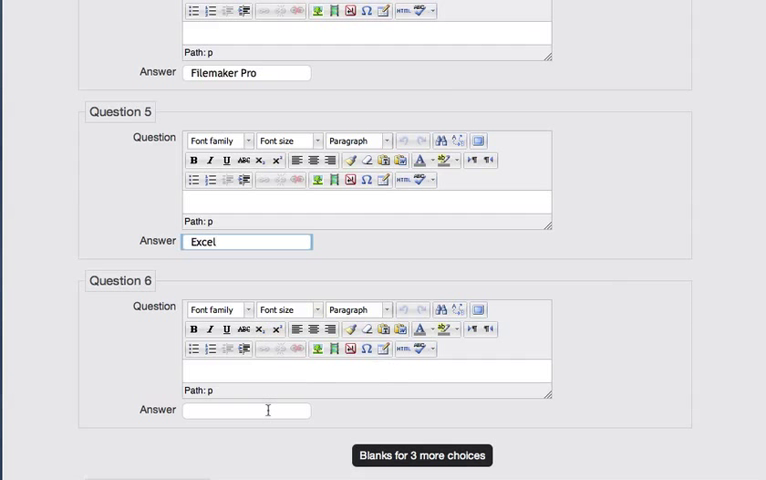
# Keep the penalty per incorrect try at 33.3333%
pyautogui.scroll(-3)
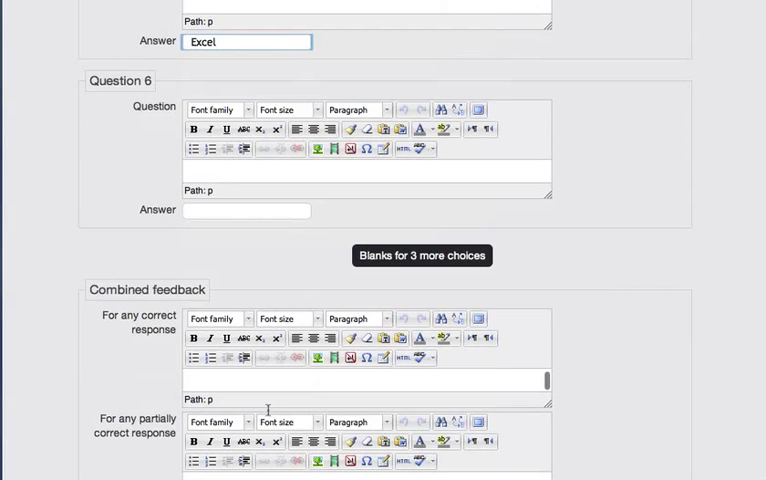
pyautogui.scroll(-3)
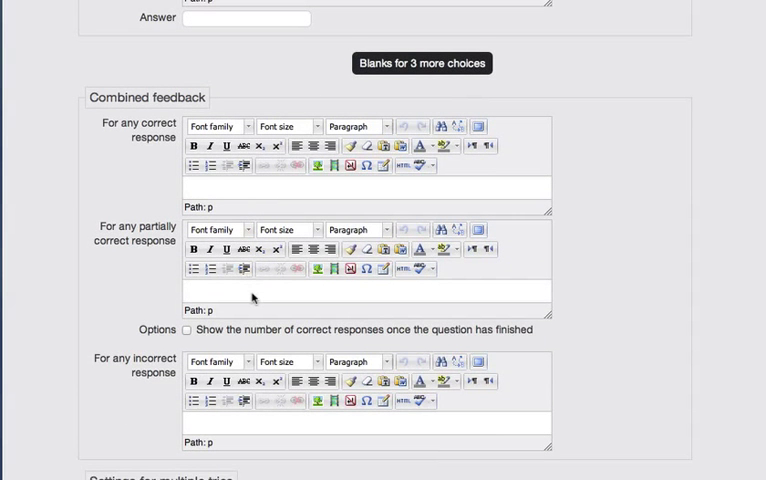
pyautogui.scroll(-3)
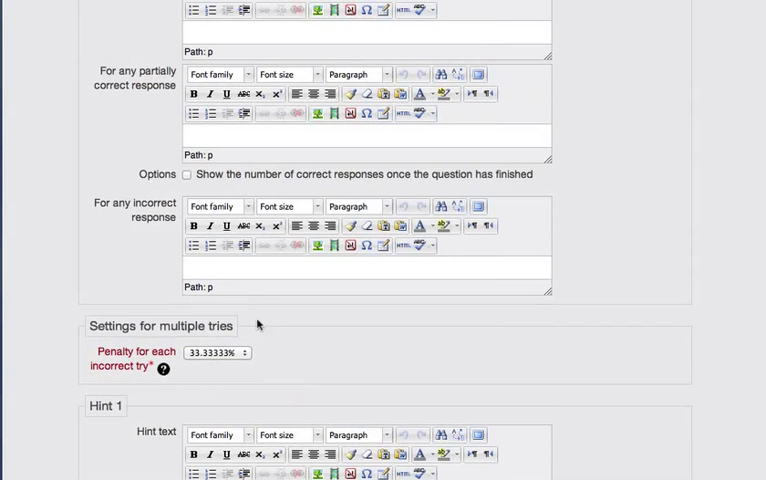
pyautogui.click(216, 352)
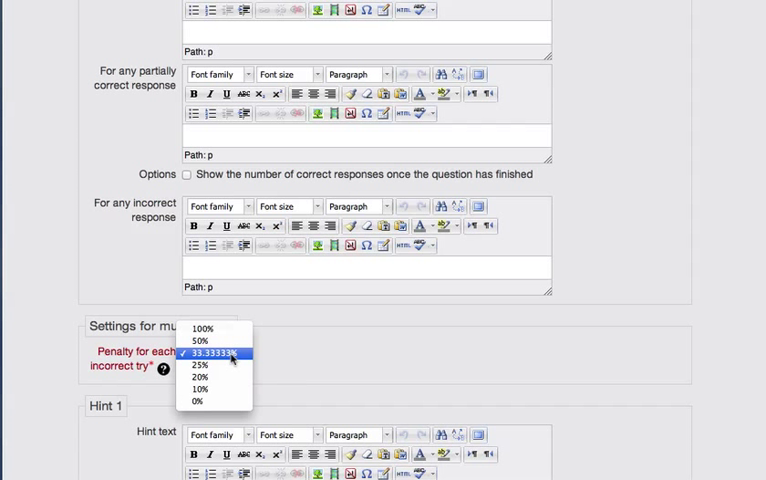
pyautogui.click(212, 356)
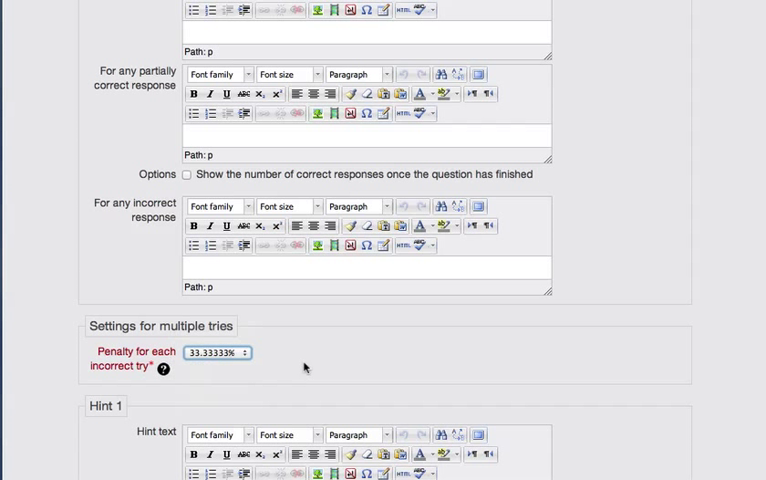
# Save the matching question to the question bank
pyautogui.scroll(-3)
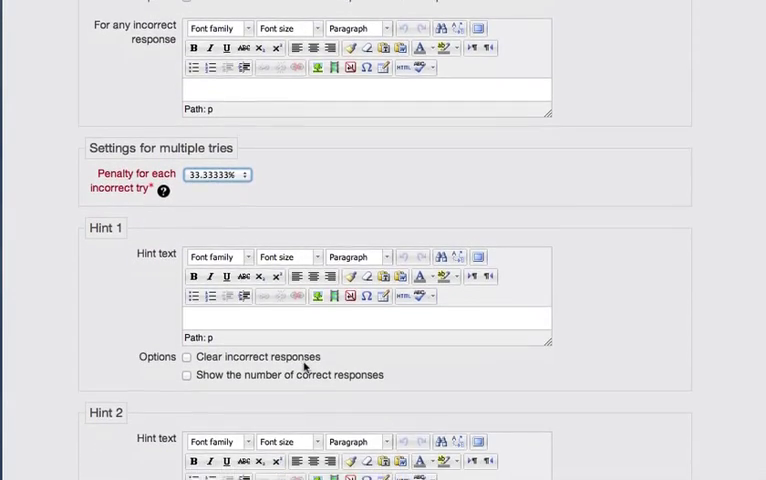
pyautogui.scroll(-3)
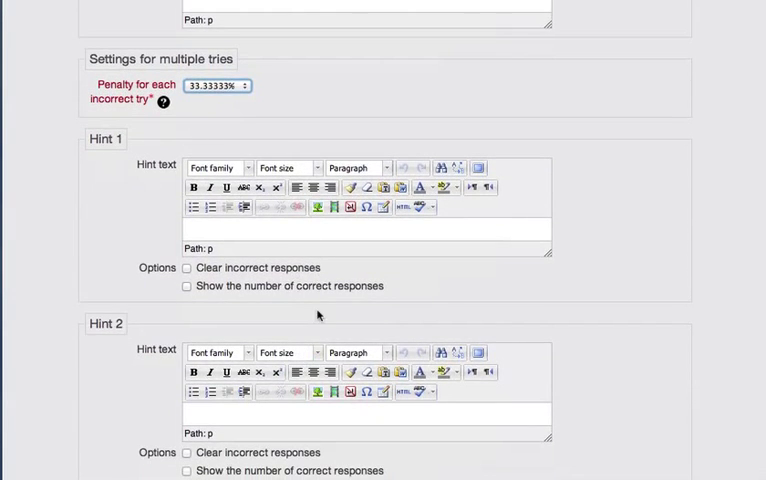
pyautogui.scroll(-3)
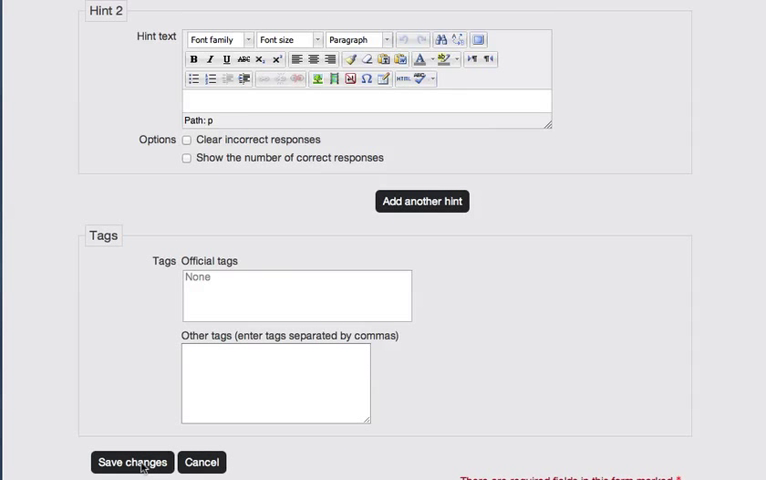
pyautogui.click(132, 460)
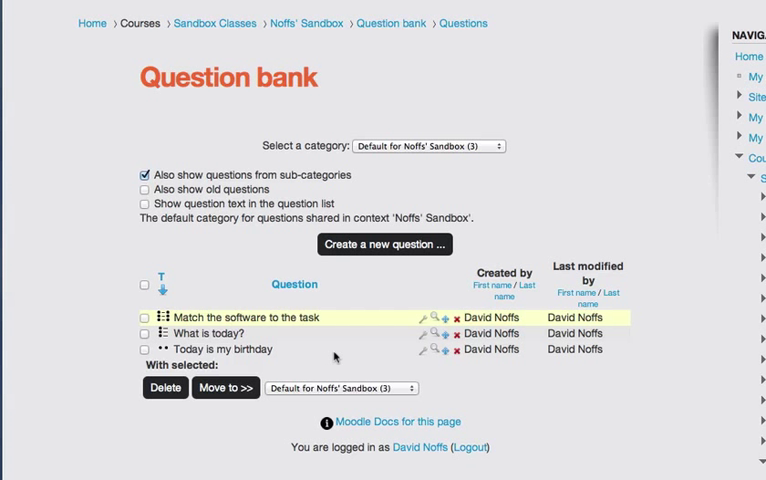
pyautogui.moveTo(292, 362)
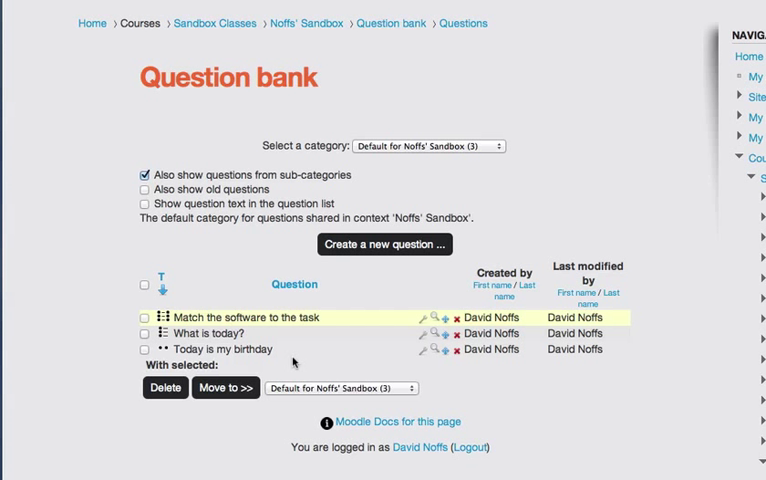
pyautogui.moveTo(432, 350)
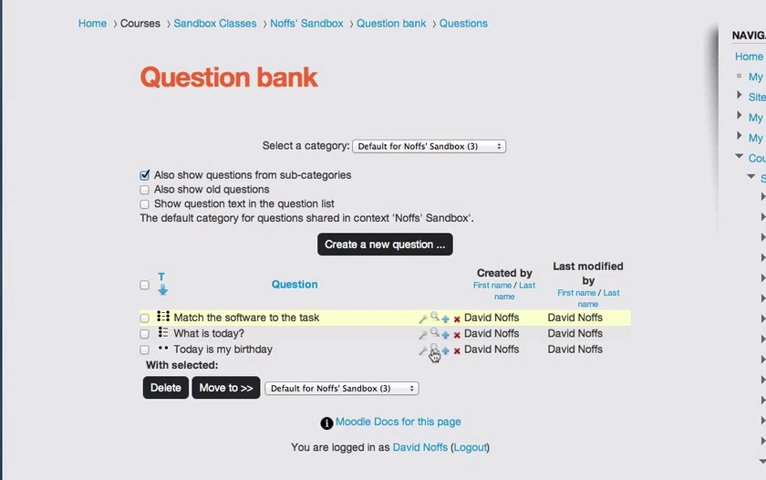
pyautogui.moveTo(432, 352)
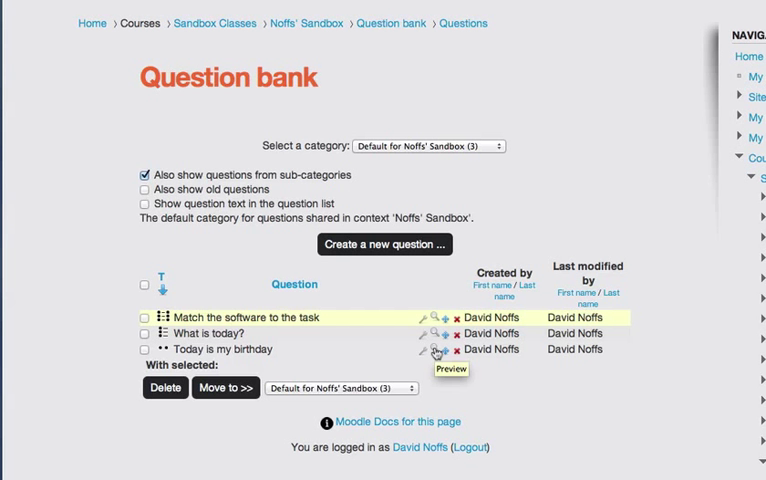
# Preview 'Today is my birthday', answer True and submit the attempt
pyautogui.click(436, 350)
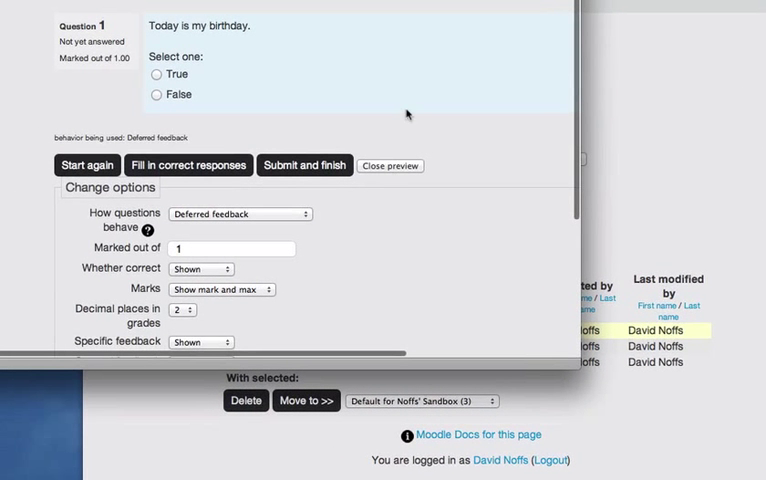
pyautogui.moveTo(212, 84)
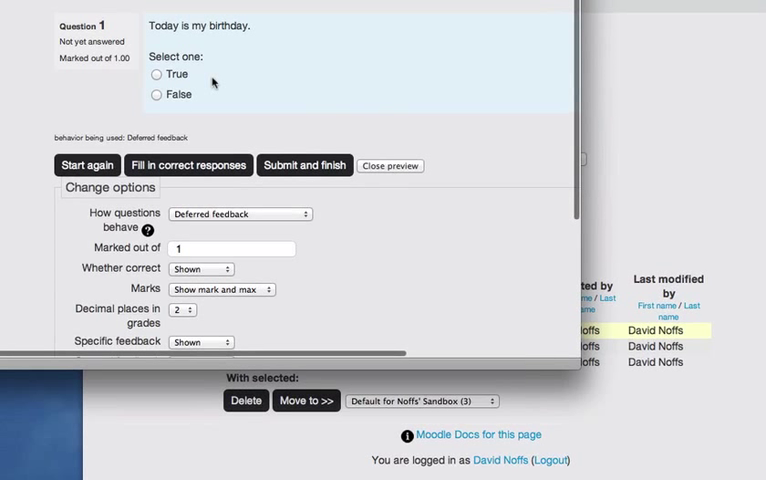
pyautogui.click(158, 76)
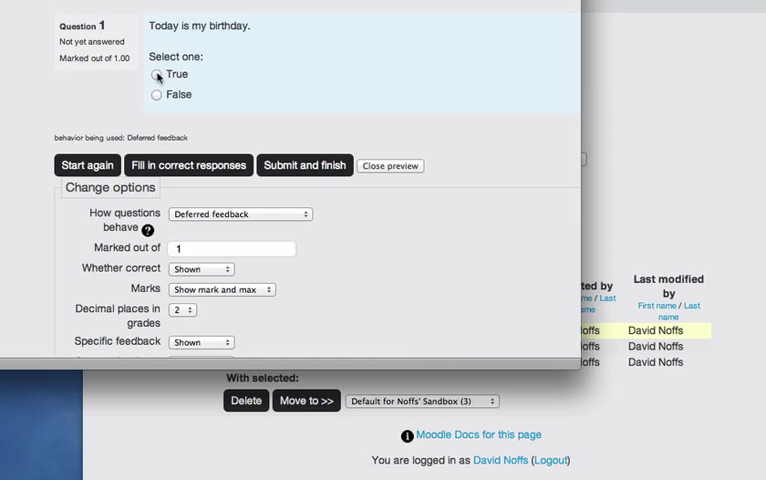
pyautogui.click(156, 76)
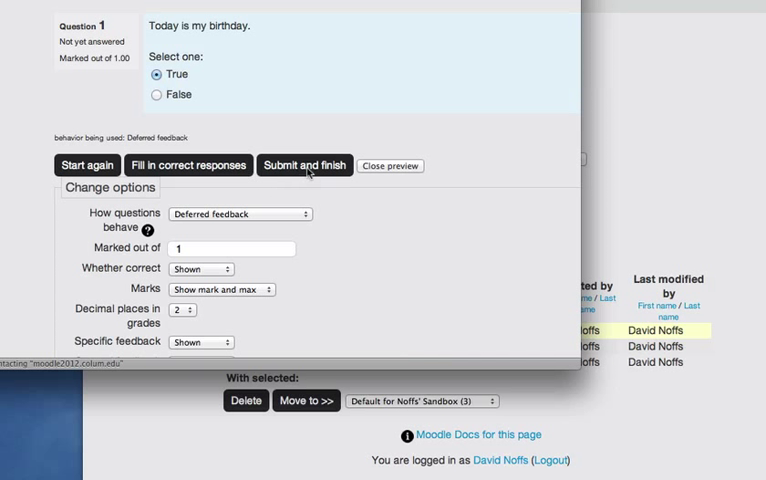
pyautogui.click(304, 164)
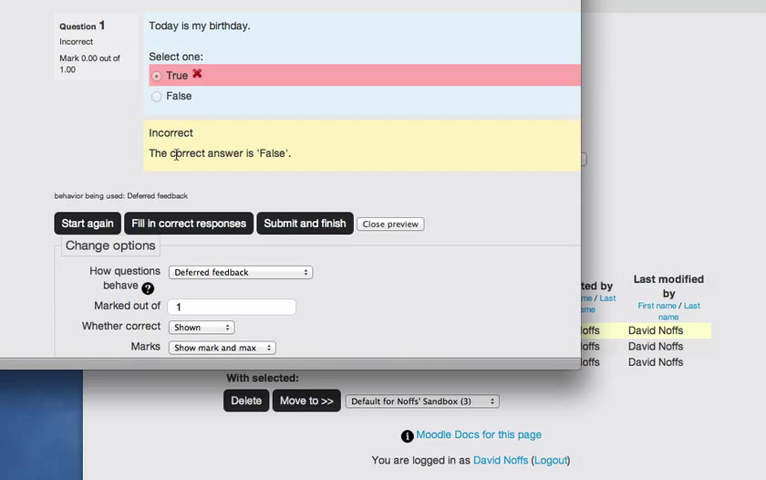
pyautogui.moveTo(176, 152)
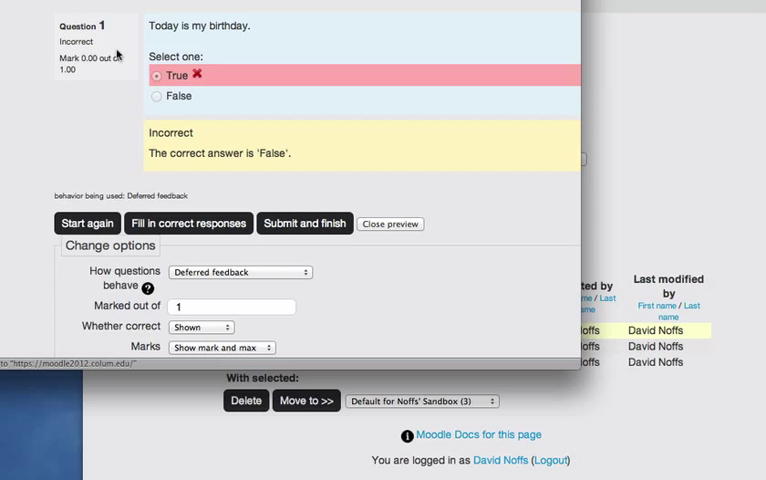
pyautogui.moveTo(396, 224)
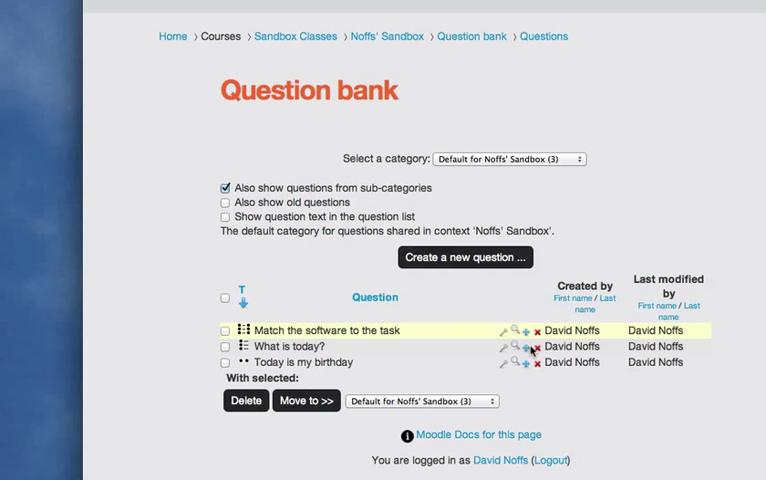
pyautogui.moveTo(526, 348)
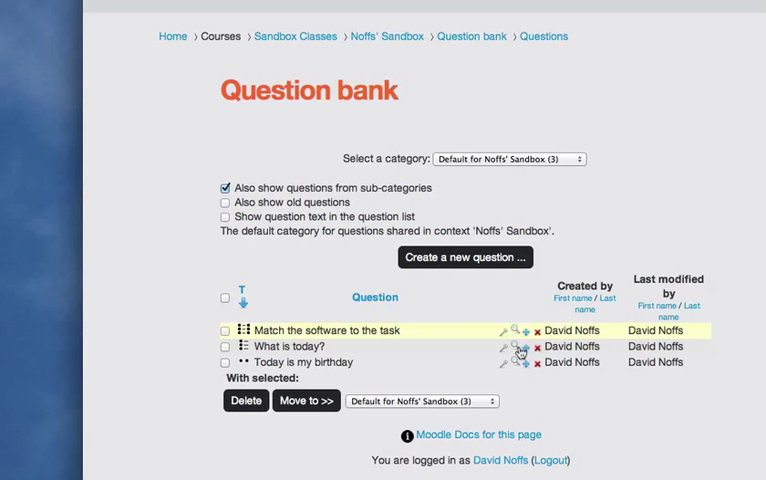
pyautogui.moveTo(524, 360)
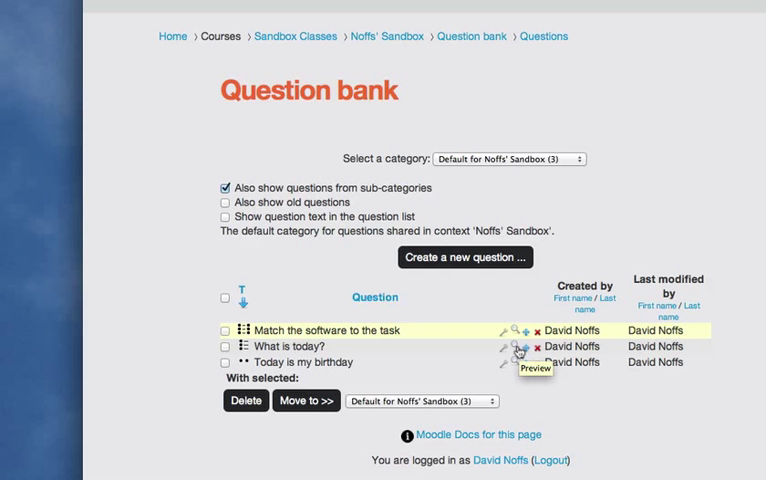
# Preview 'What is today?' and answer Friday, which is marked Incorrect
pyautogui.click(516, 348)
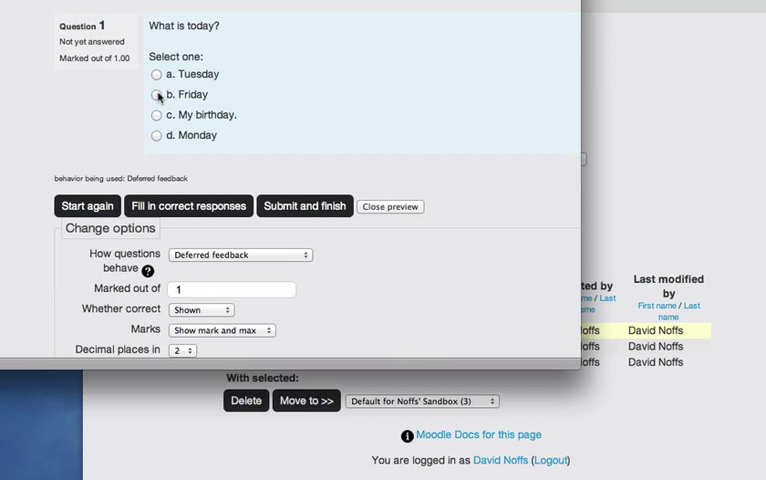
pyautogui.click(156, 94)
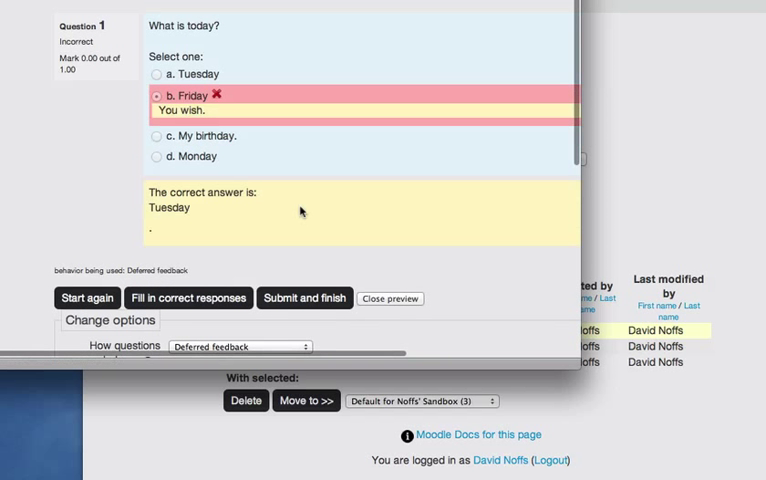
pyautogui.scroll(-3)
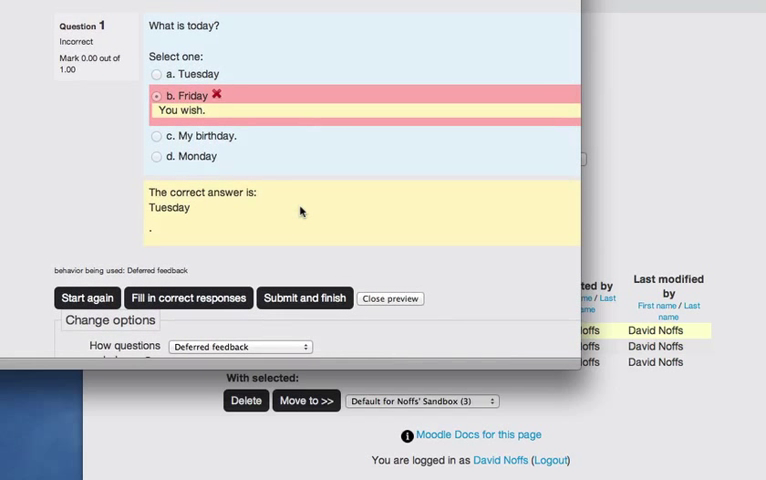
pyautogui.moveTo(156, 78)
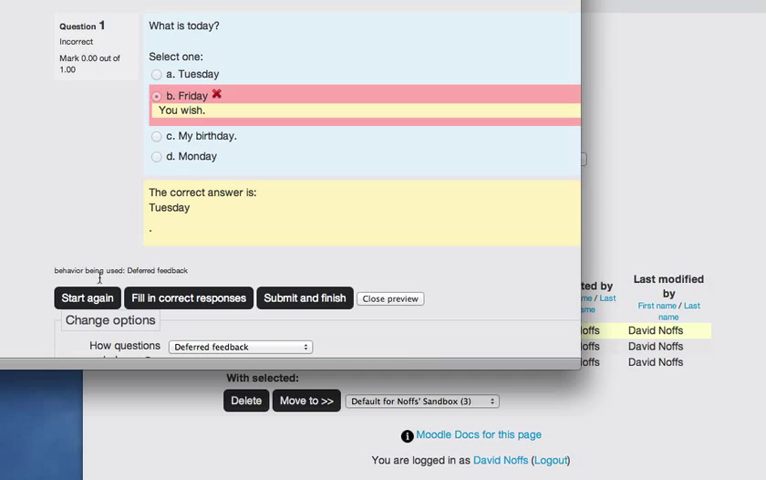
# Start a fresh attempt and submit Tuesday, marked Correct with 'That's right!'
pyautogui.click(88, 298)
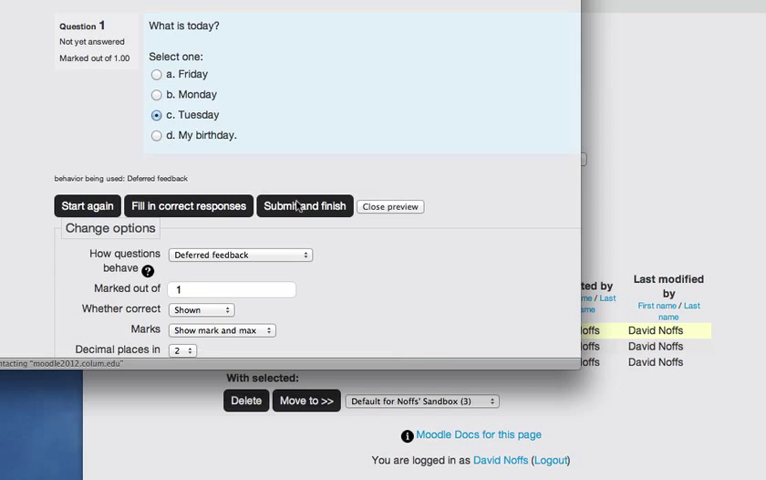
pyautogui.click(304, 206)
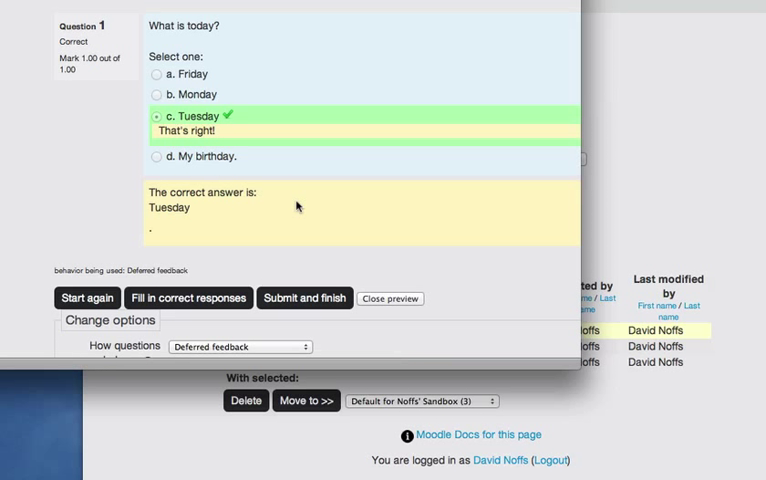
pyautogui.moveTo(296, 208)
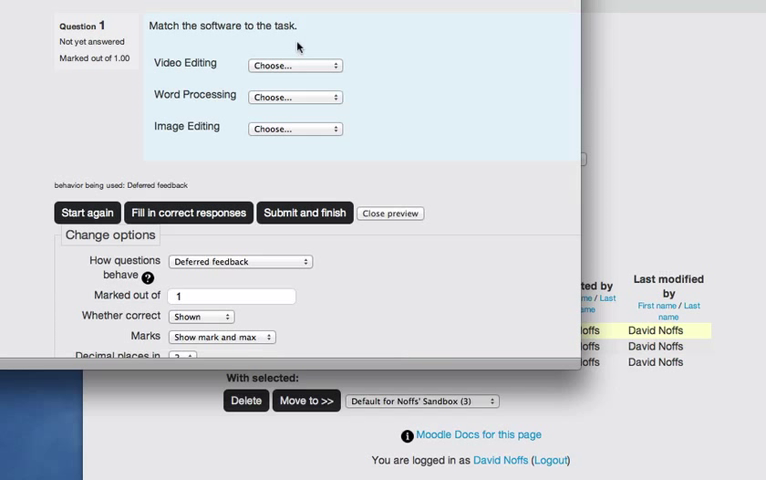
pyautogui.moveTo(278, 66)
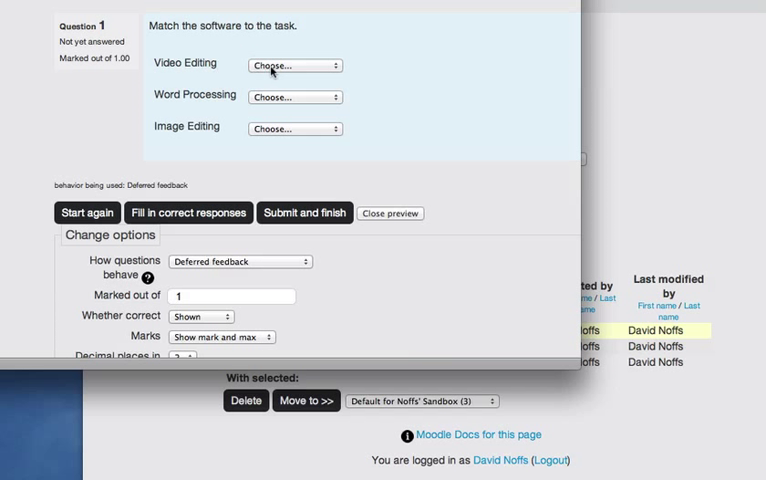
# Match Video Editing to Final Cut, Word Processing to Apple's Pages, Image Editing to Adobe Photoshop and submit, scoring 1.00
pyautogui.click(300, 66)
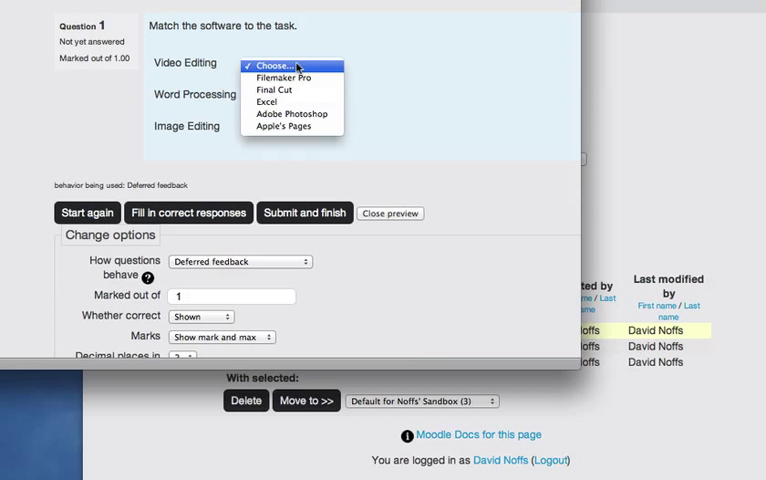
pyautogui.moveTo(292, 96)
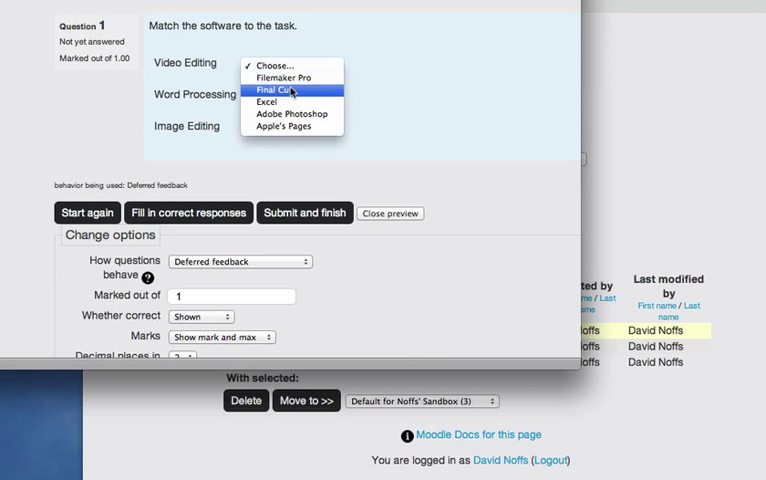
pyautogui.click(288, 92)
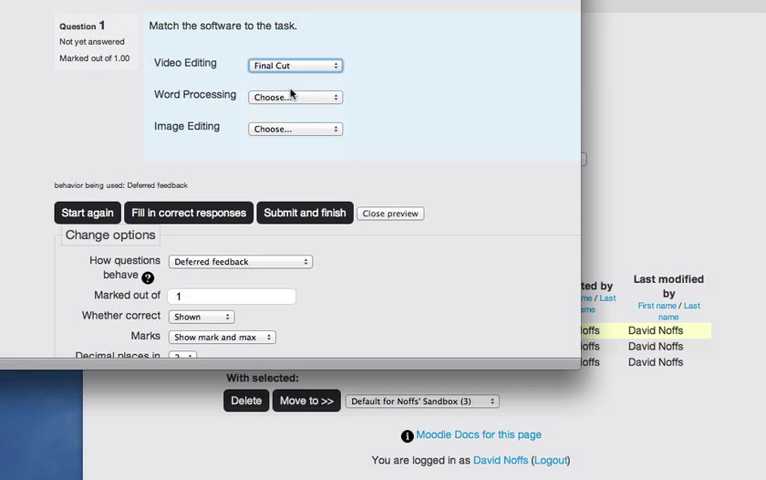
pyautogui.click(294, 96)
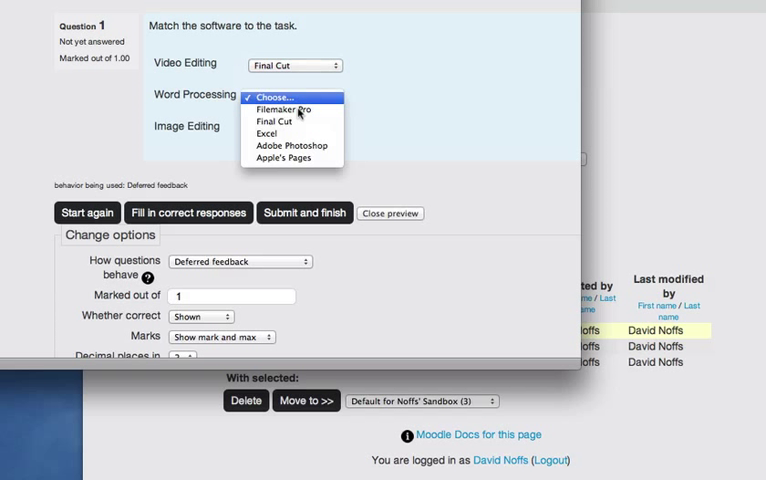
pyautogui.click(292, 156)
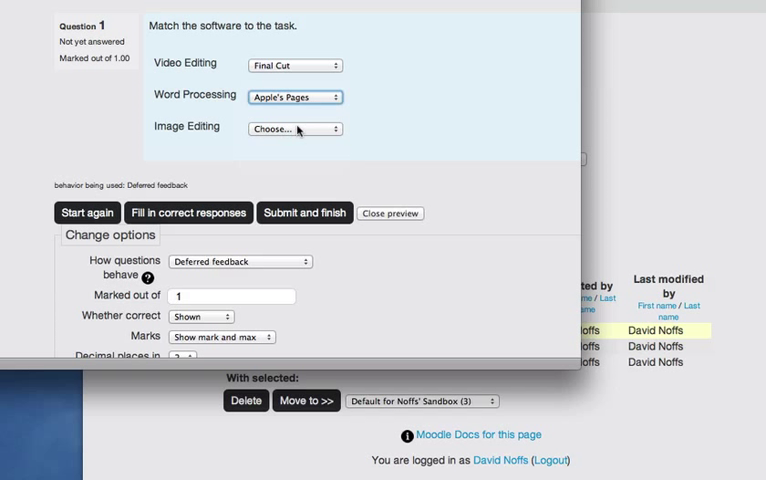
pyautogui.click(294, 128)
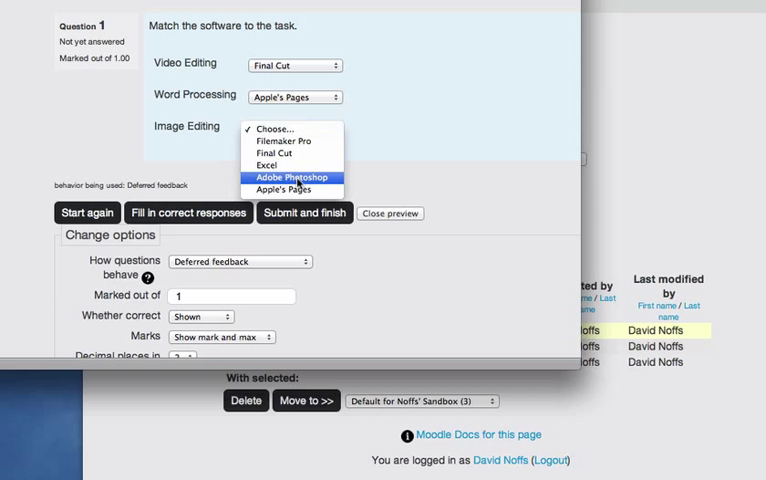
pyautogui.click(292, 176)
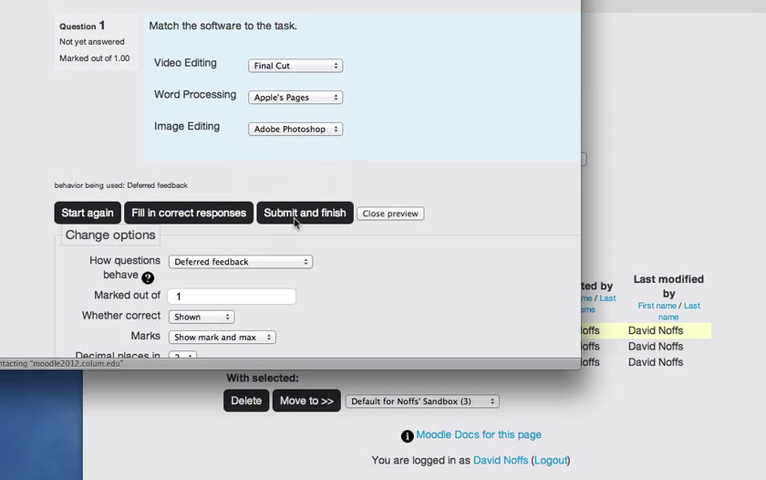
pyautogui.click(304, 212)
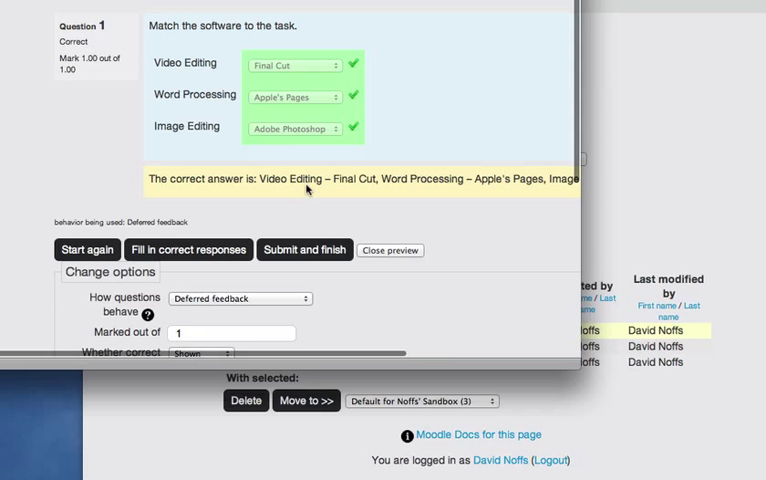
pyautogui.moveTo(424, 58)
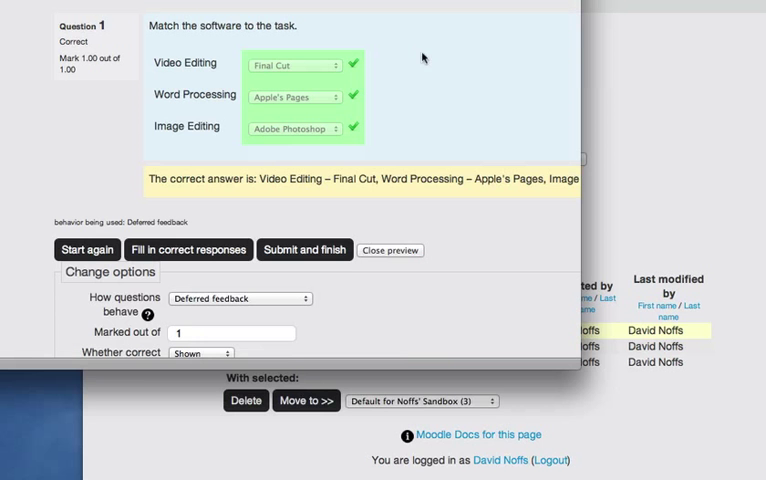